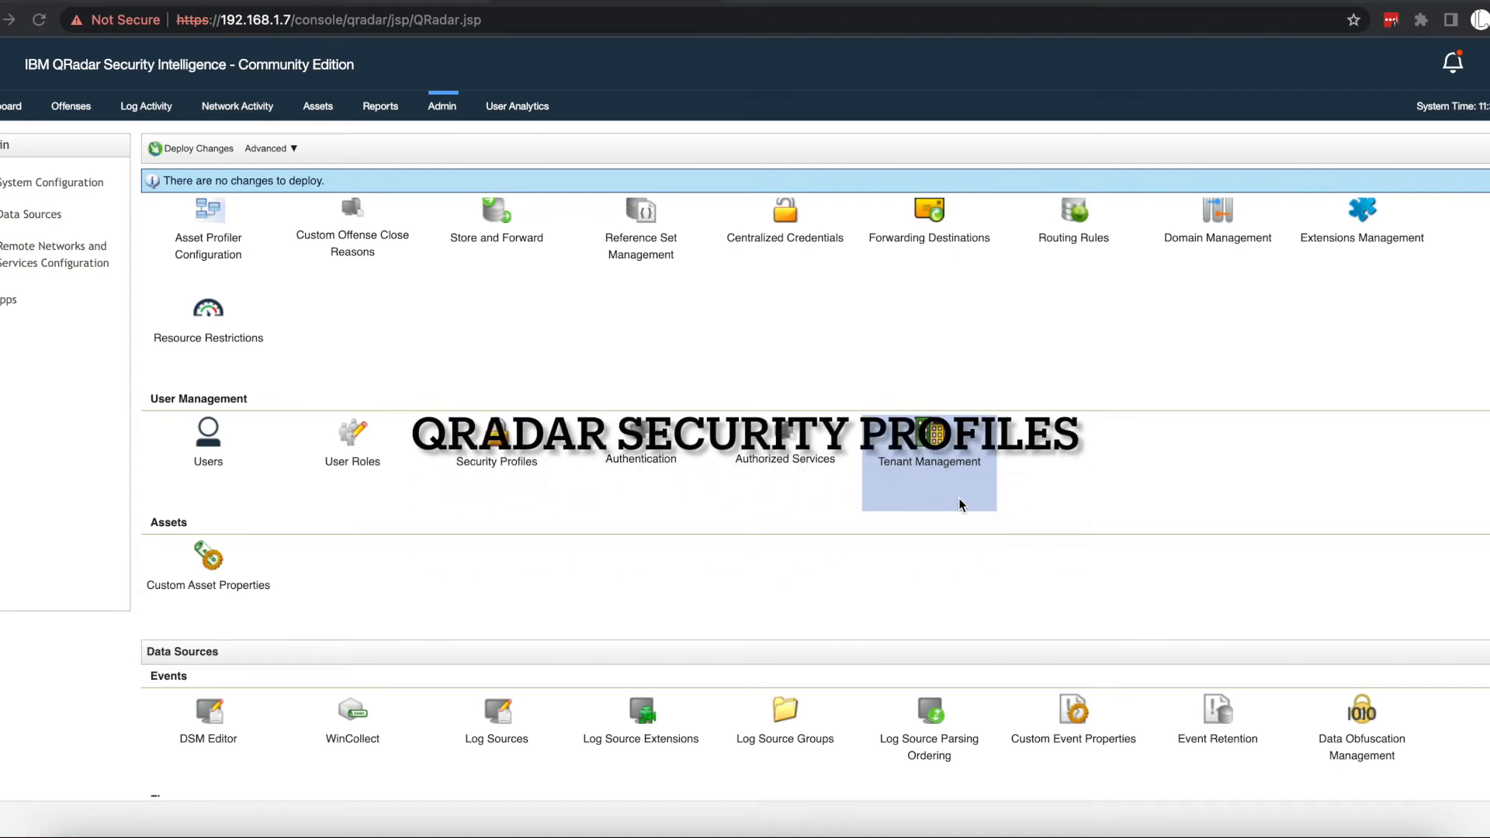
mouse_move(930, 340)
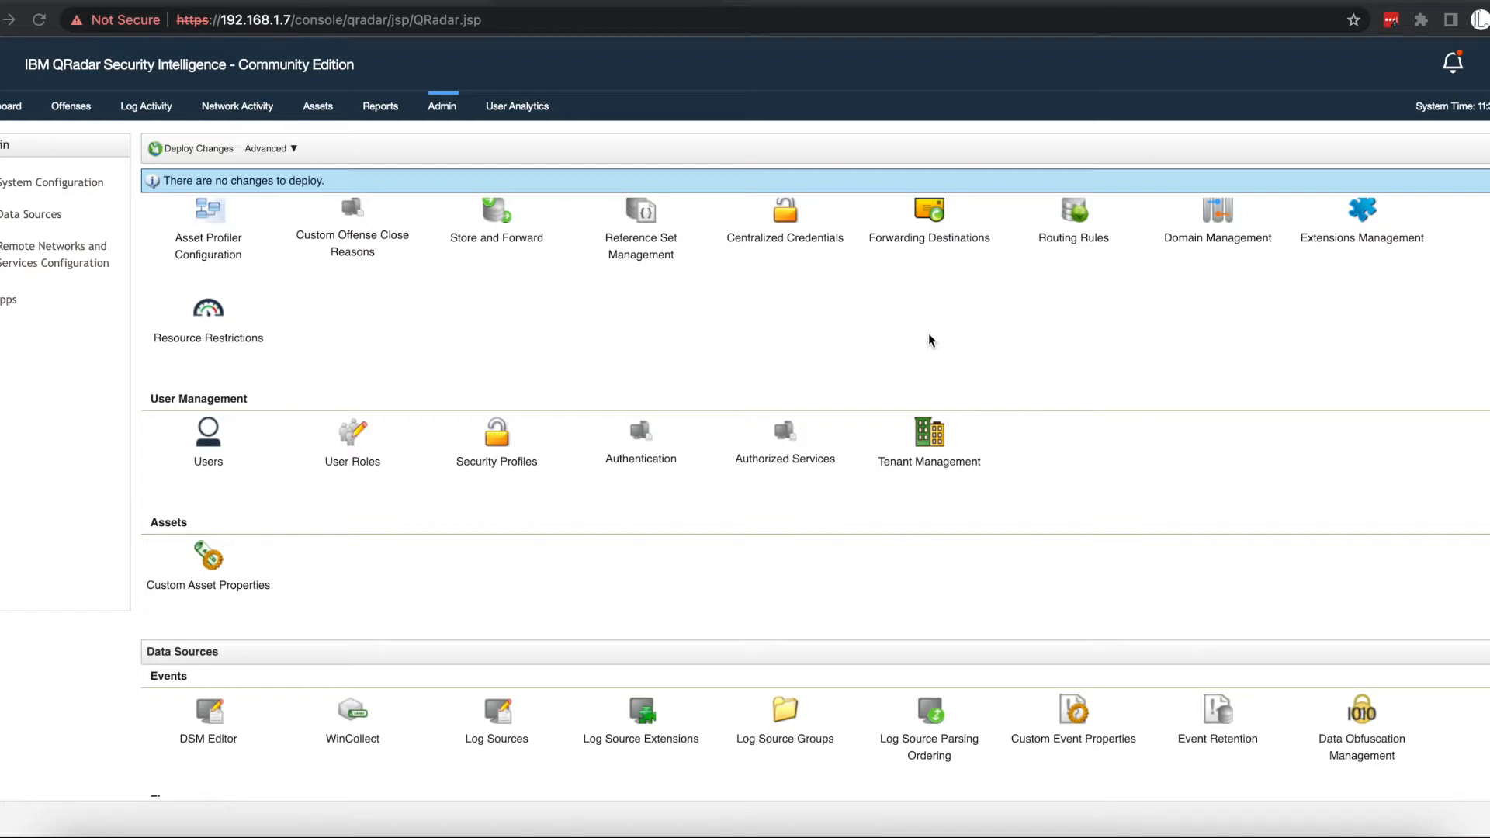
mouse_move(636, 389)
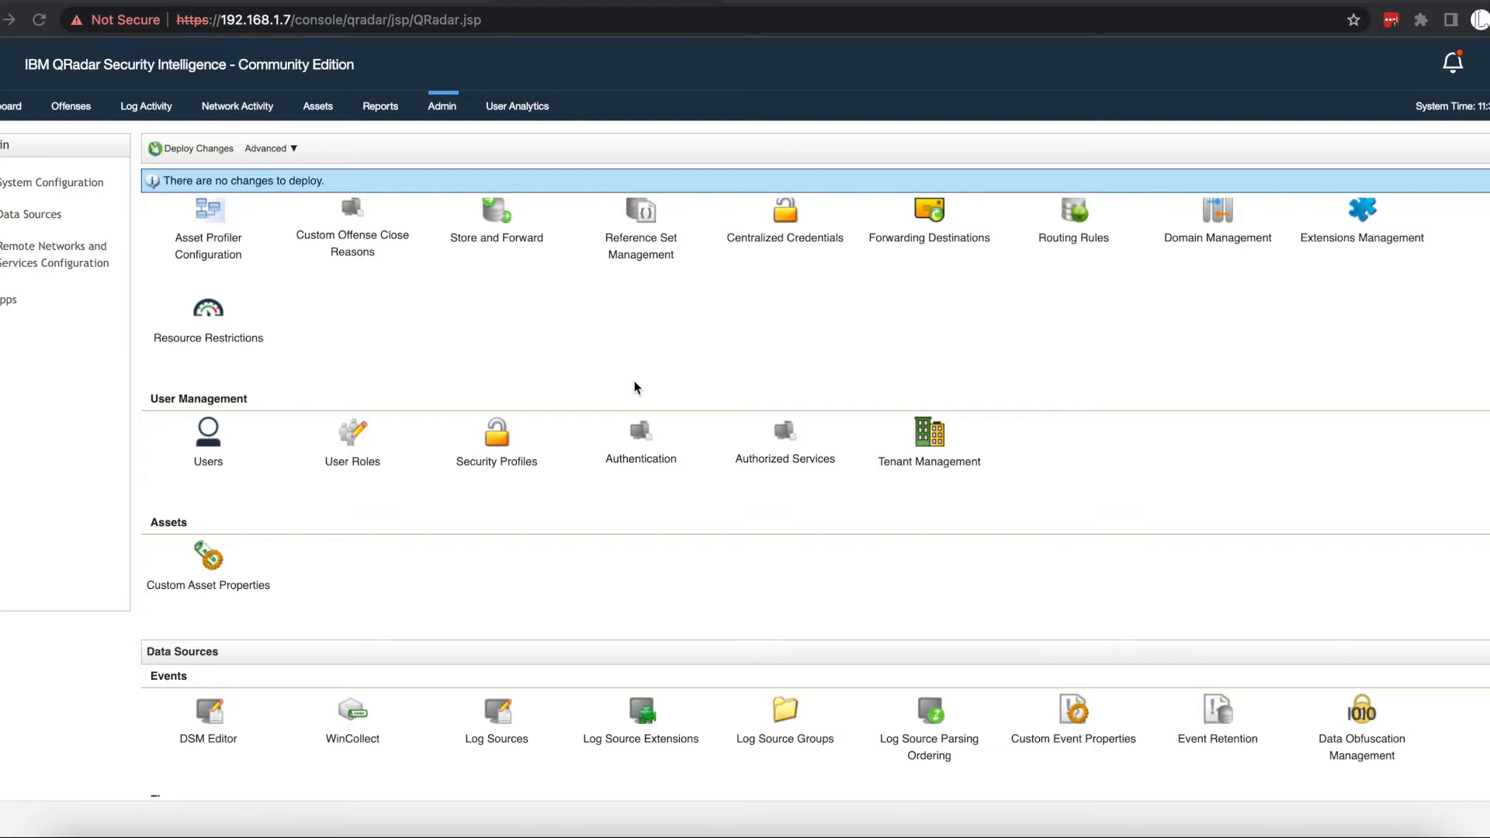
mouse_move(503, 206)
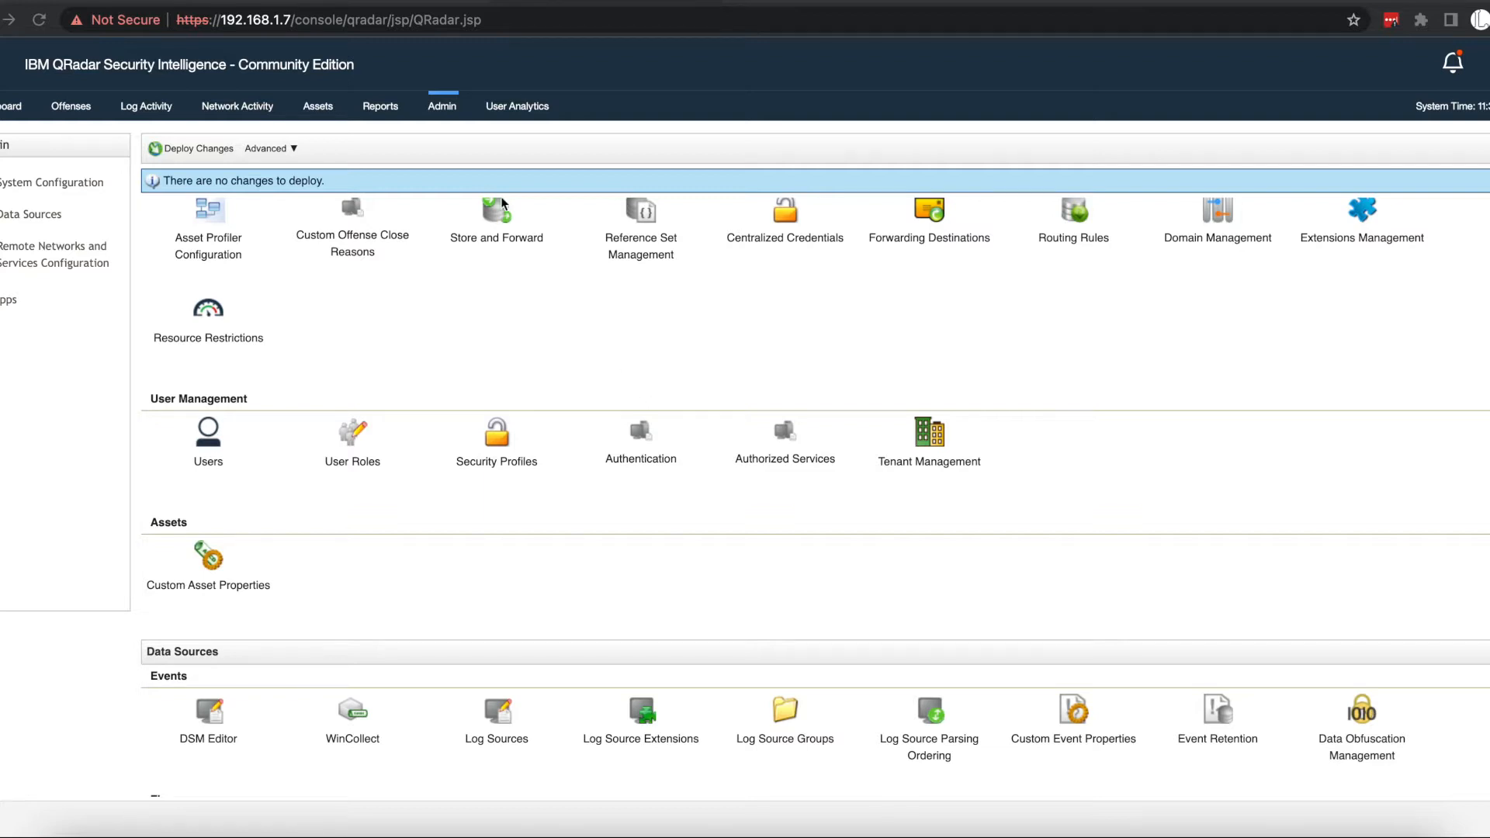
Bring up Security Profile Management and select the existing Admin profile.
left_click(495, 444)
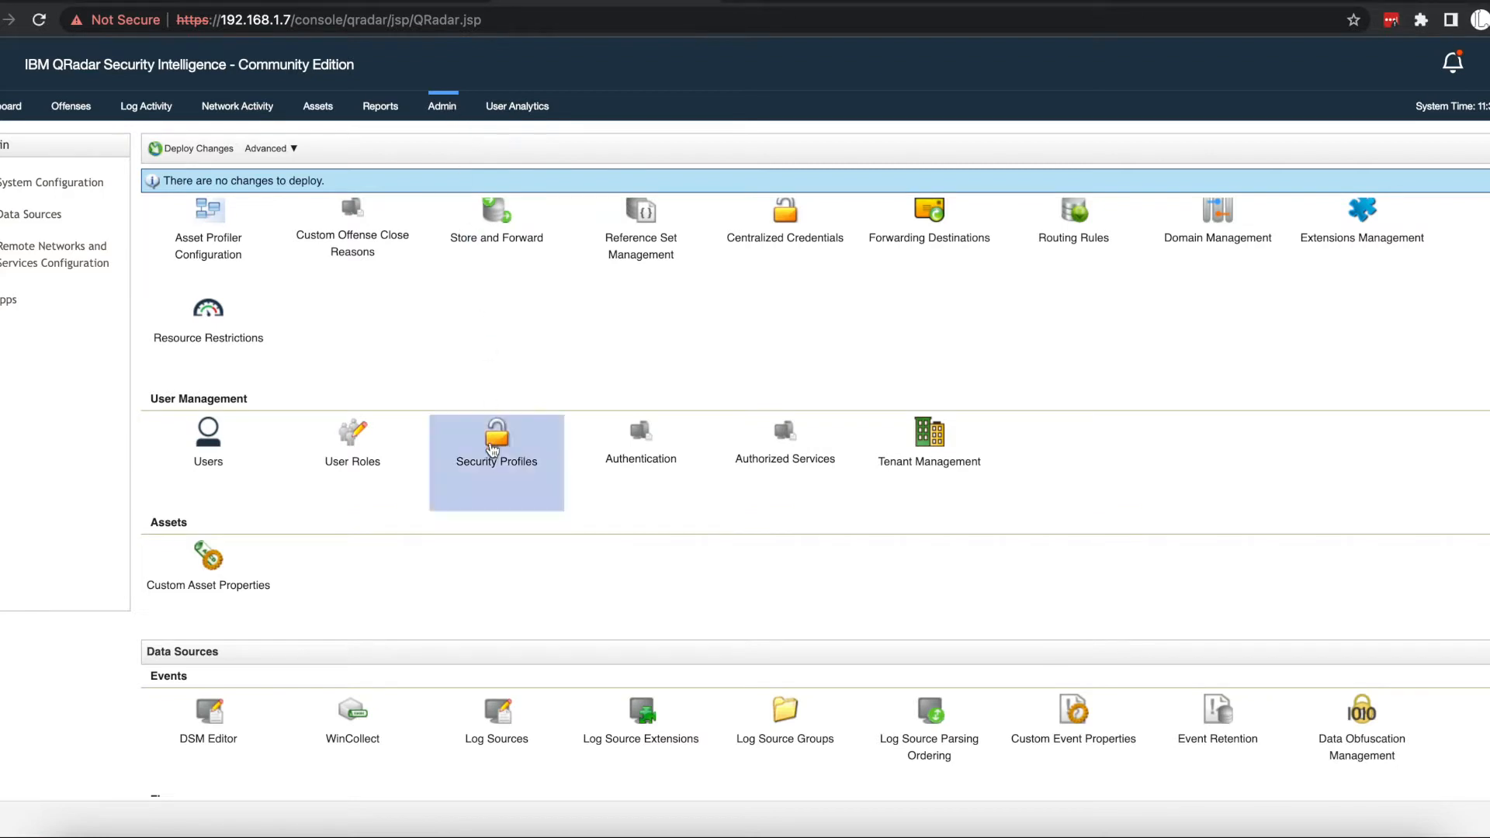
mouse_move(495, 448)
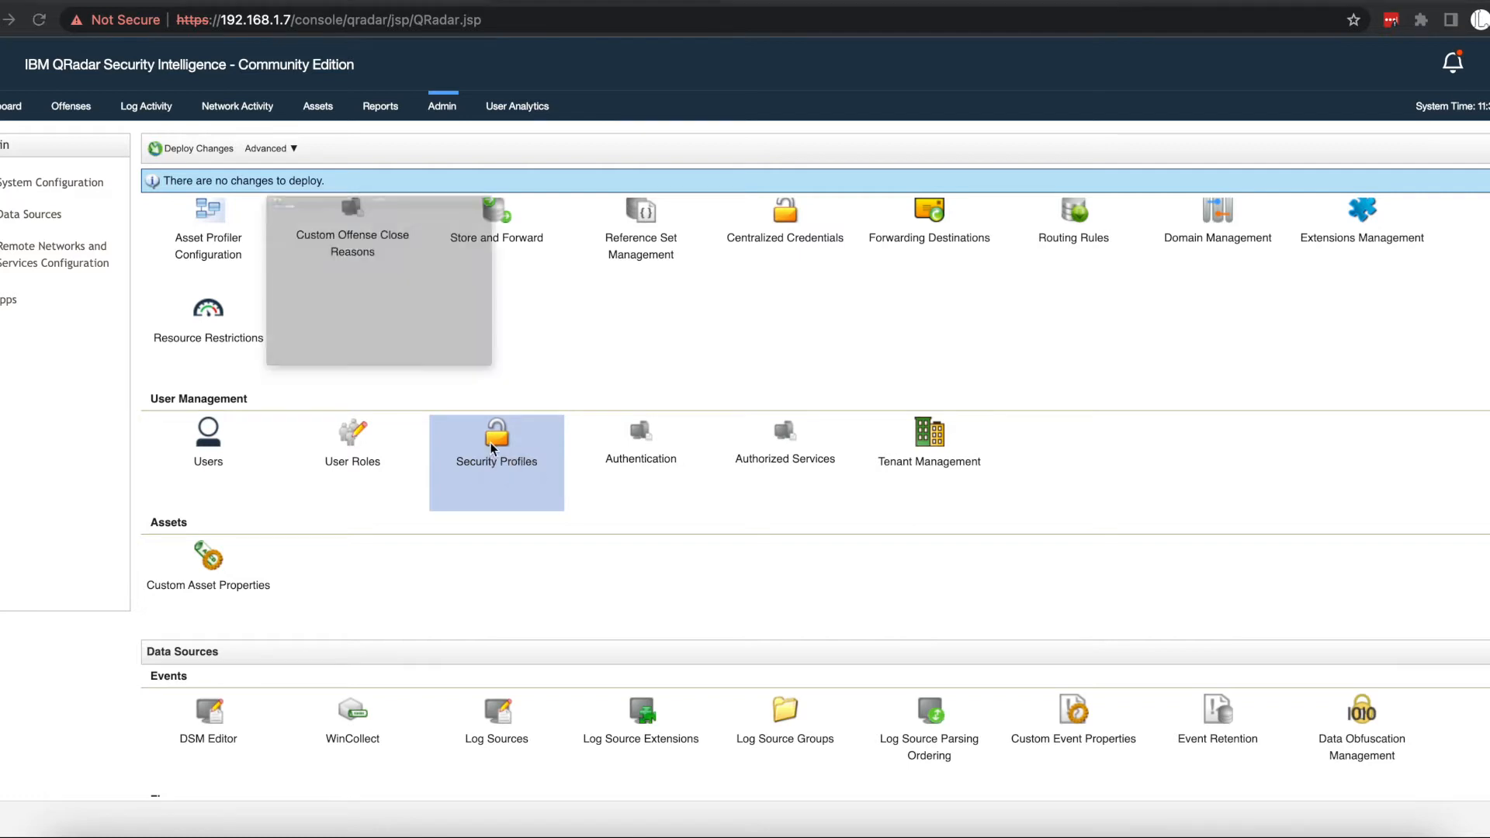
left_click(495, 443)
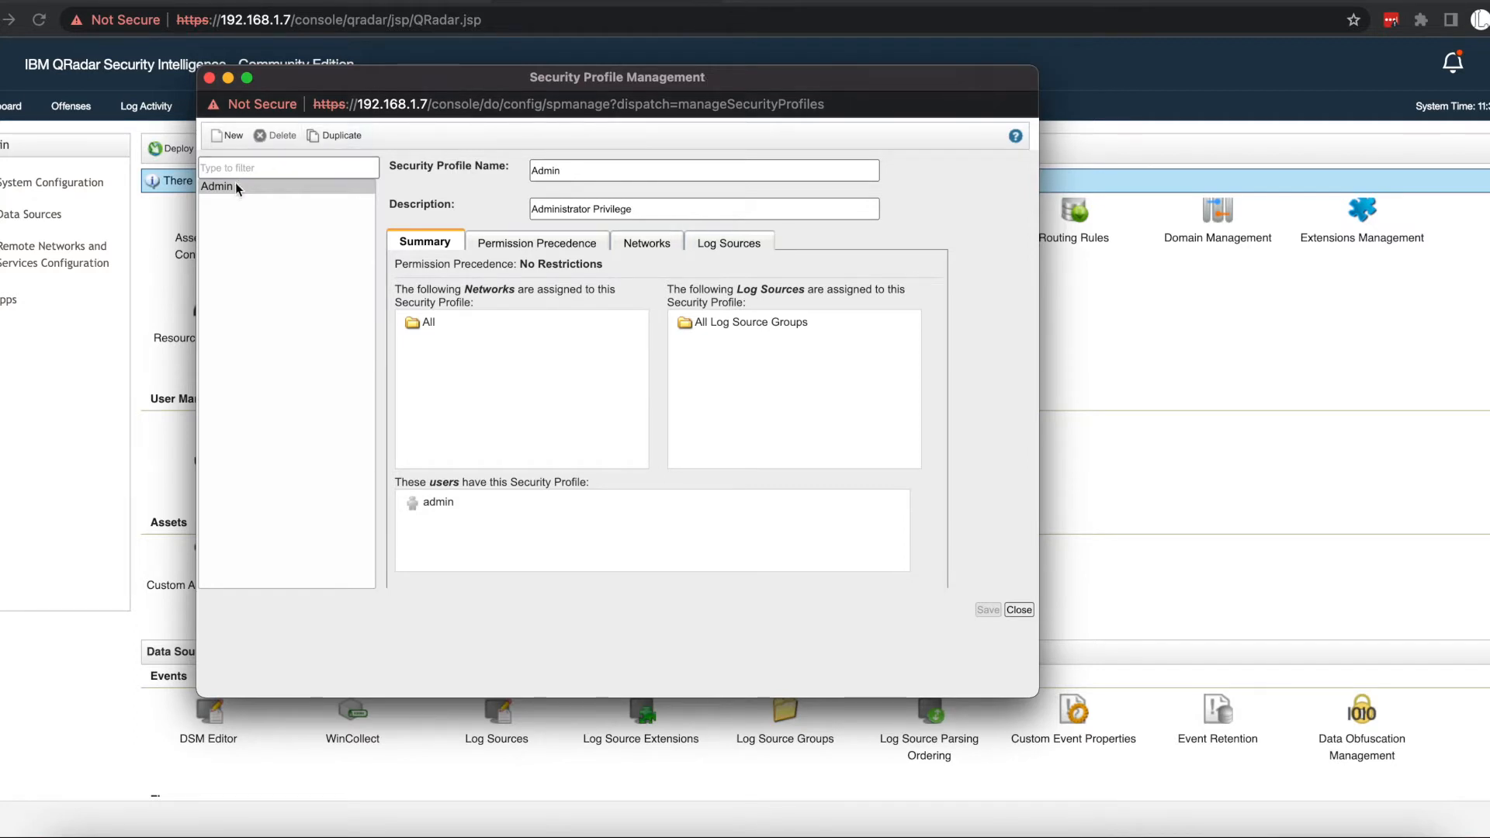
left_click(217, 186)
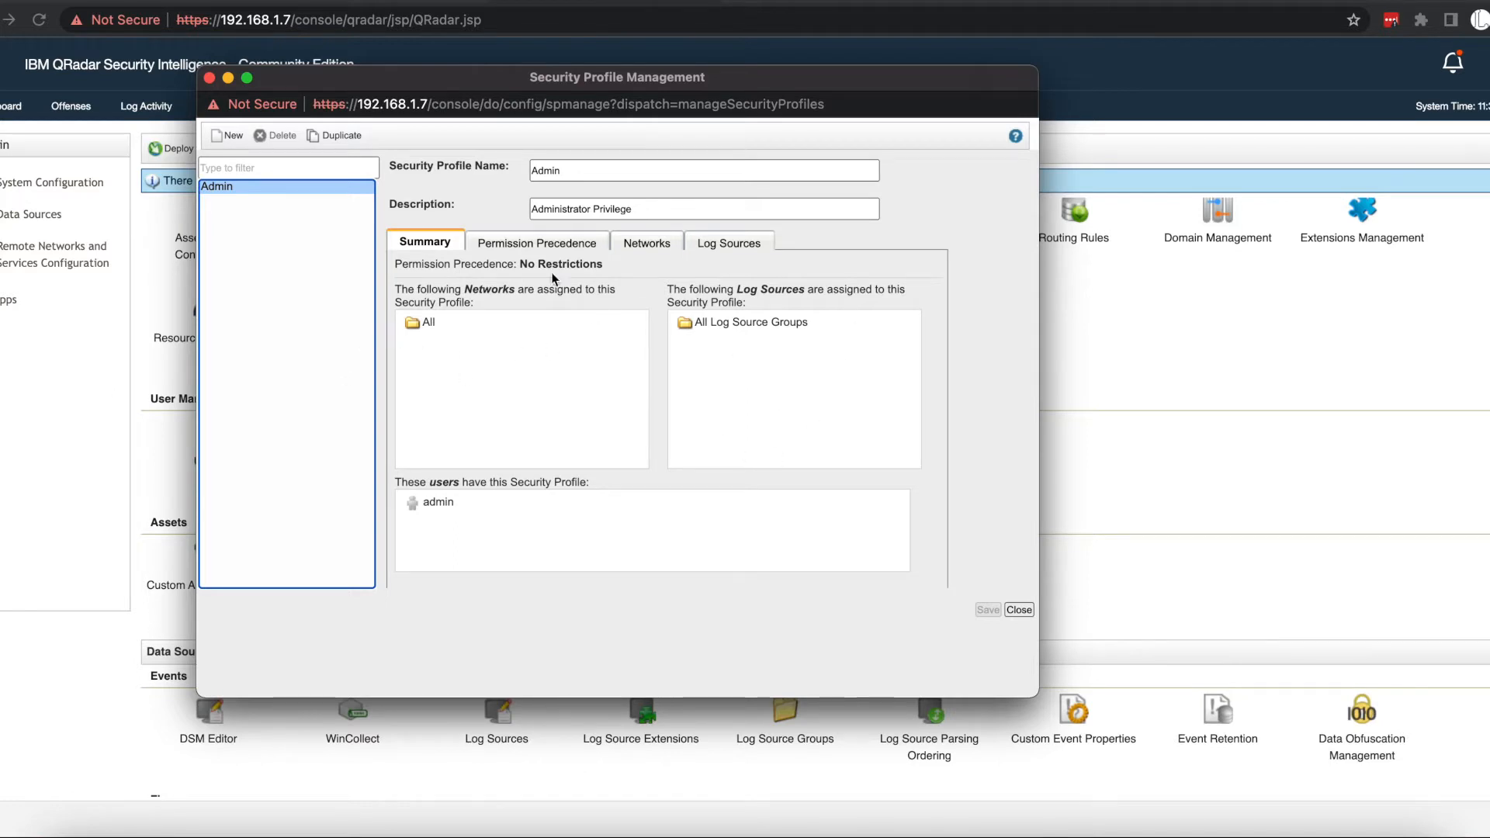
Review the Admin profile's Permission Precedence, Networks and Summary settings.
left_click(537, 241)
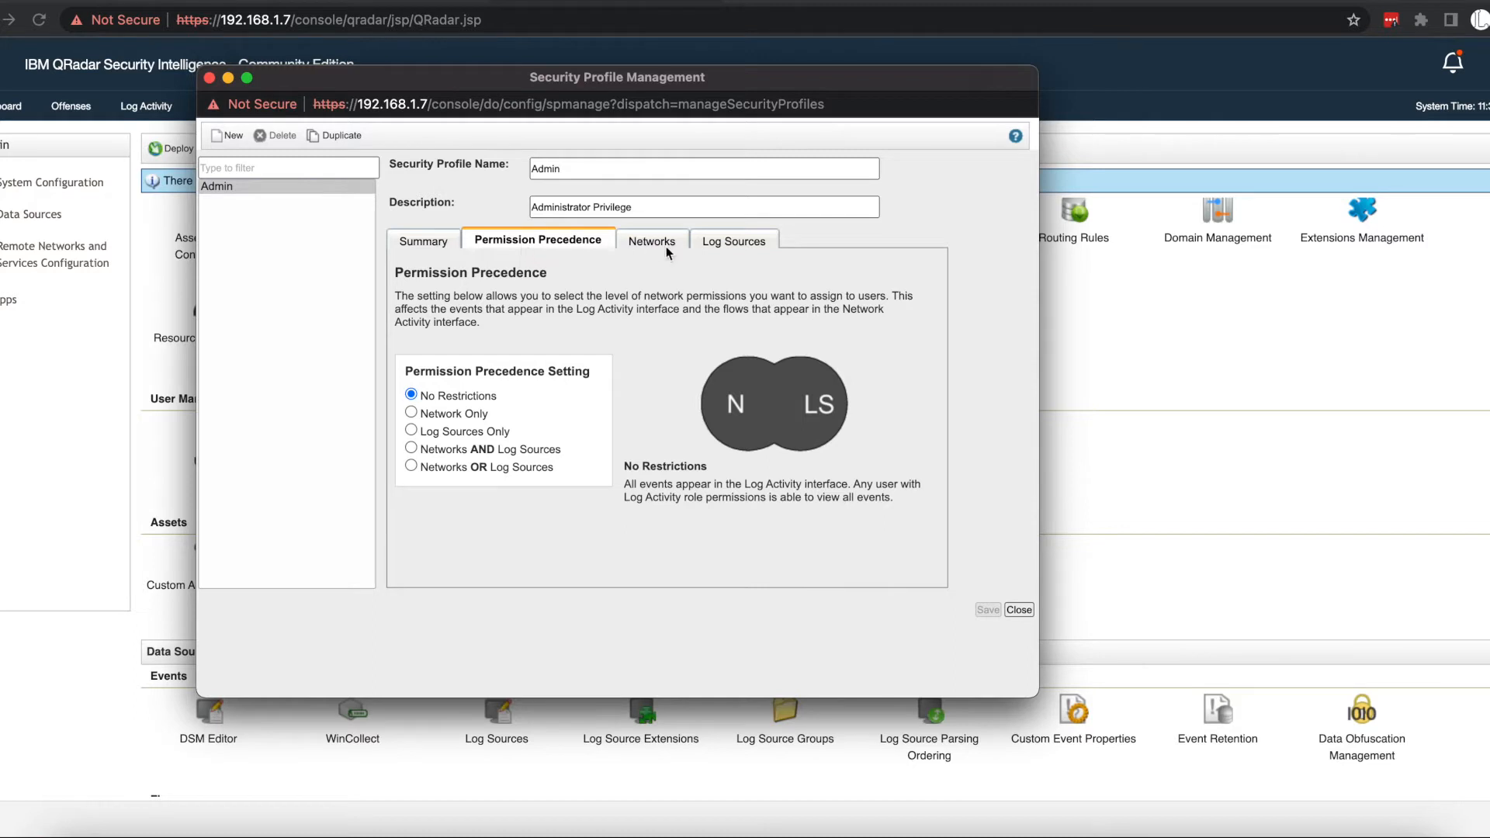
left_click(646, 241)
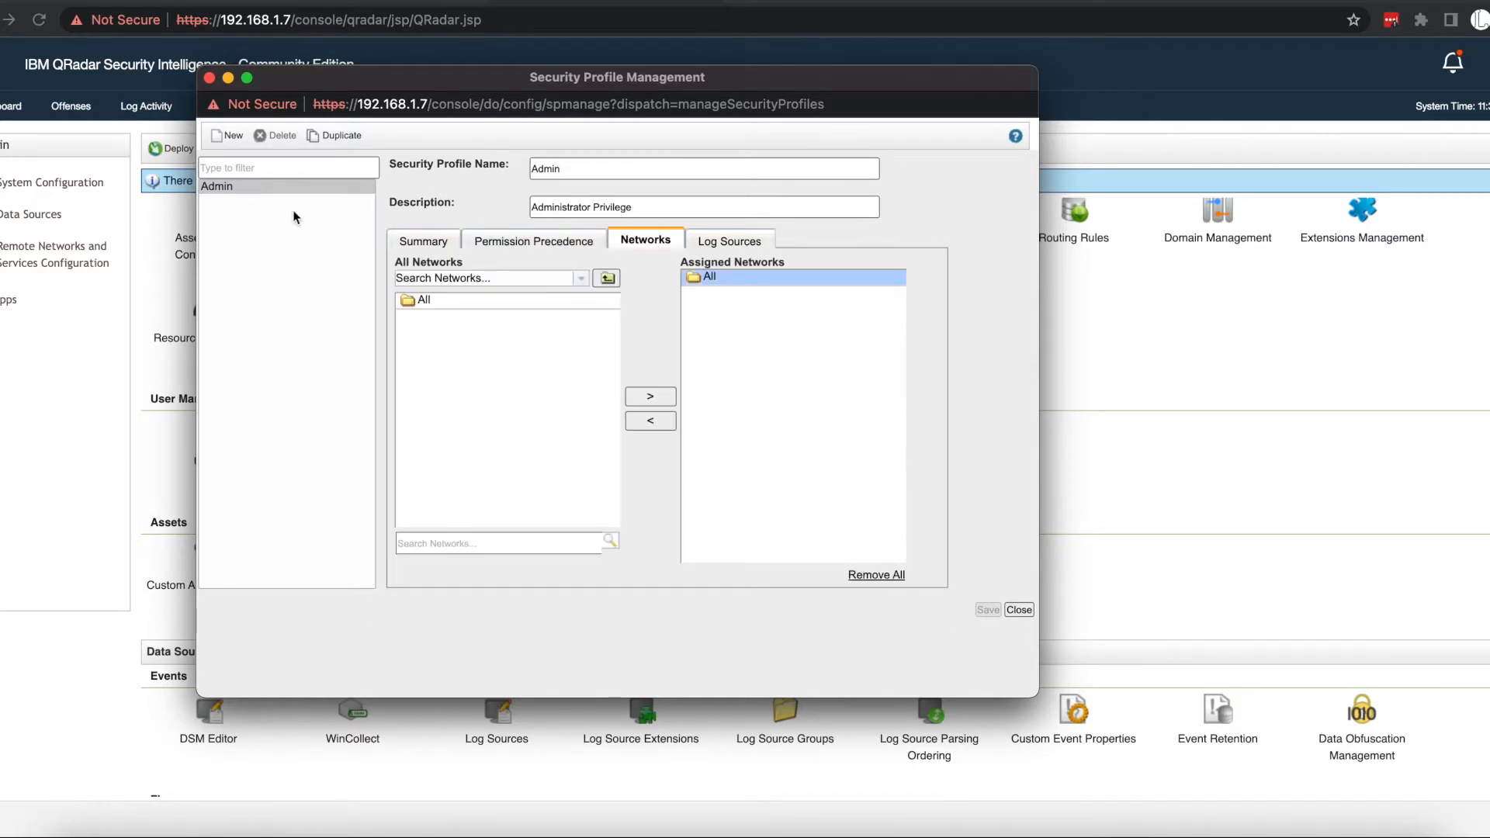
left_click(424, 240)
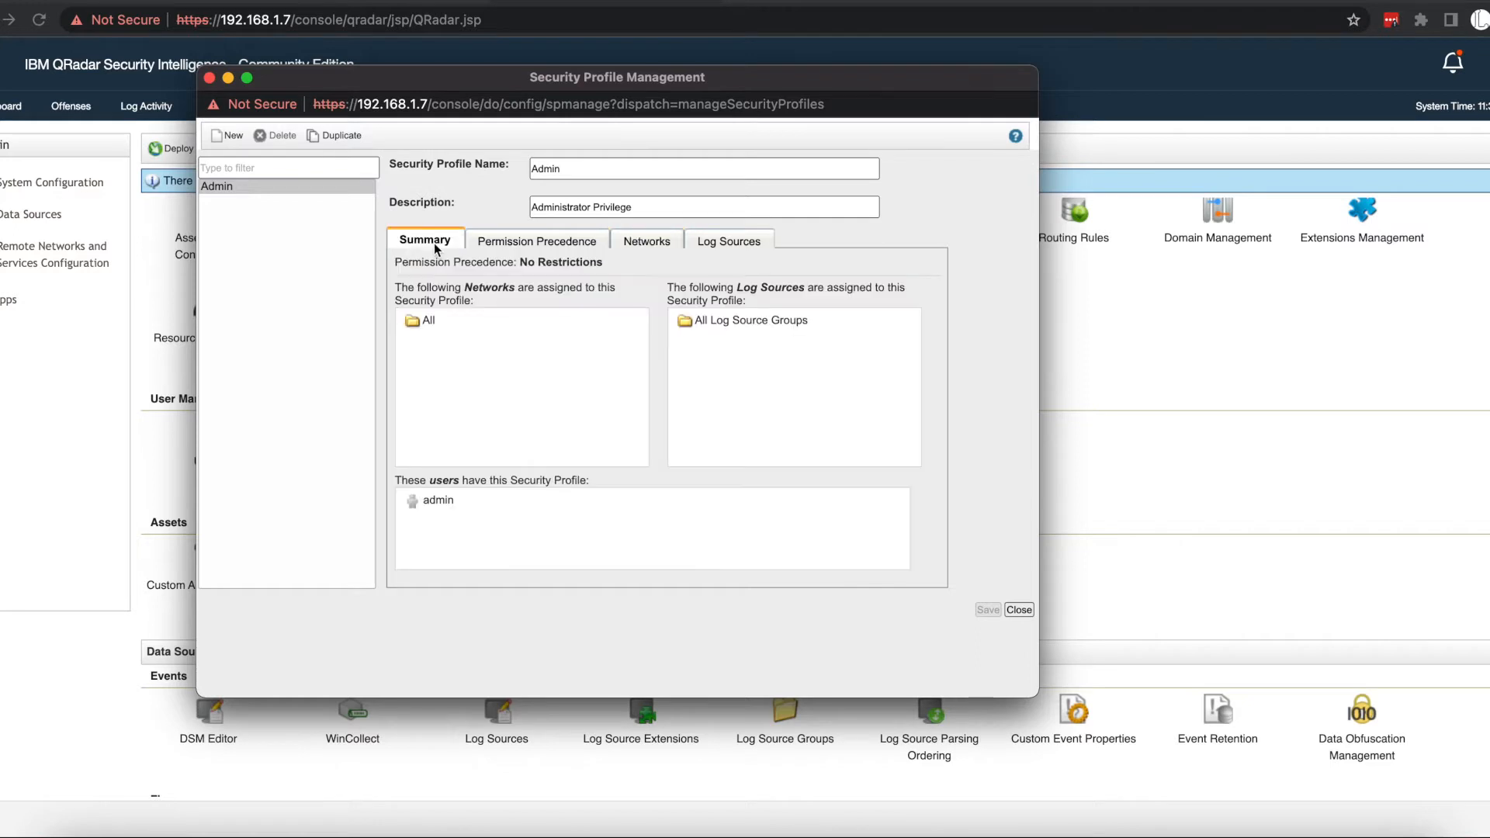
mouse_move(298, 213)
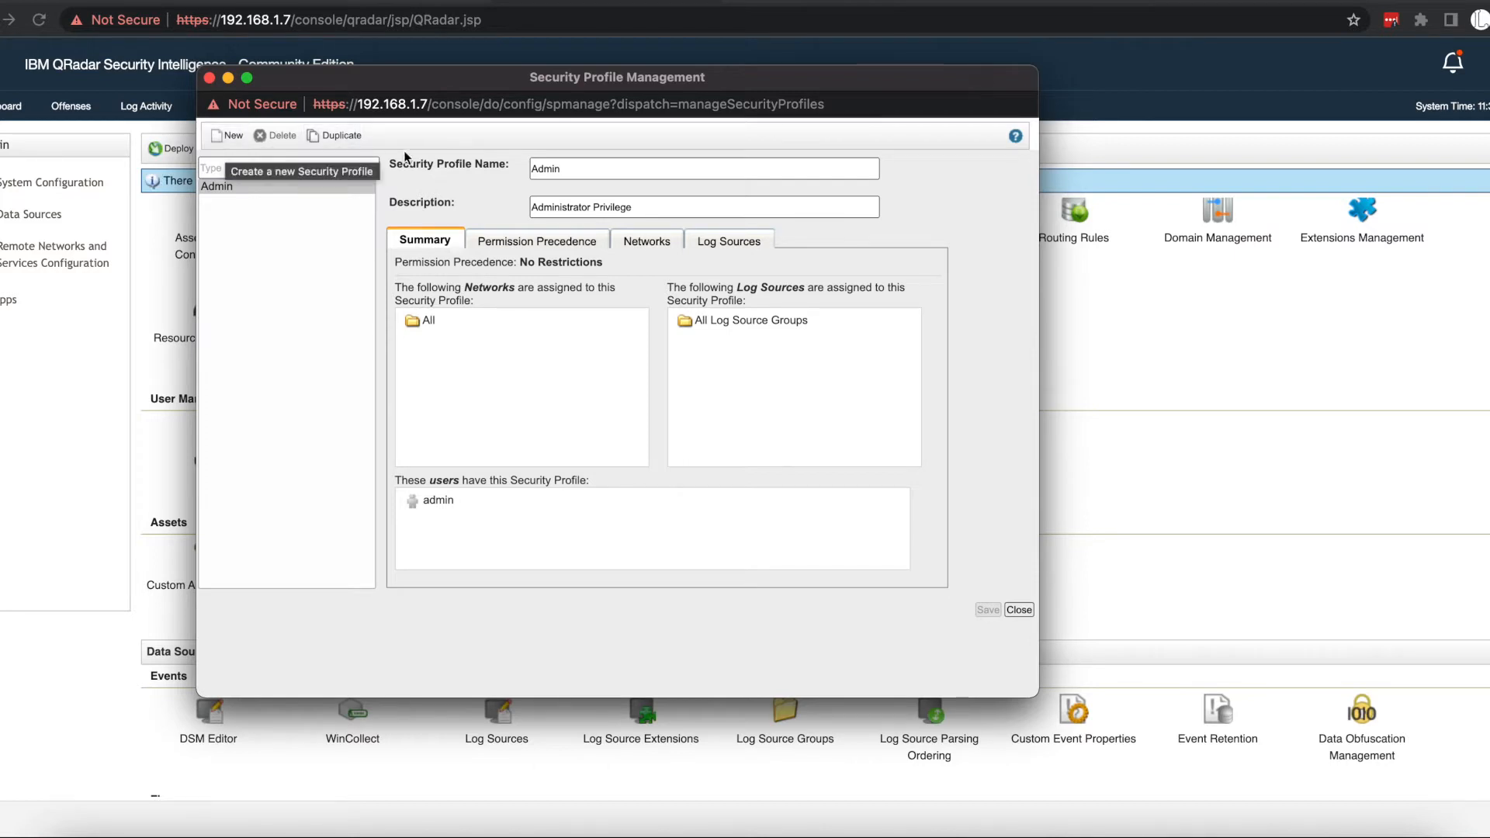
Start a new security profile named HelpDesk and show its No Restrictions precedence options.
left_click(226, 135)
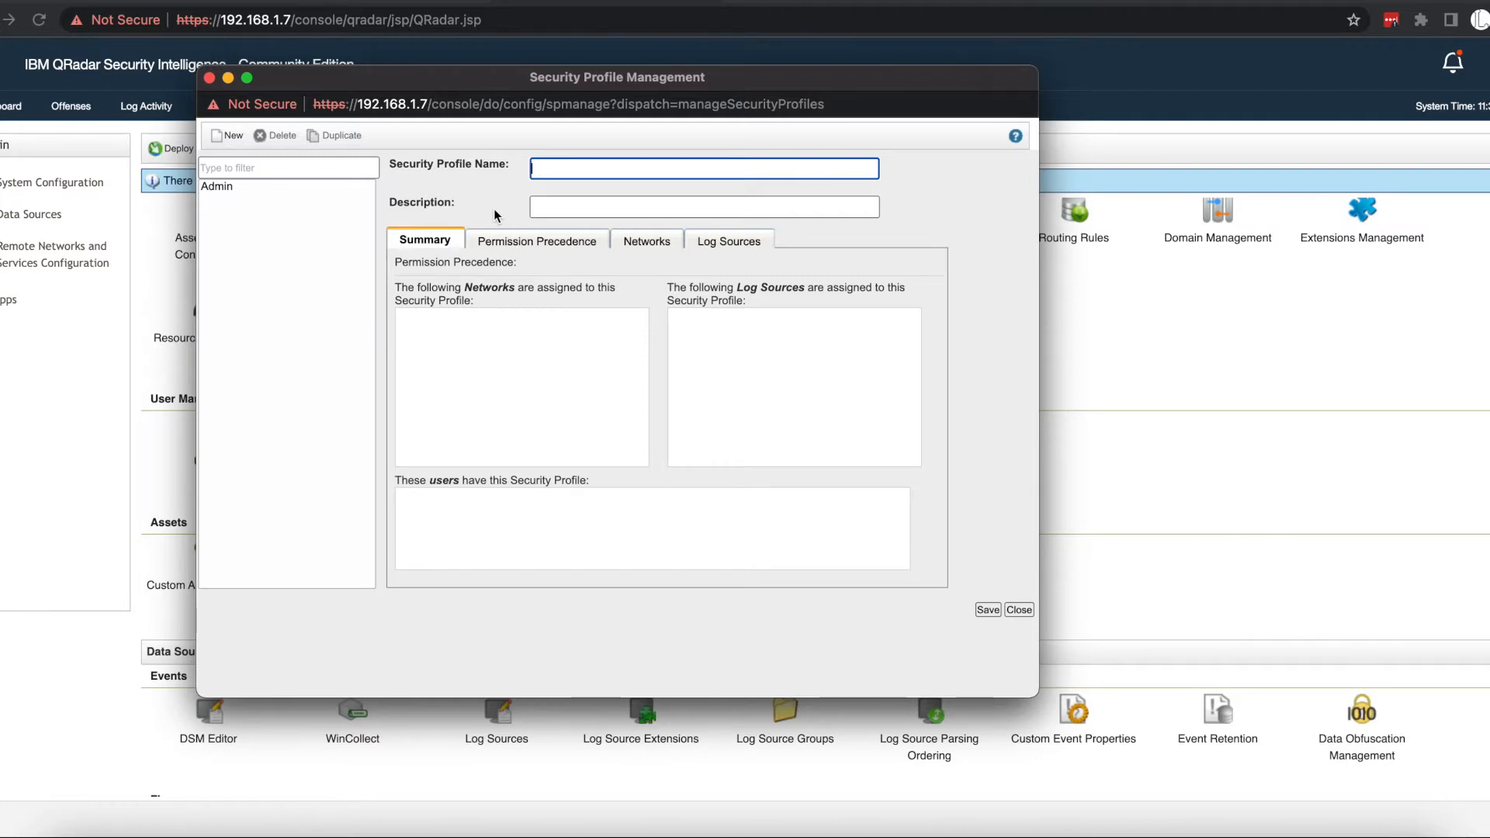
type("H")
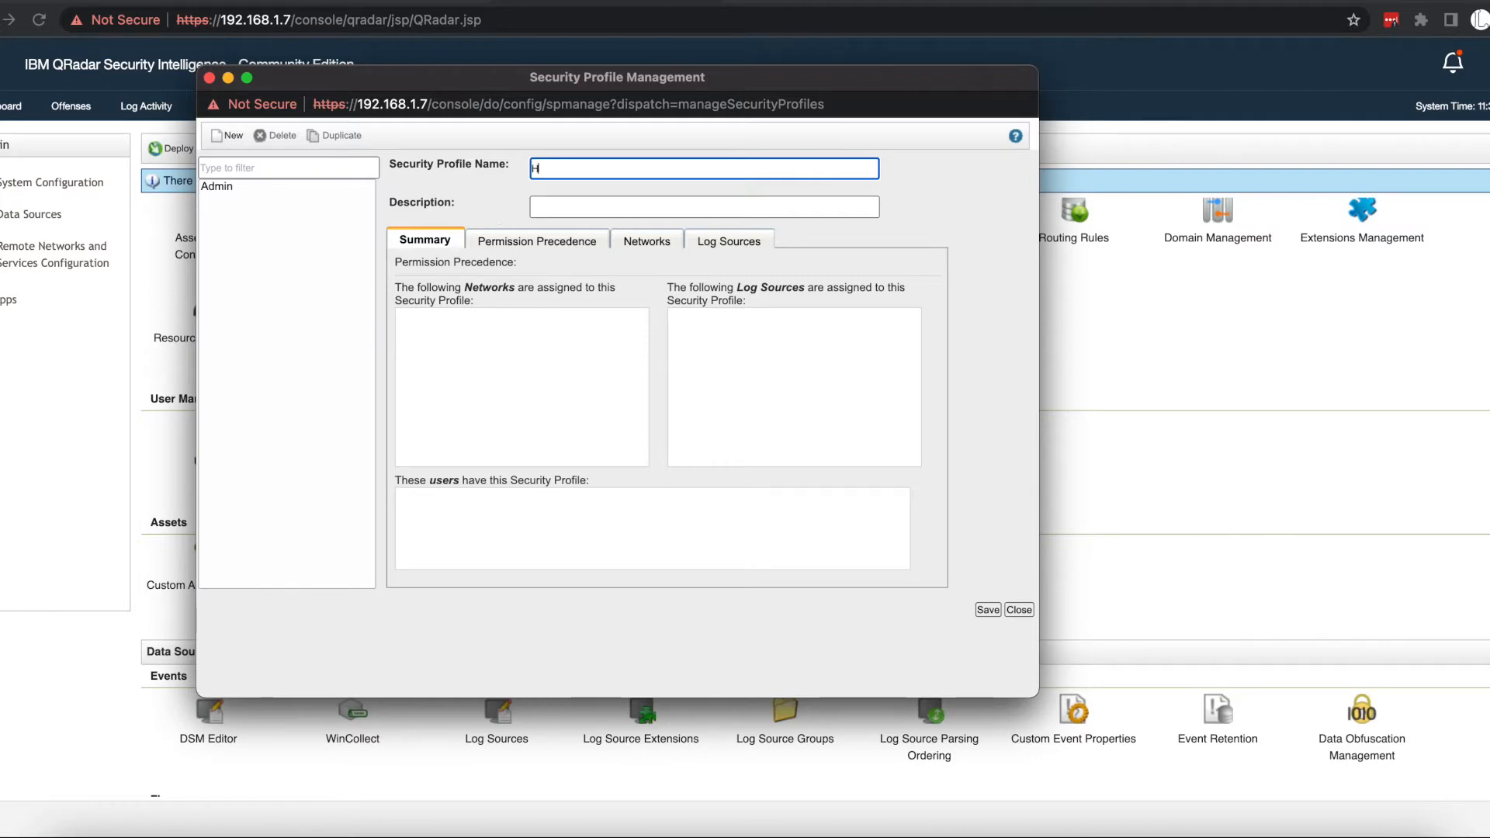
type("elpD")
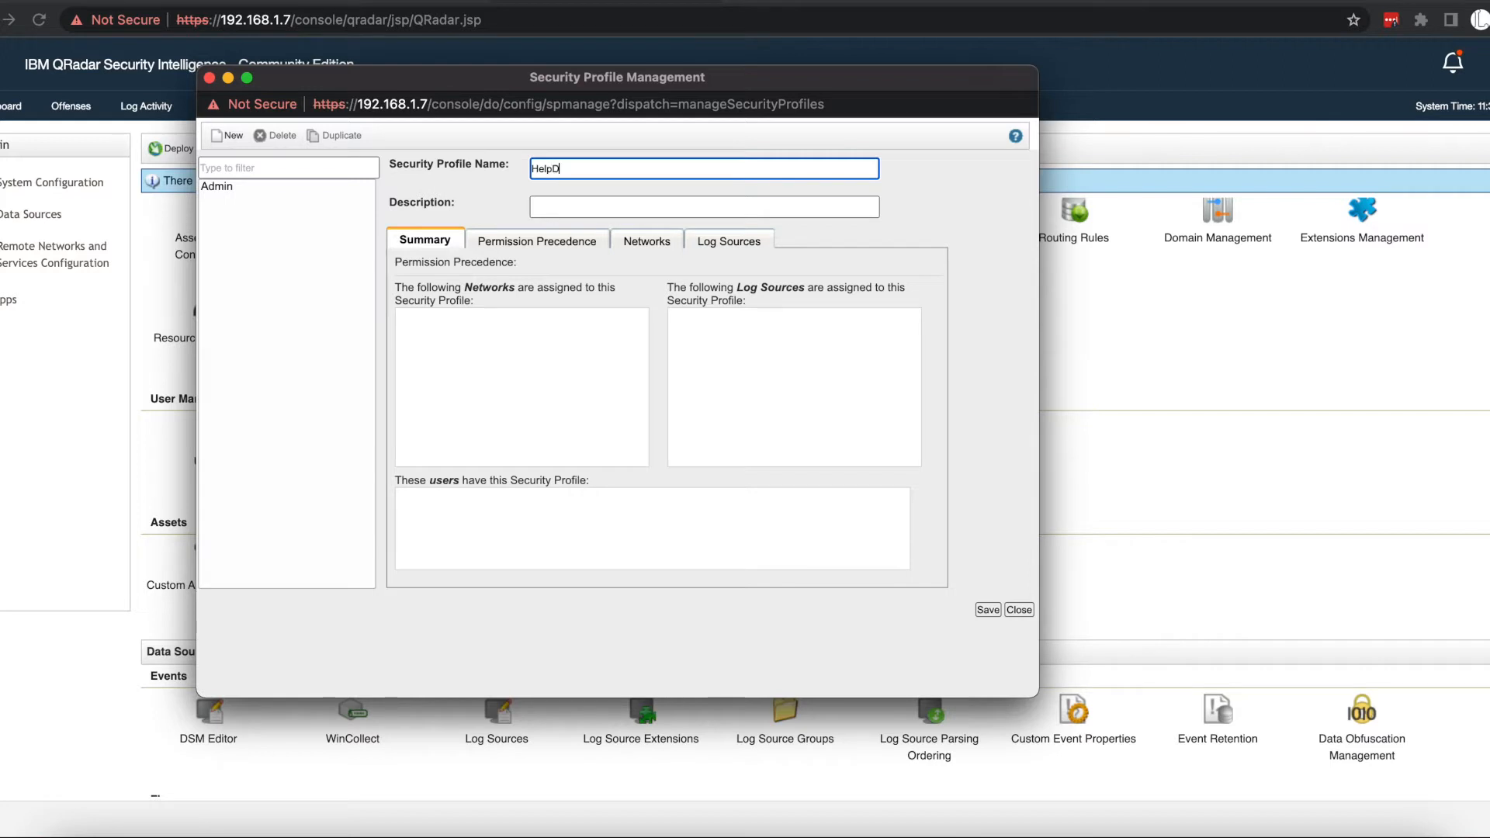
type("esk")
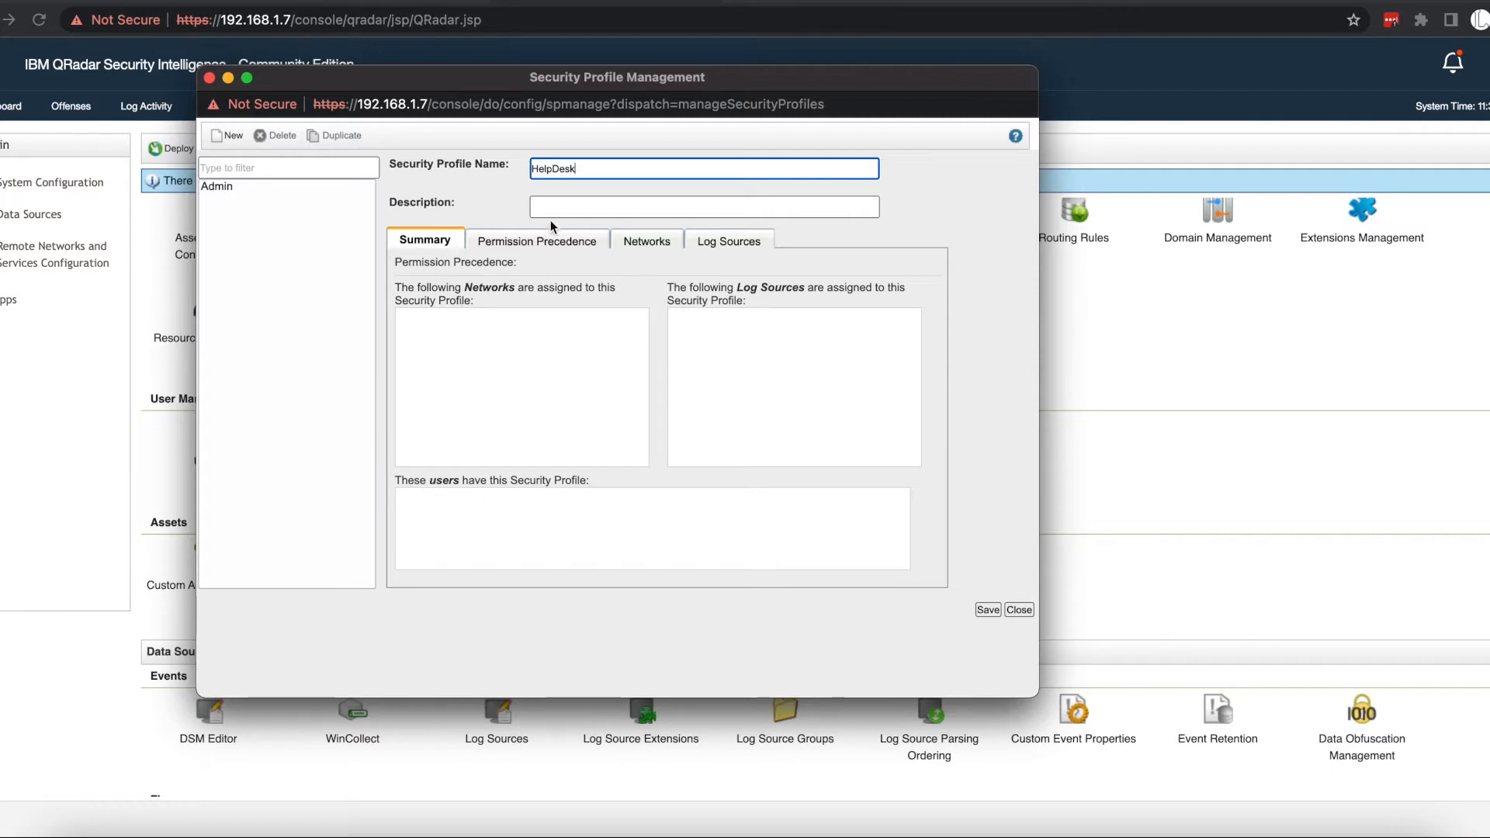
left_click(703, 207)
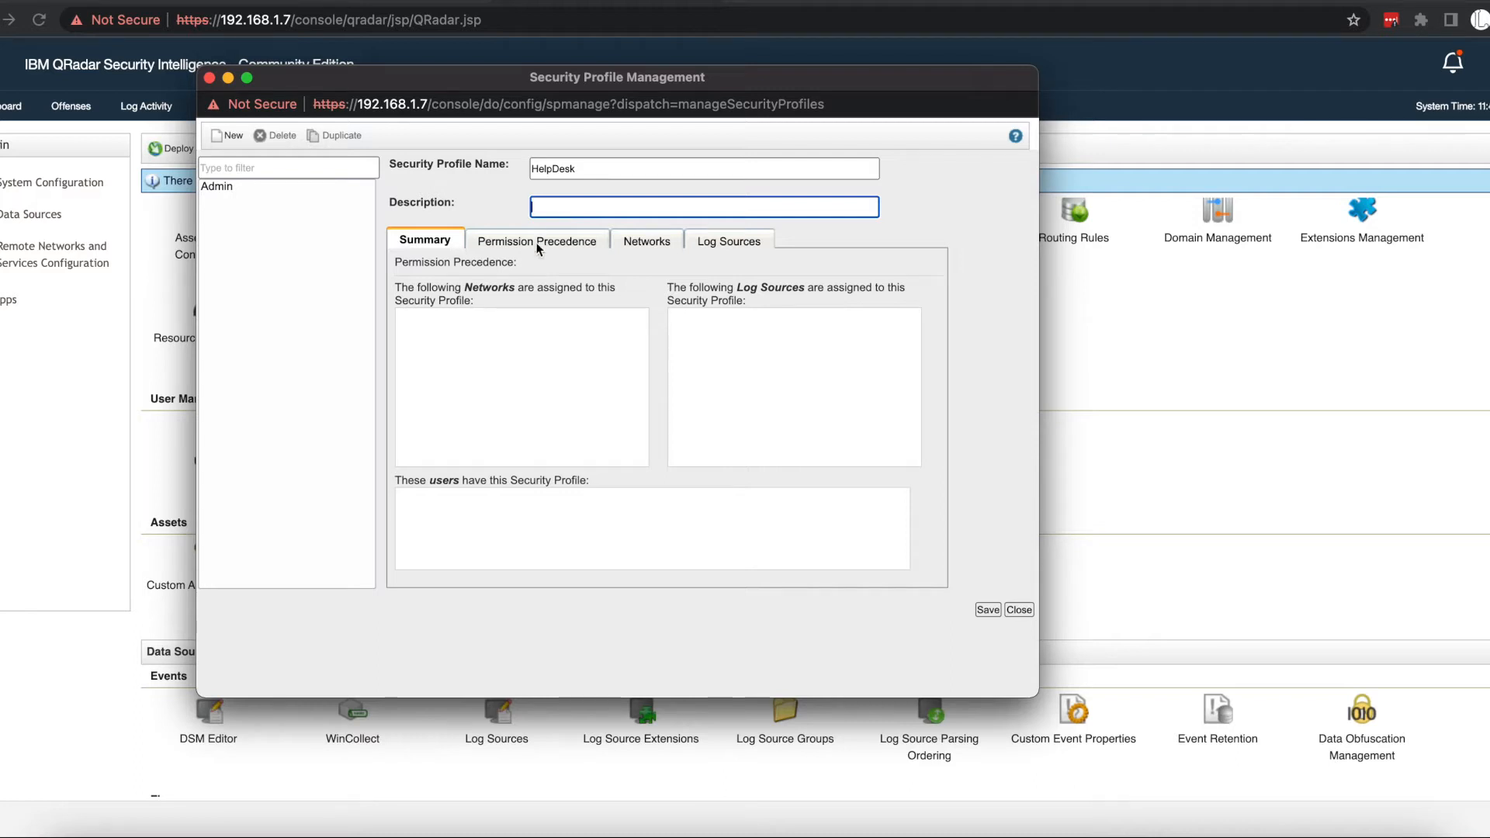
left_click(537, 241)
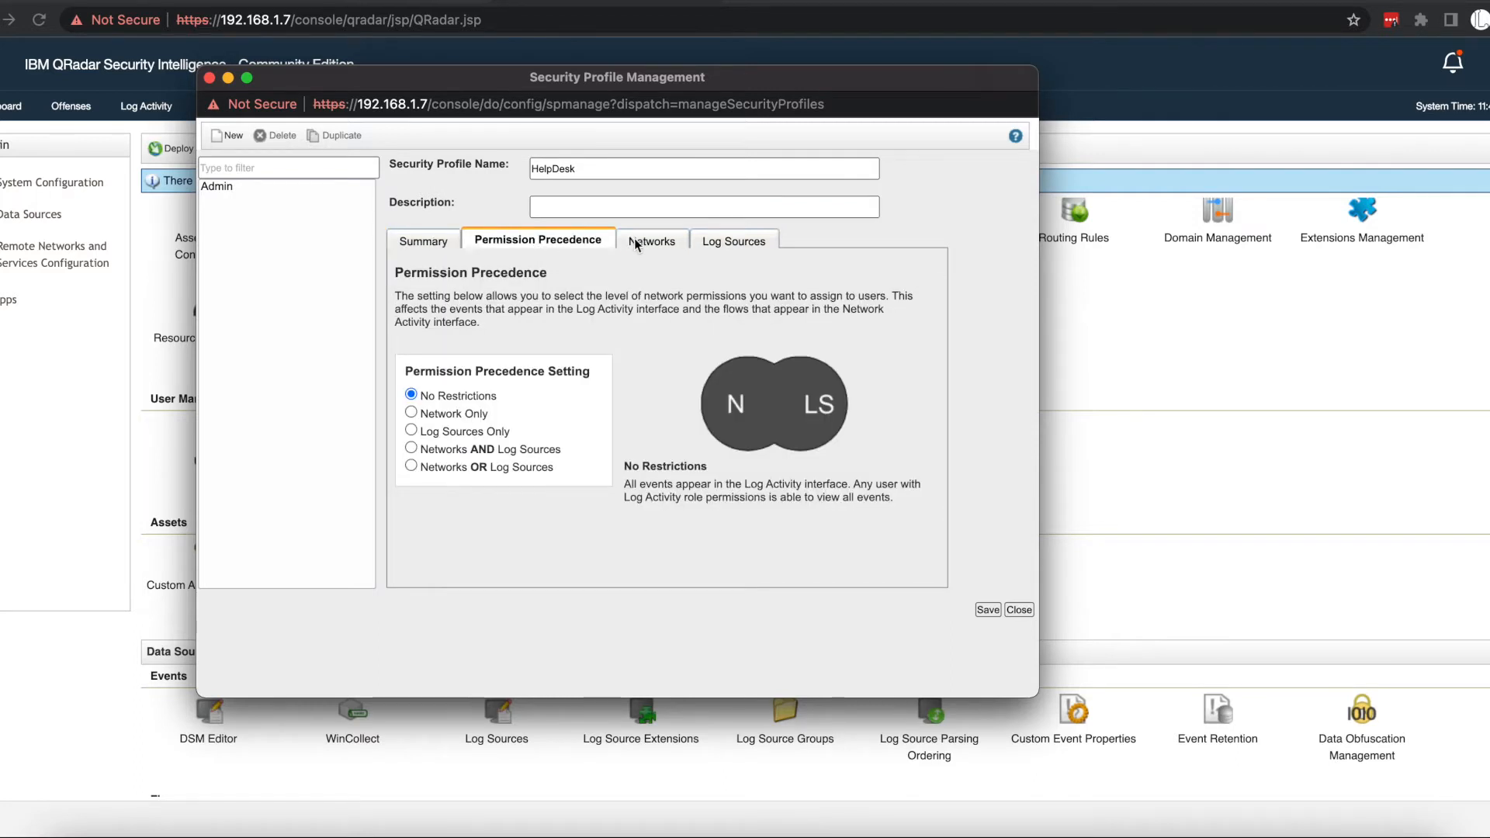
Expand the Wireless_Networks group in the HelpDesk profile's available networks.
left_click(650, 241)
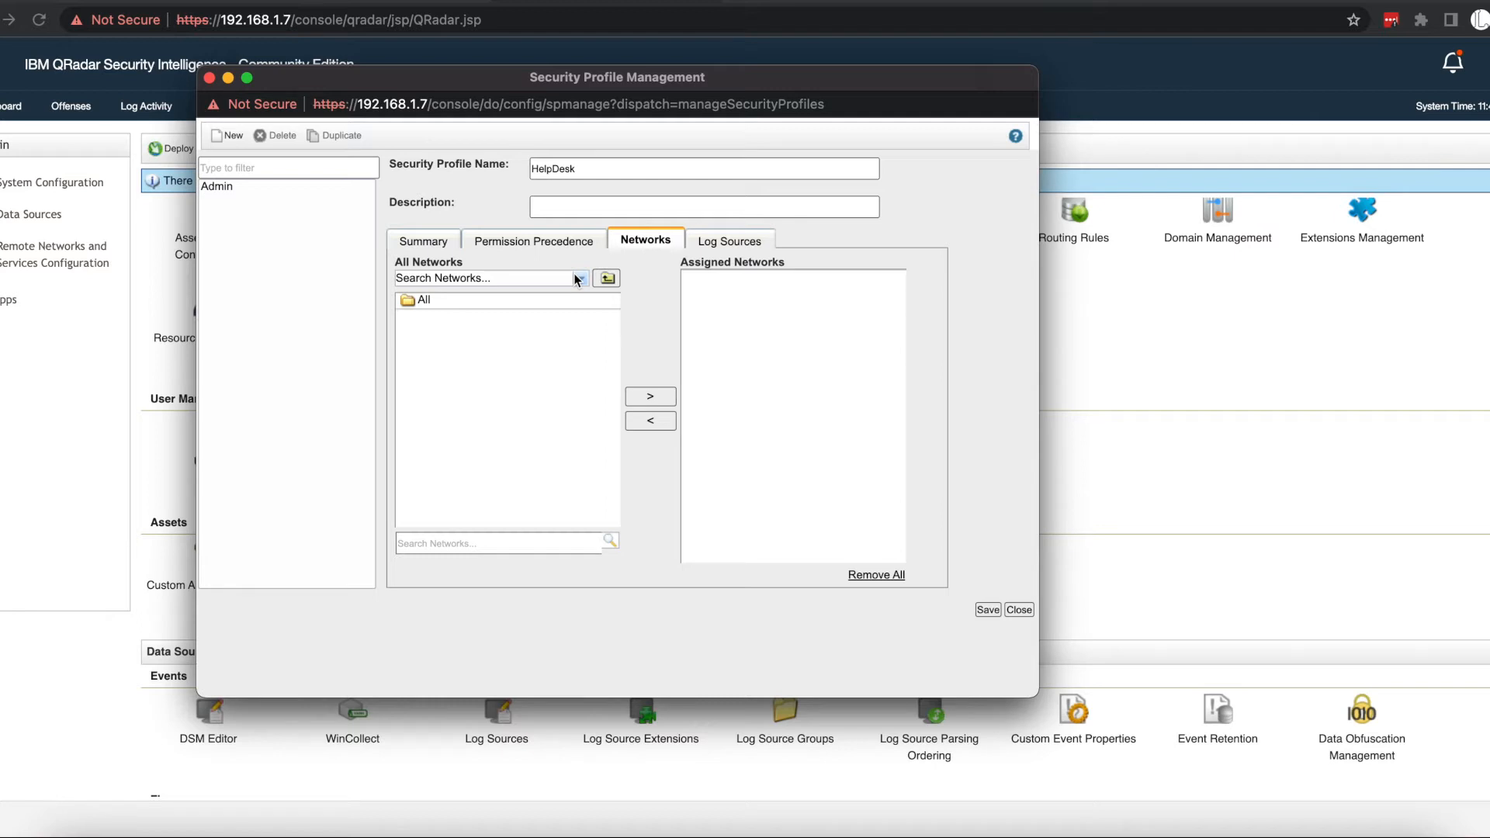
left_click(403, 300)
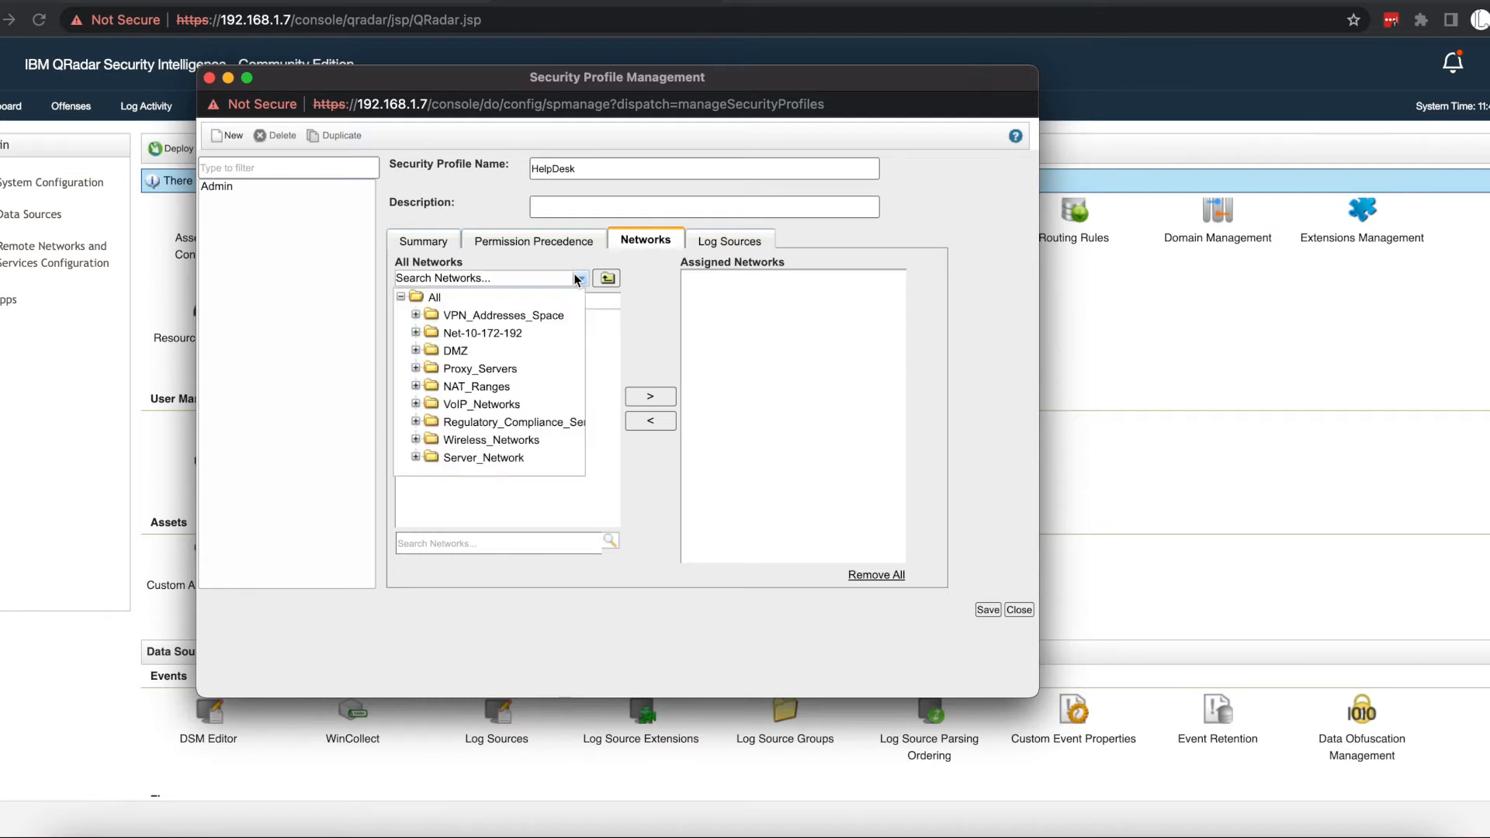
left_click(492, 439)
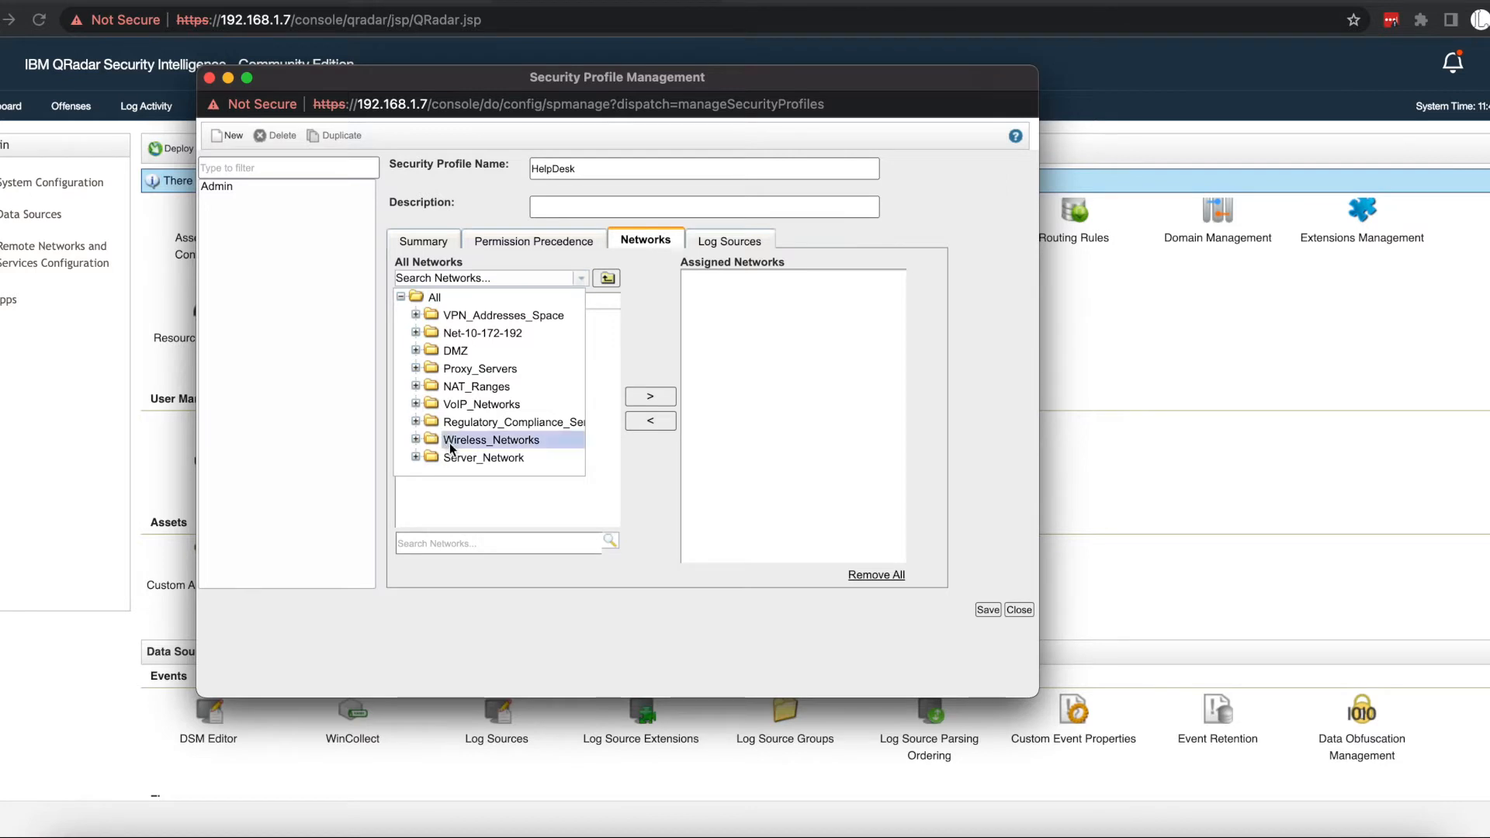
left_click(482, 457)
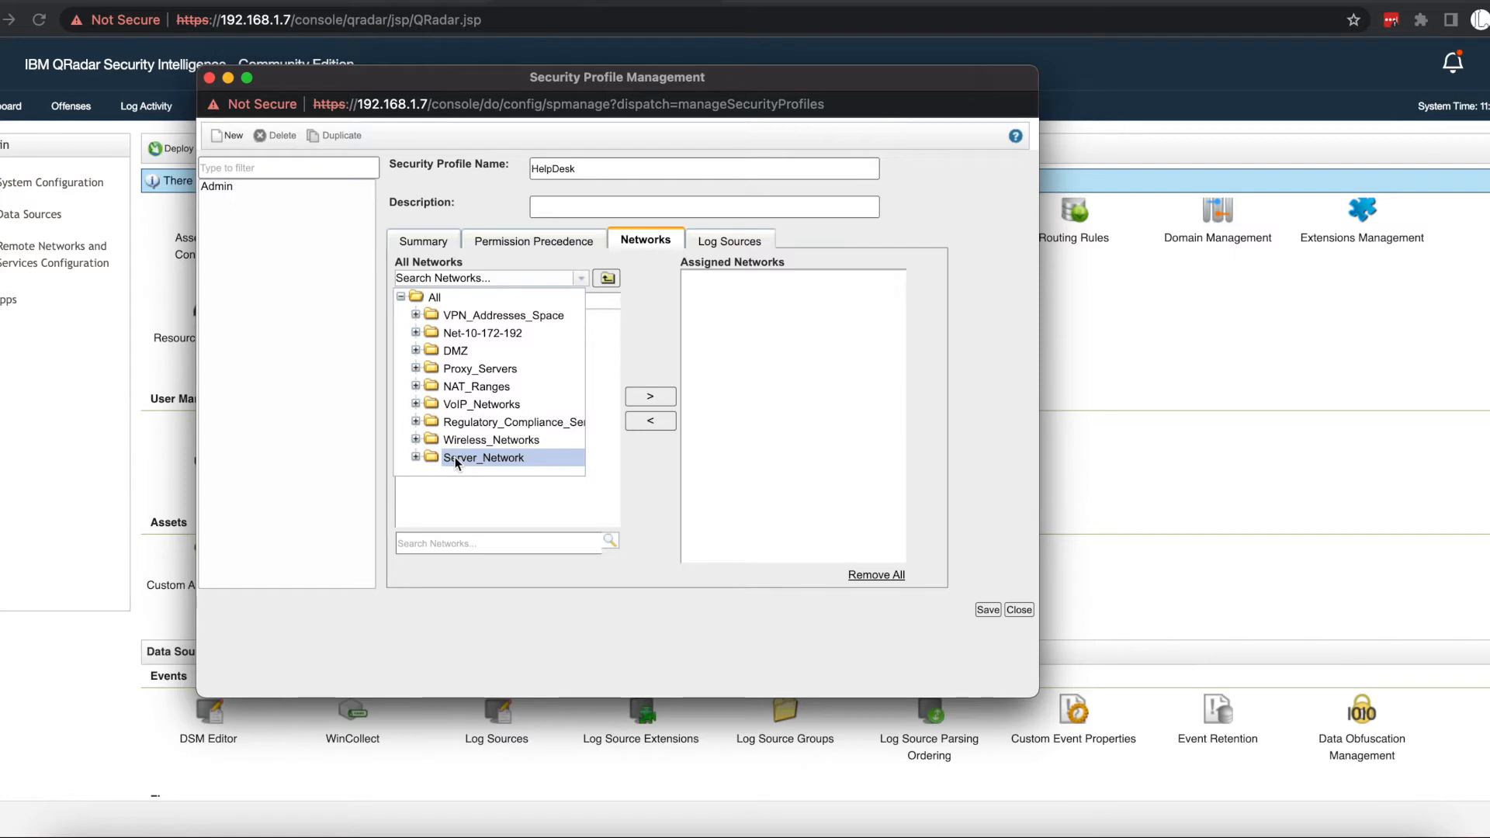
left_click(492, 439)
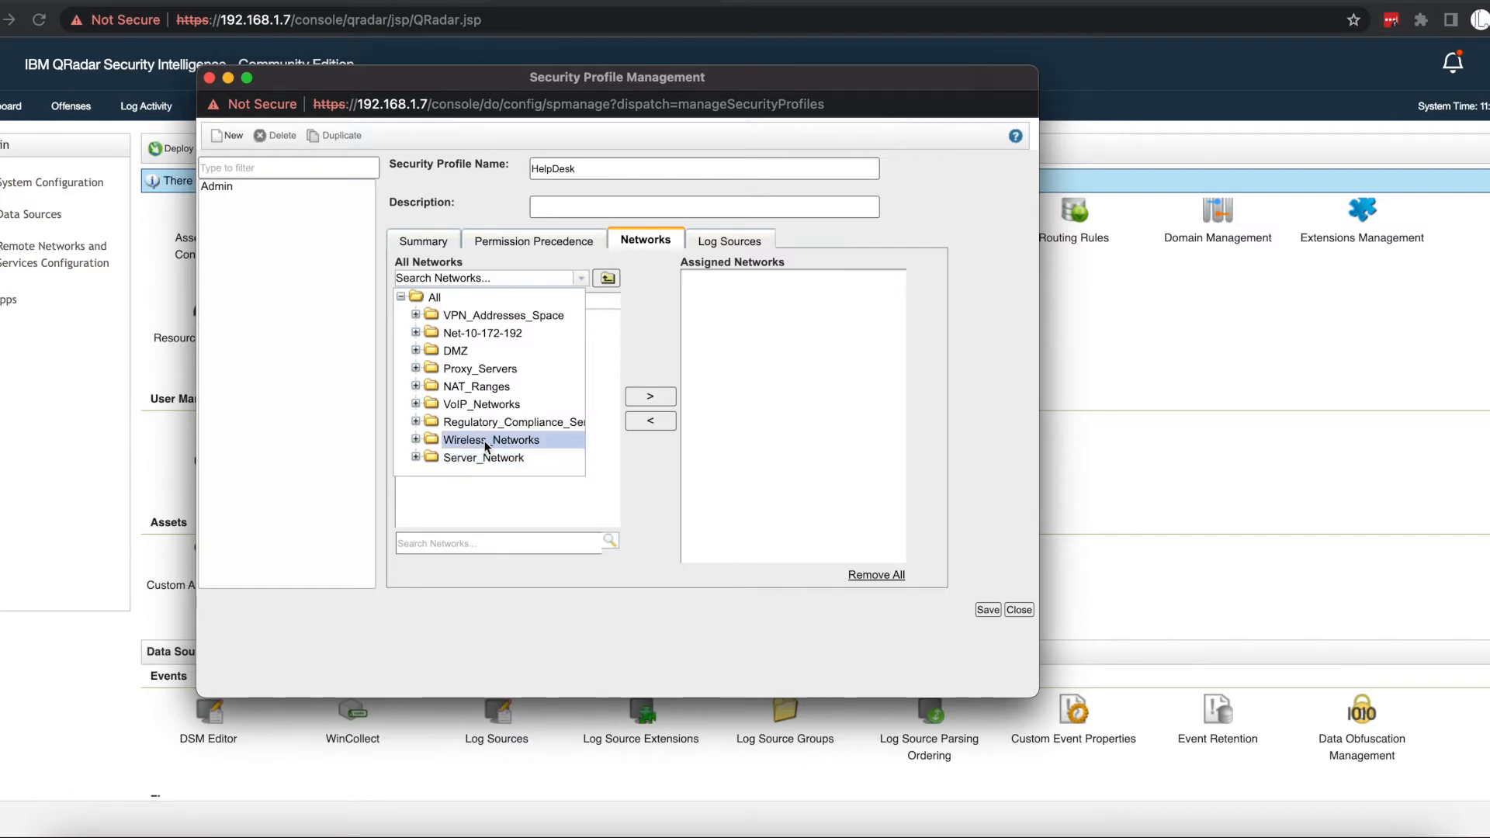
double_click(492, 440)
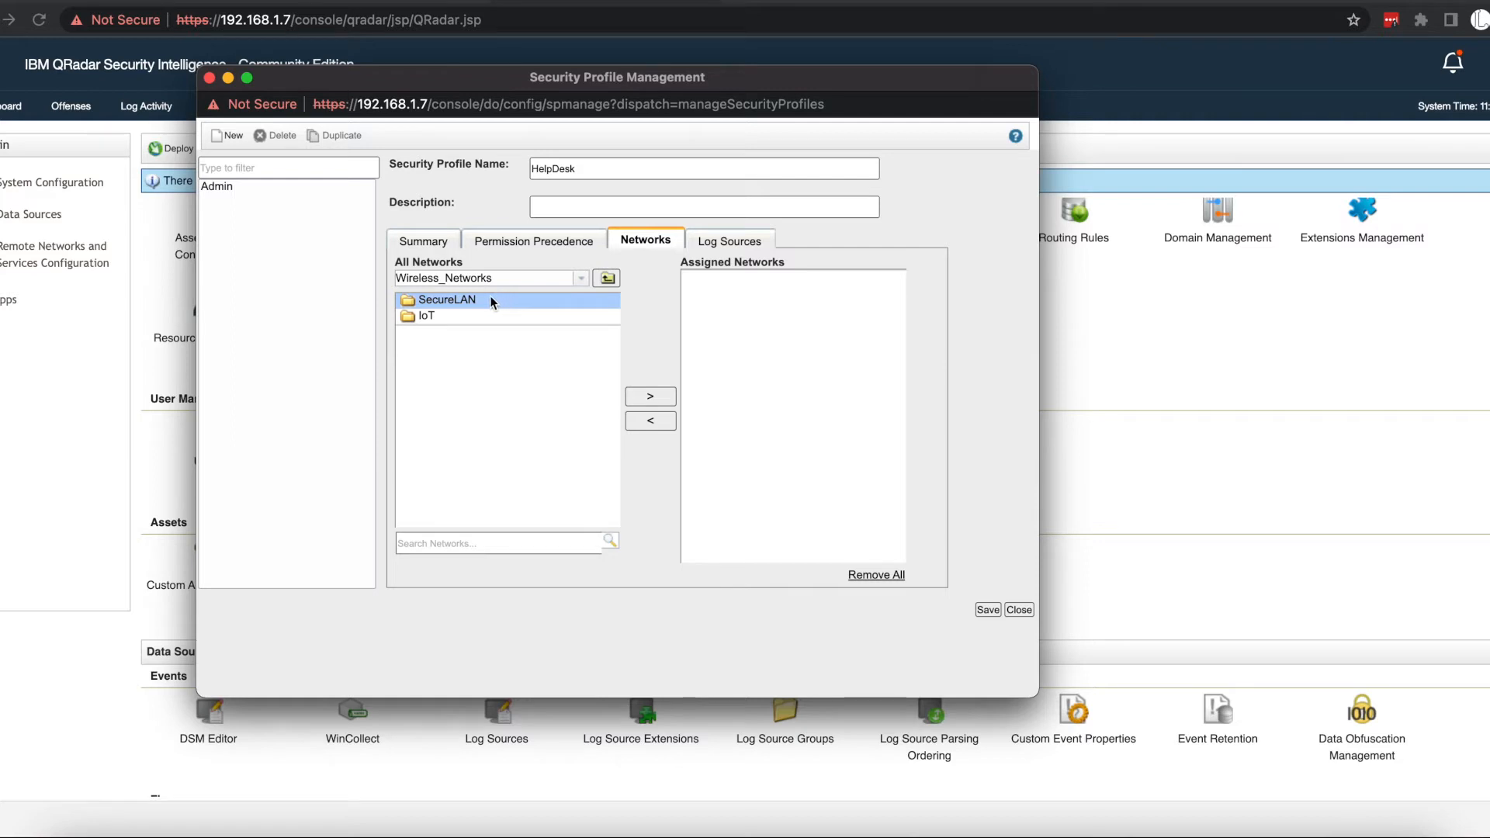
Assign the SecureLAN and IoT wireless networks to the HelpDesk profile.
left_click(650, 396)
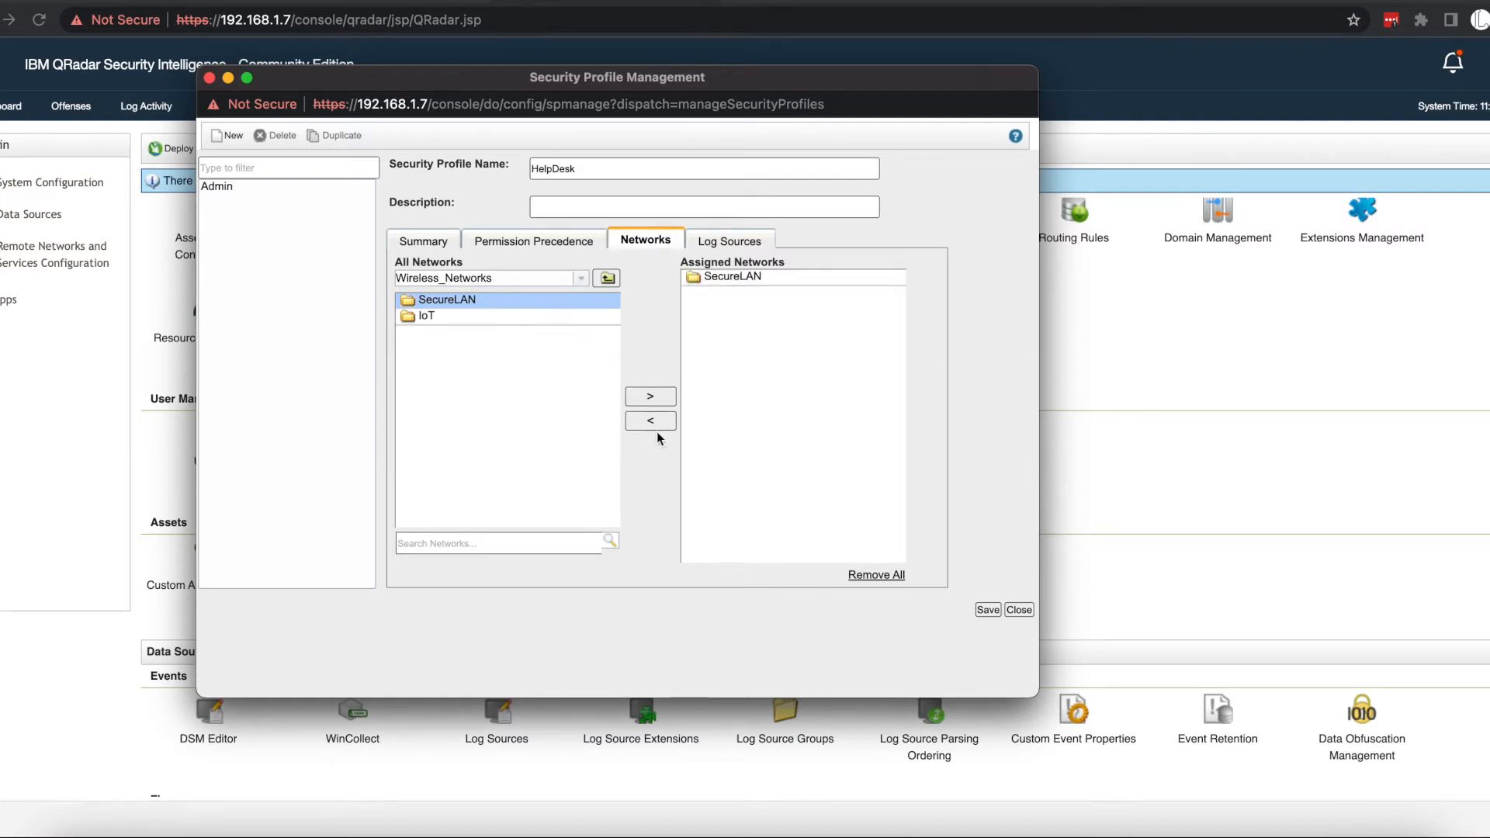
left_click(649, 396)
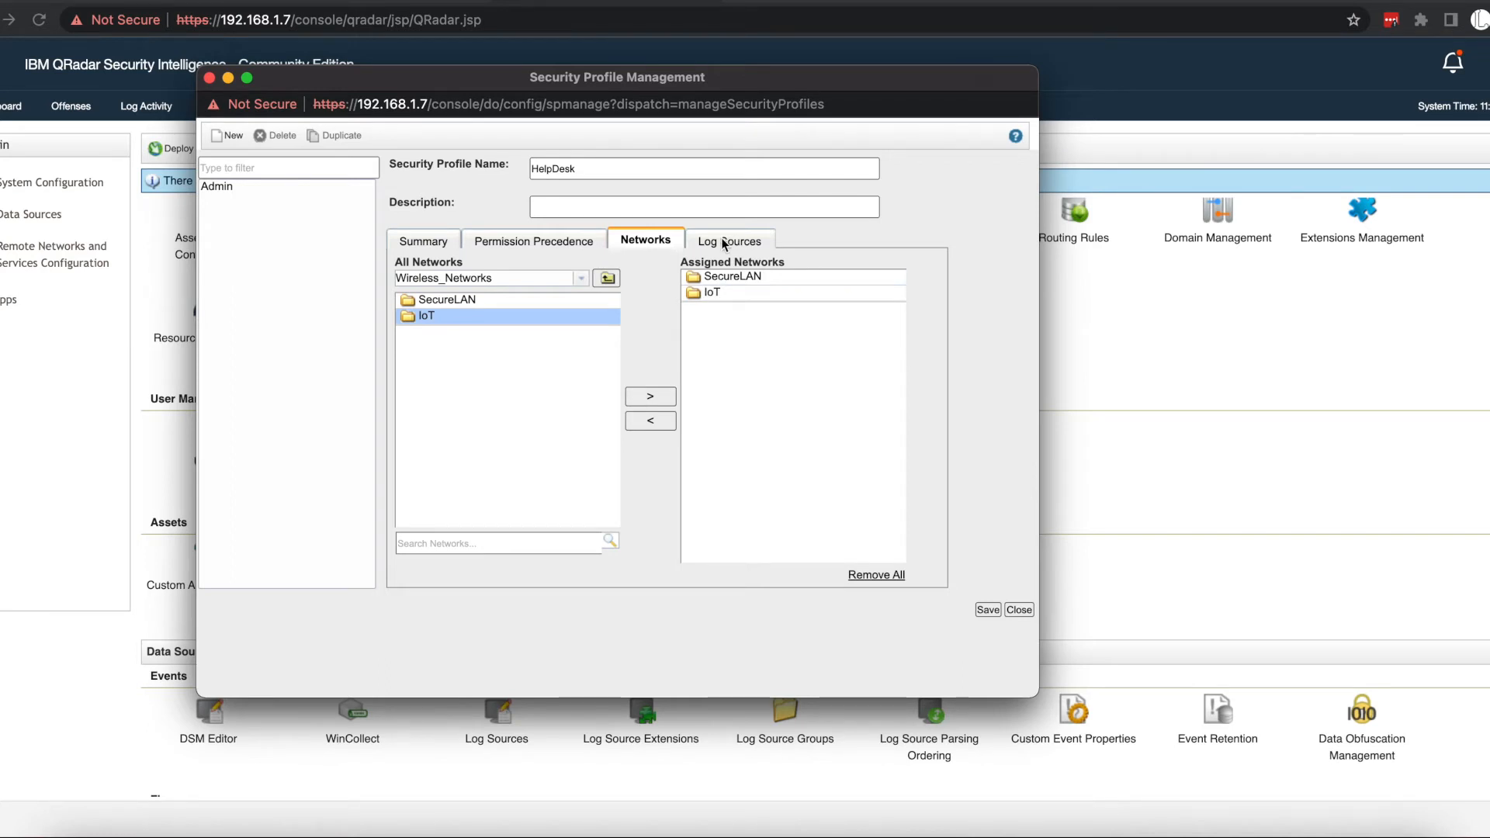
Assign the UBA Honeytoken Accounts and UBA Trusted Log Source groups to HelpDesk.
left_click(730, 240)
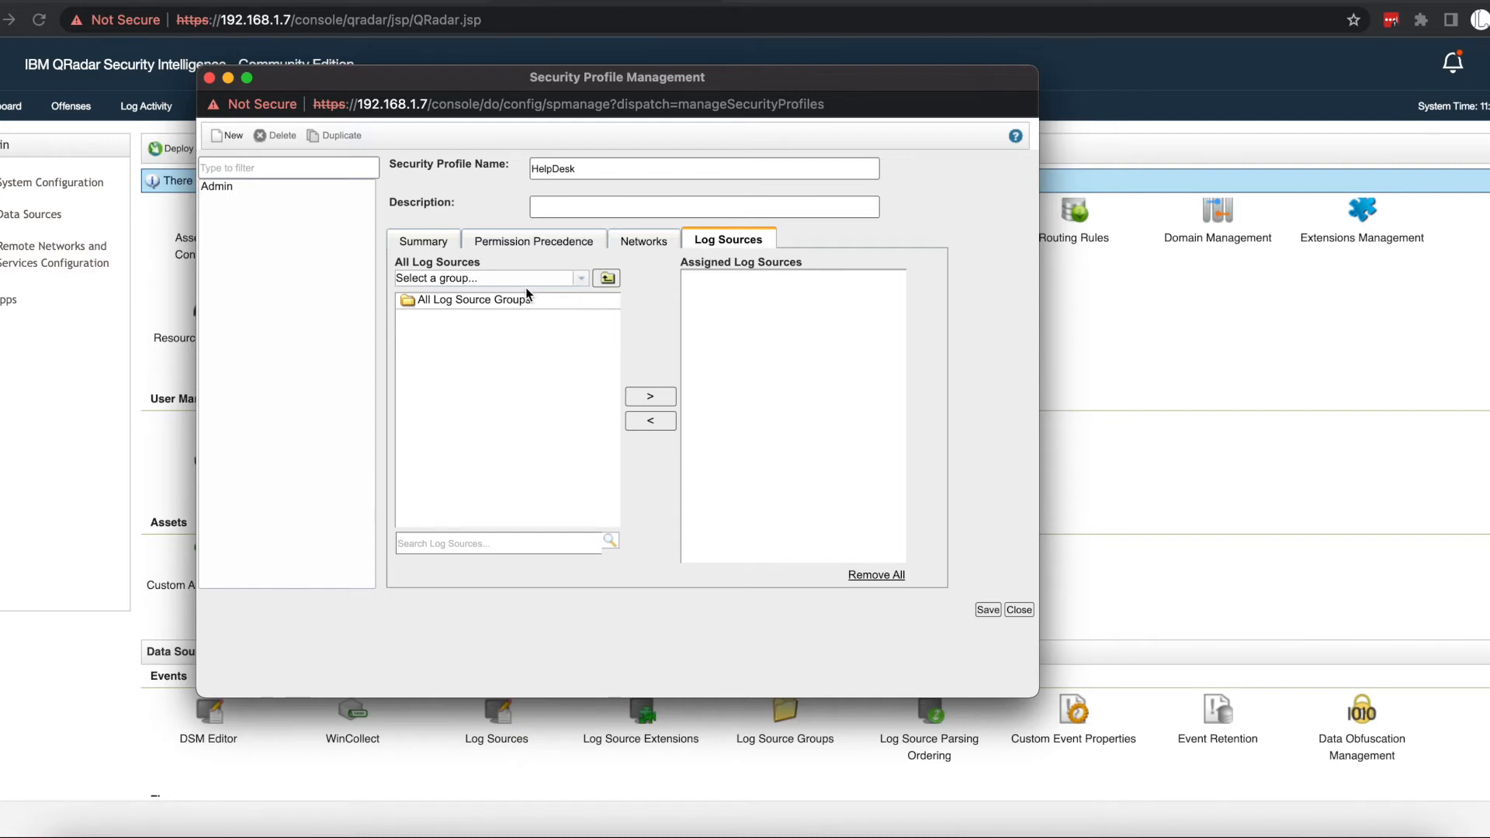
left_click(579, 278)
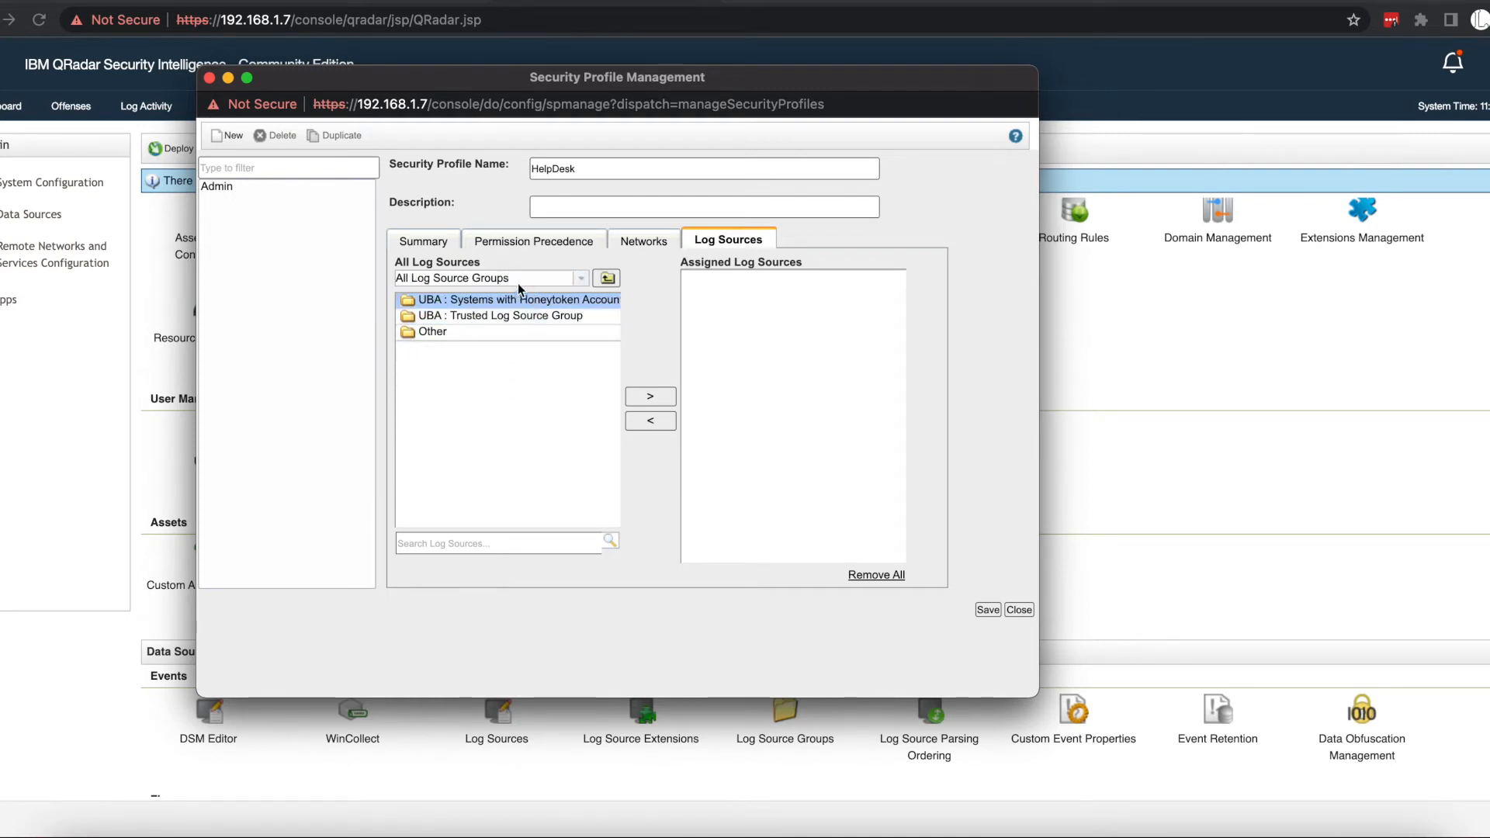
left_click(651, 396)
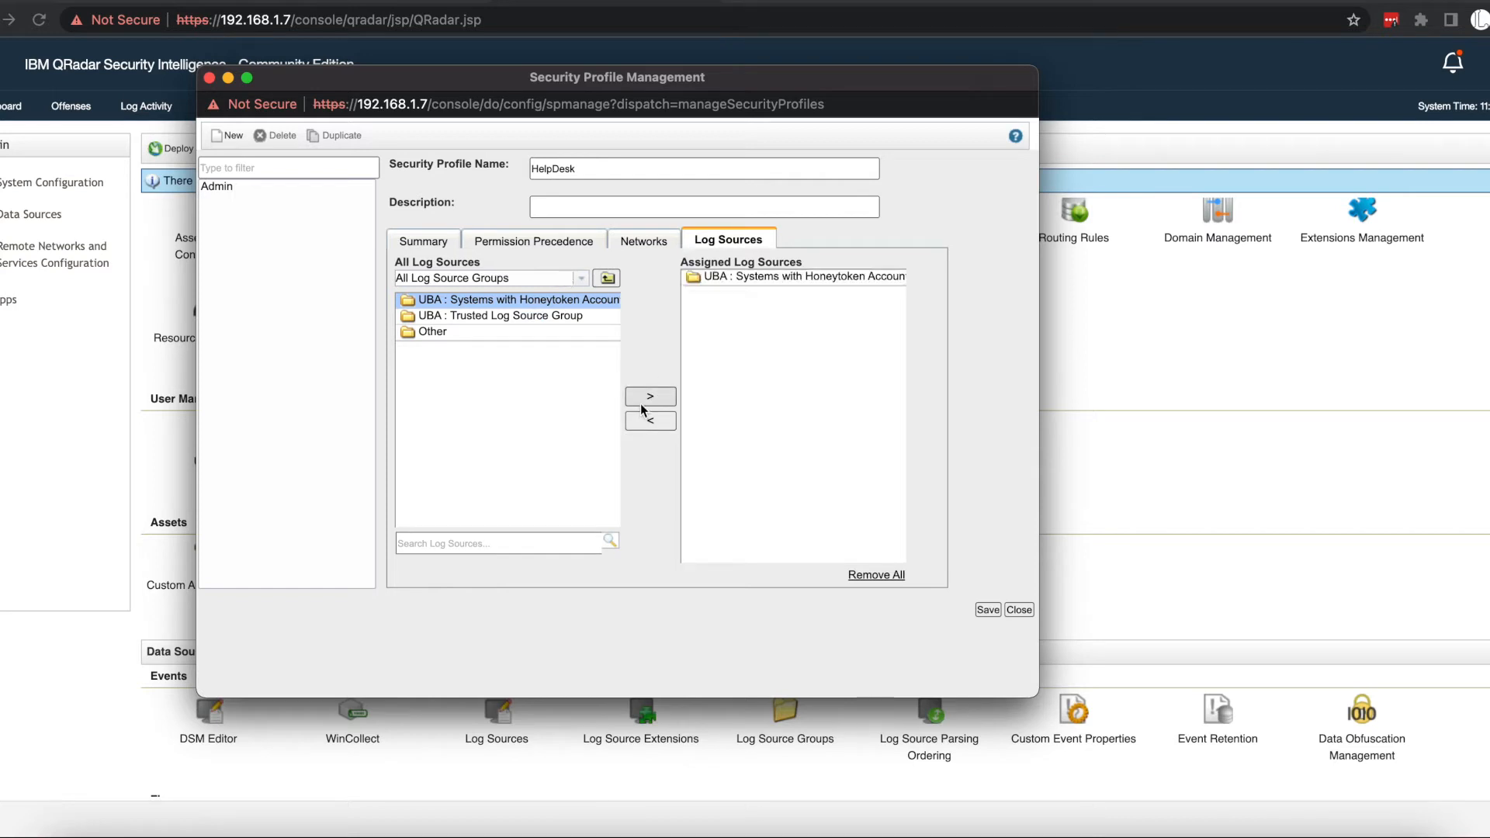
left_click(503, 315)
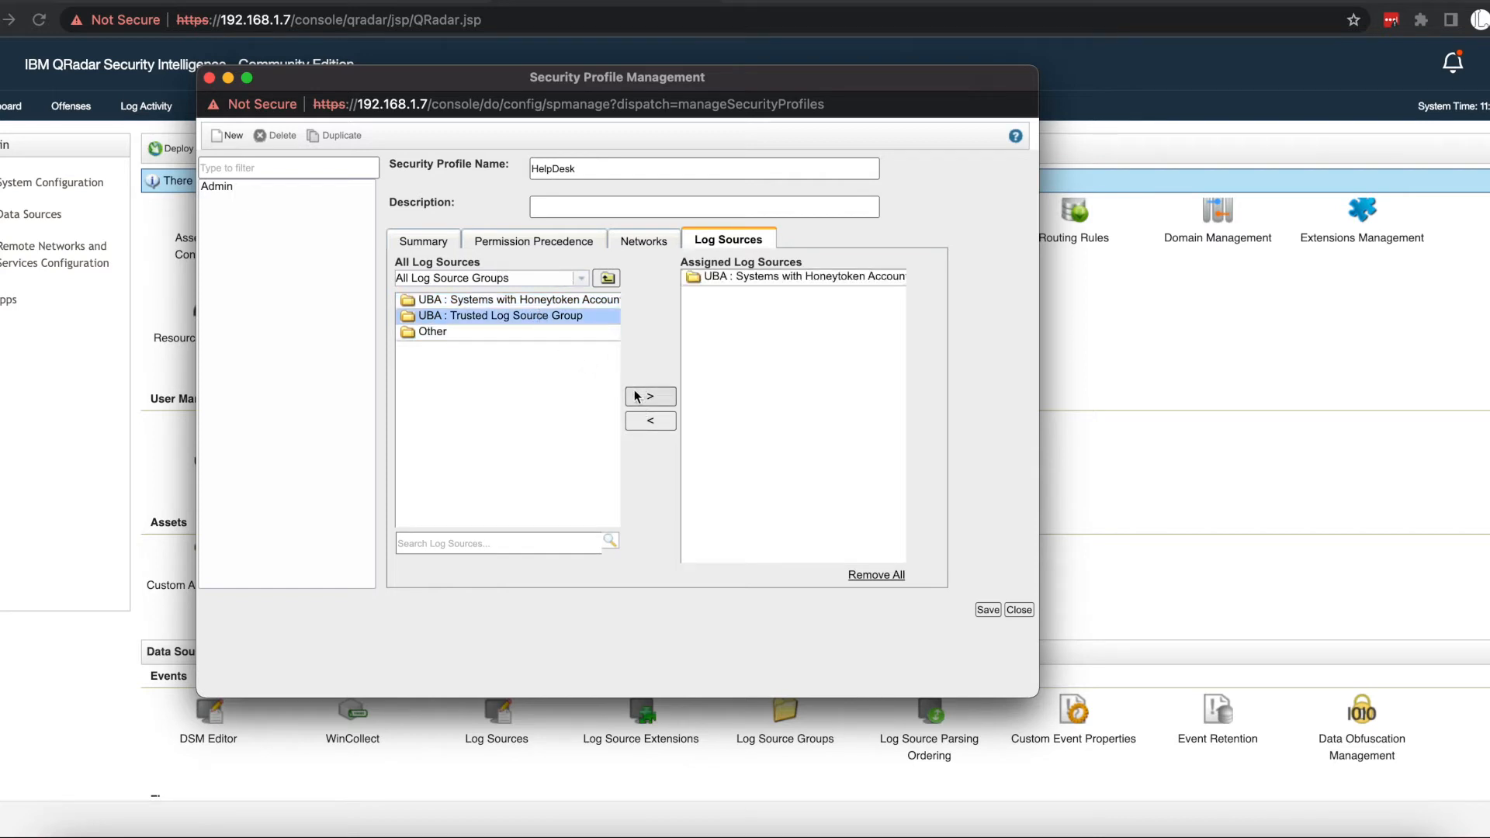
left_click(650, 395)
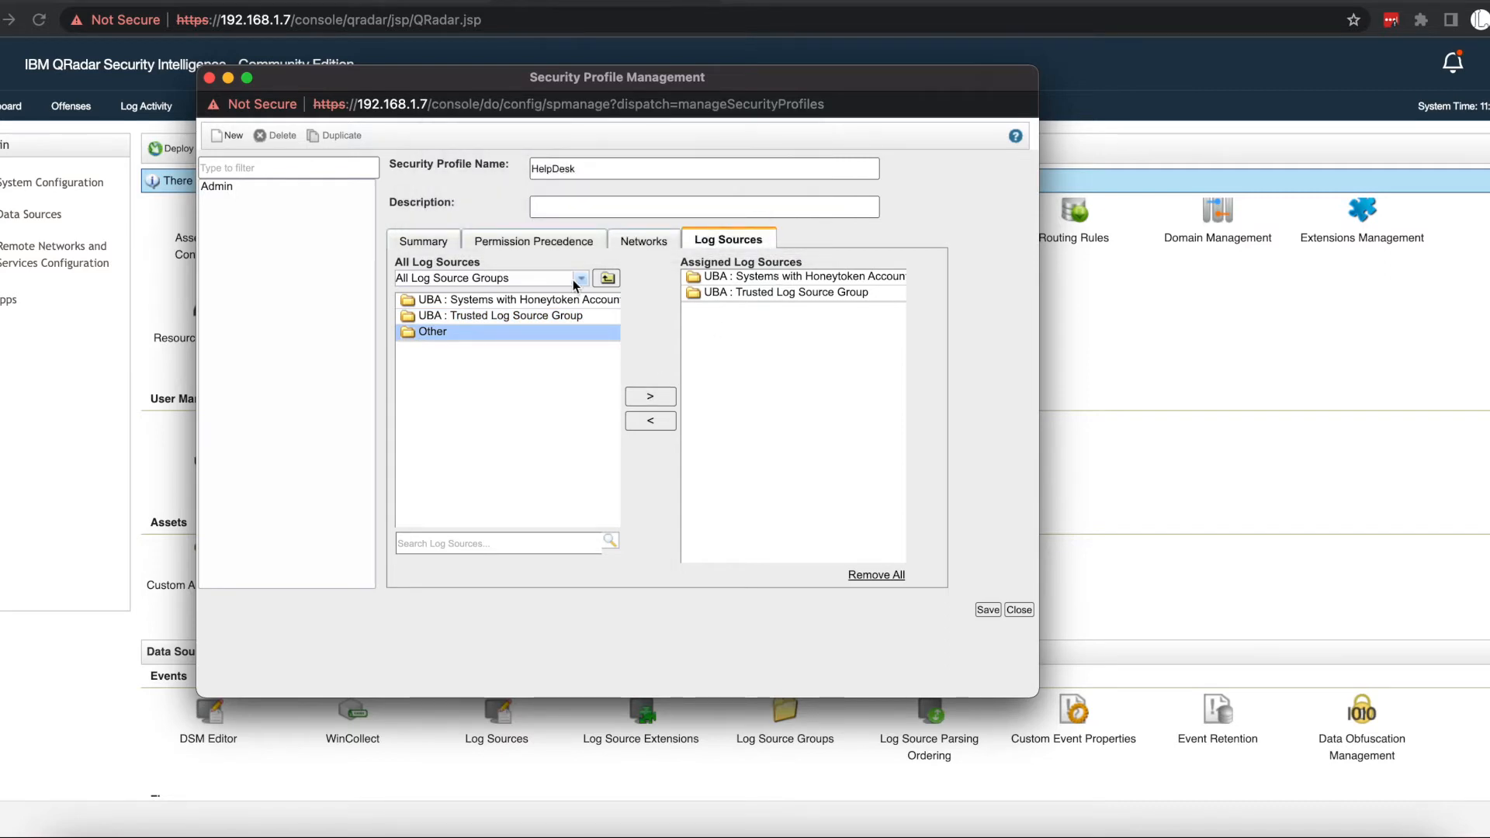
mouse_move(636, 293)
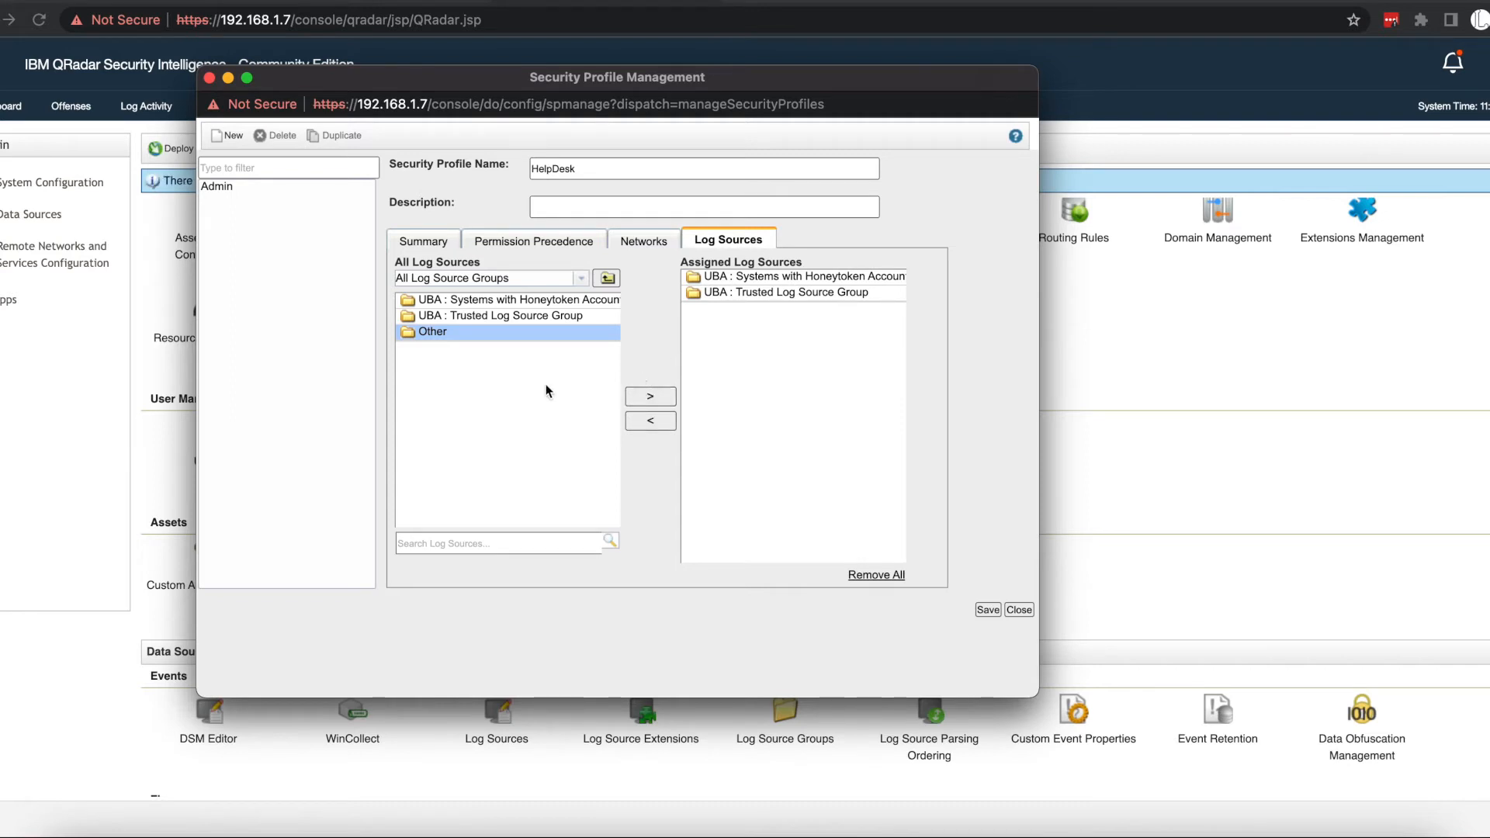
mouse_move(545, 369)
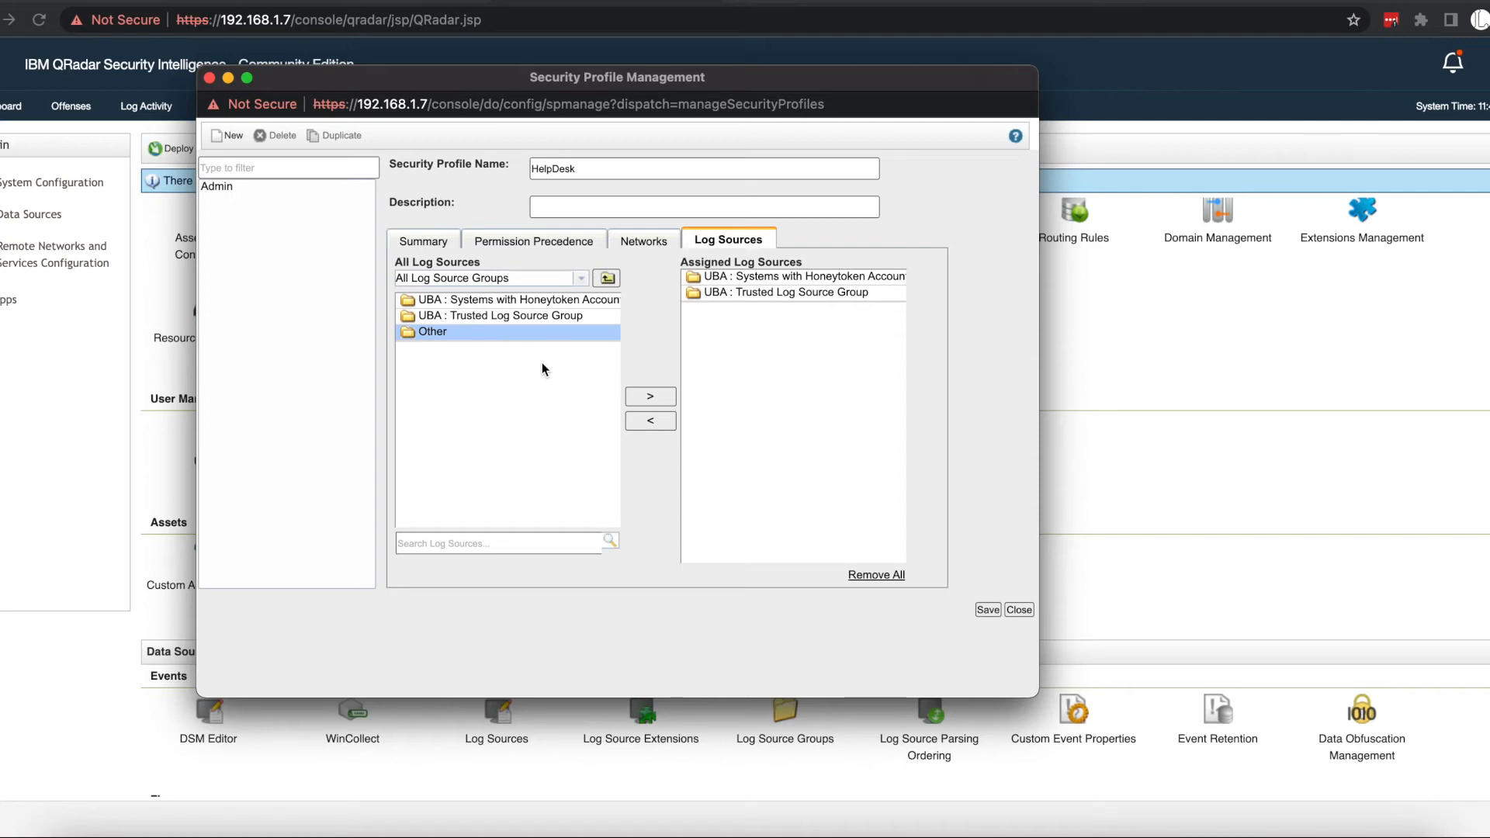
left_click(515, 300)
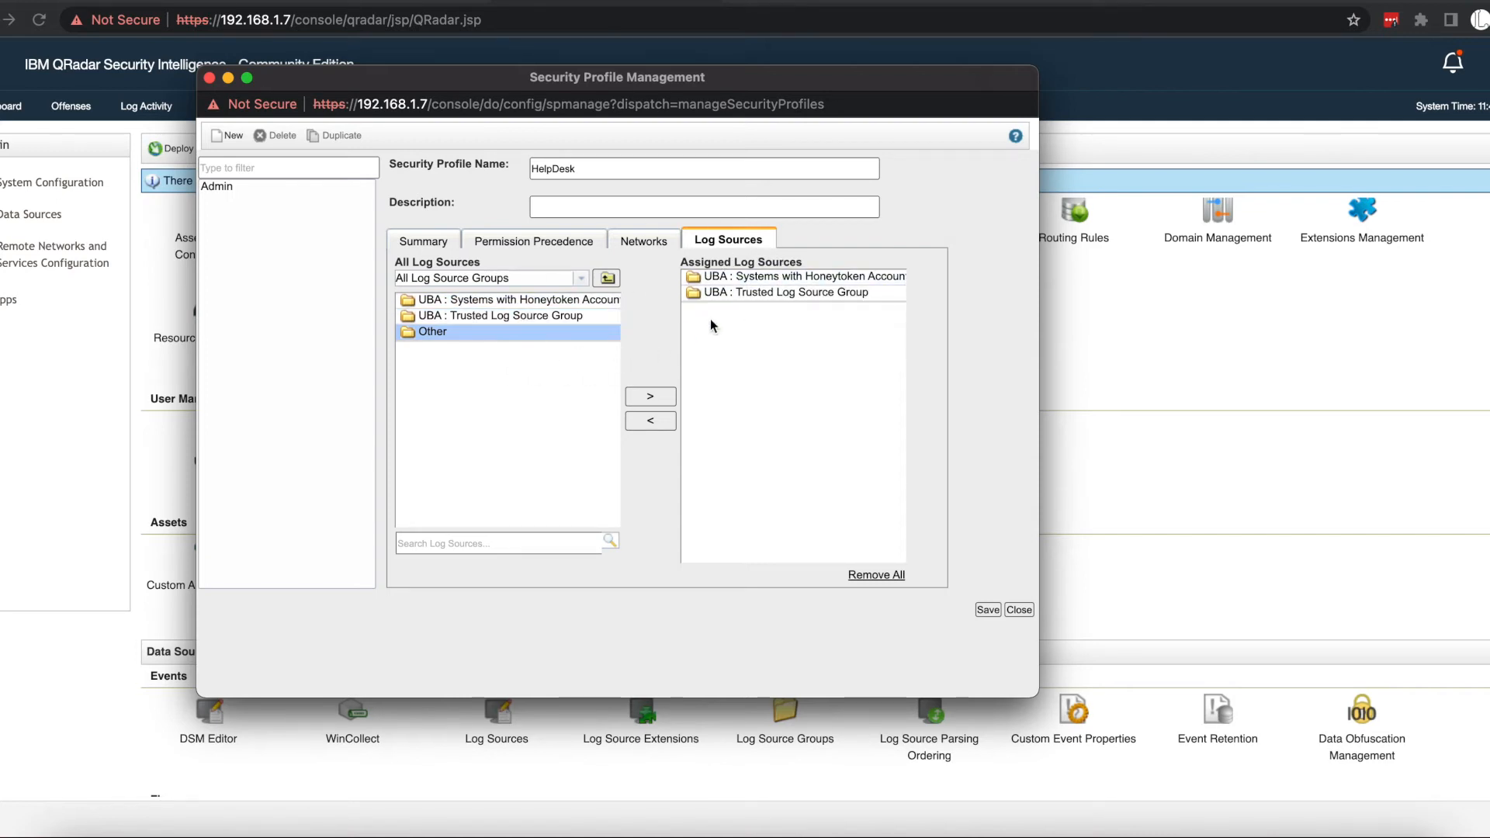
mouse_move(655, 250)
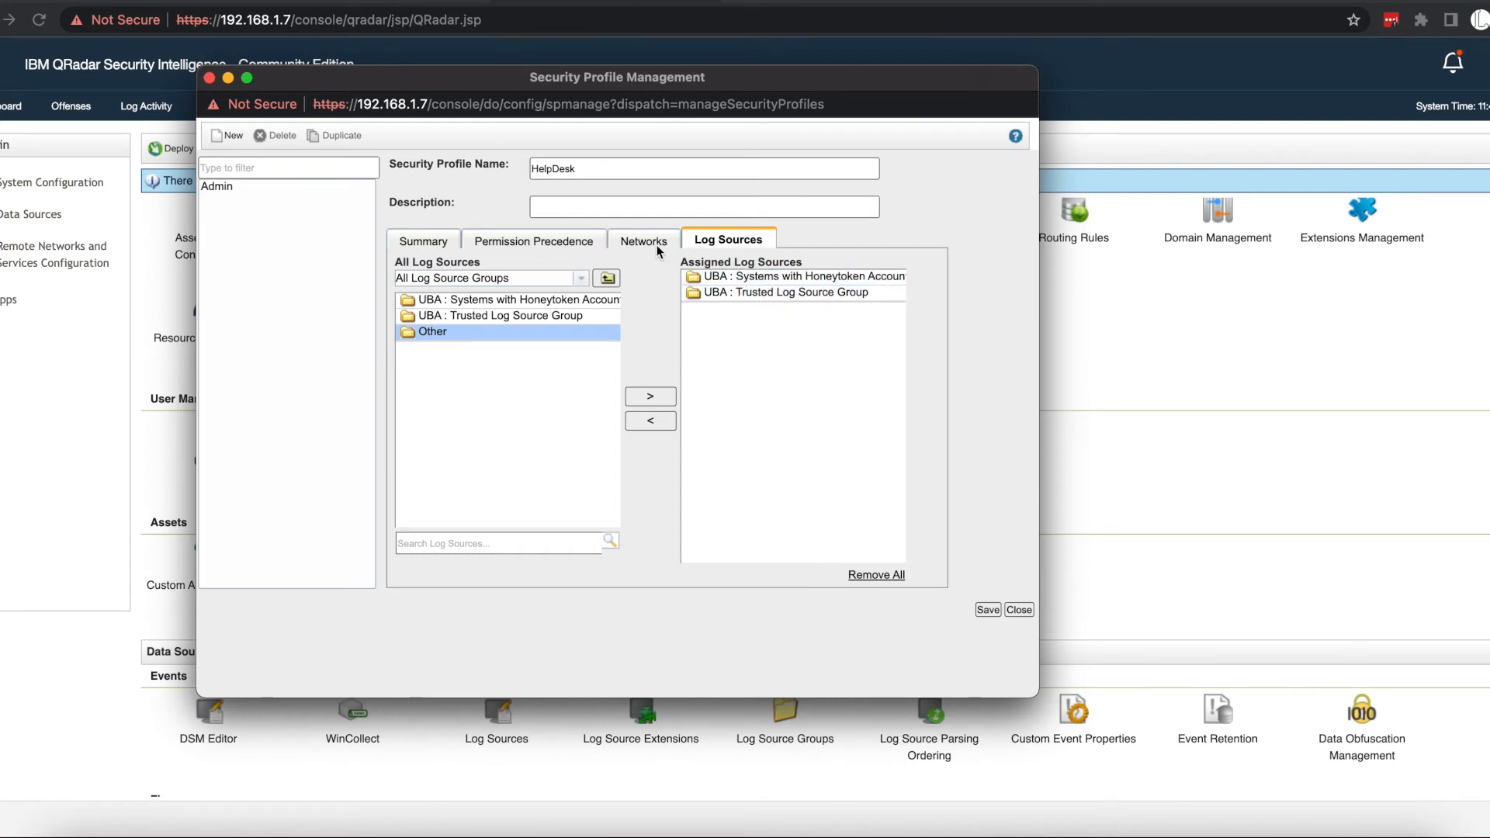
Try each precedence option and settle on Networks AND Log Sources for HelpDesk.
left_click(536, 241)
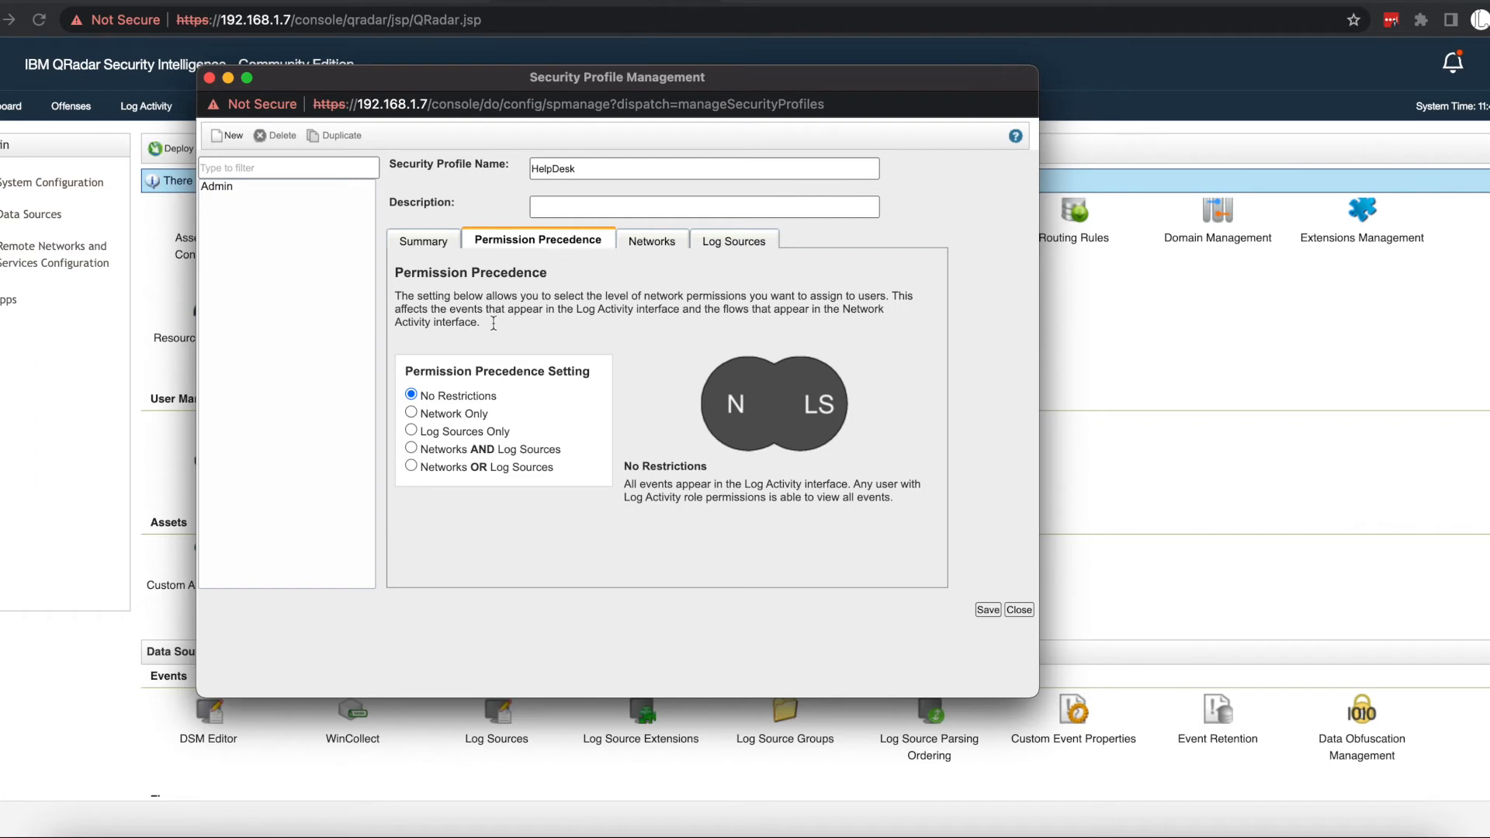
left_click(410, 448)
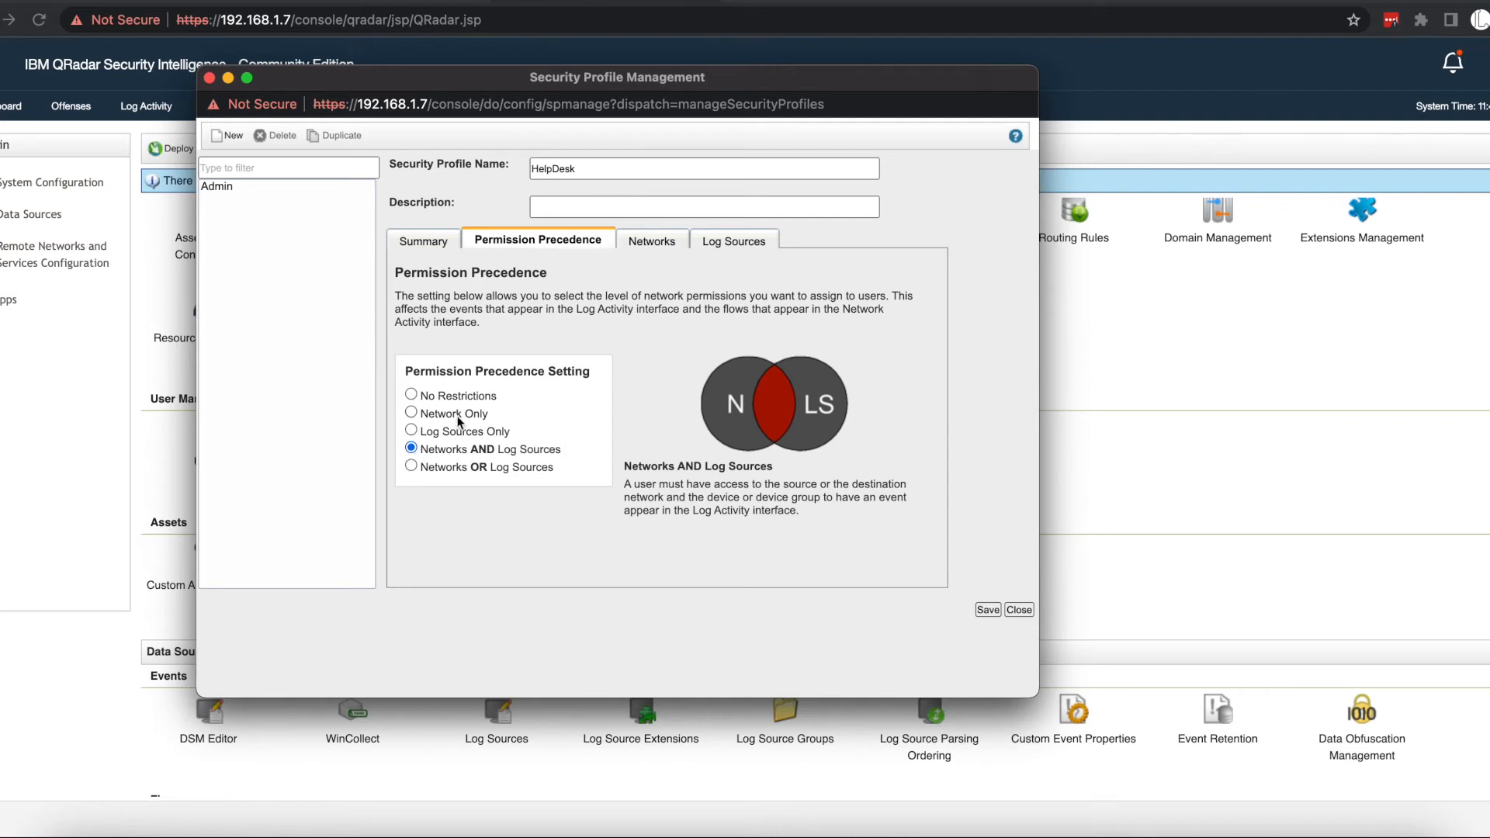
left_click(410, 413)
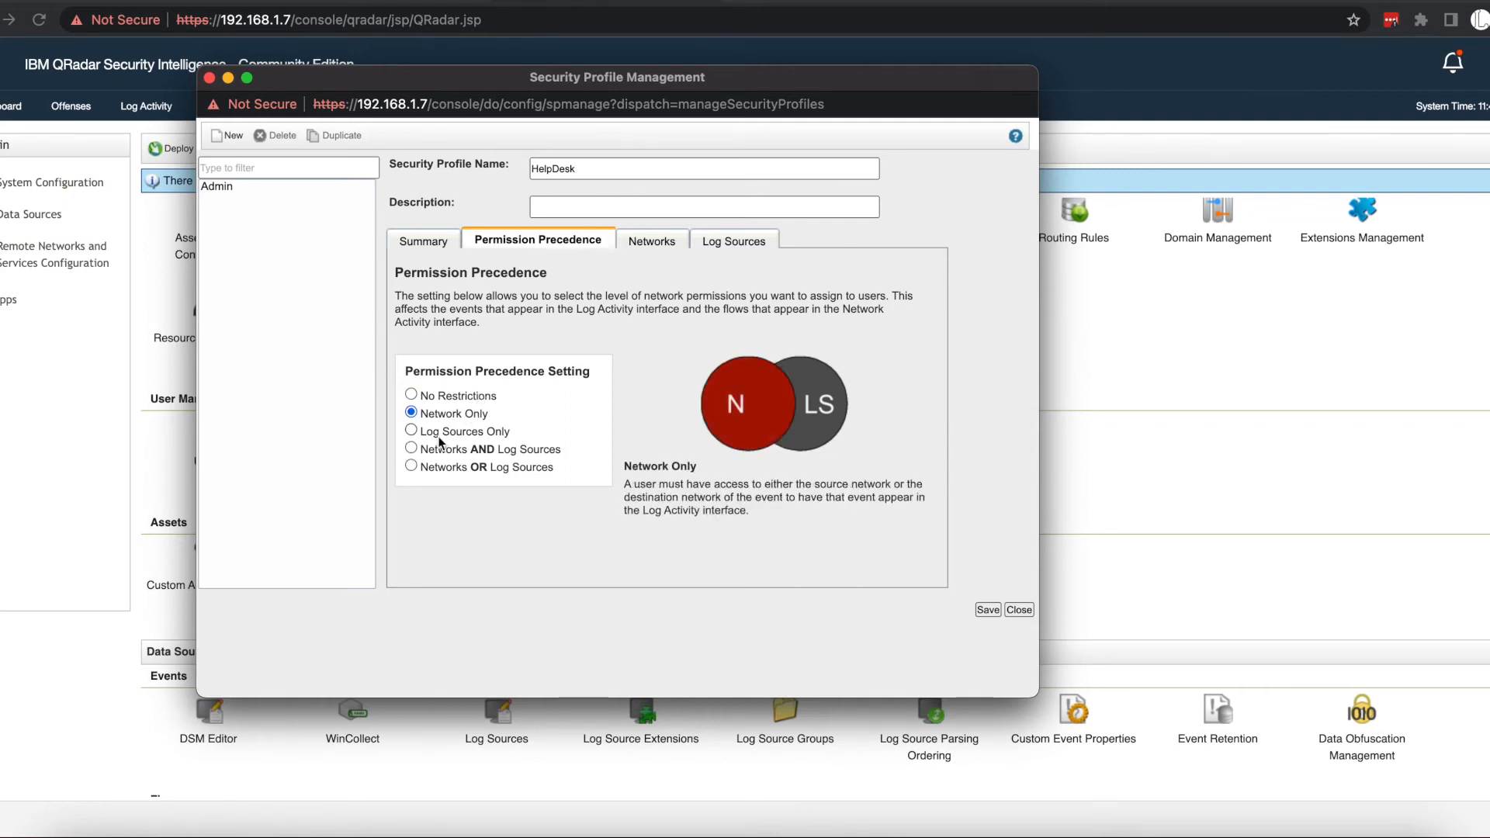
left_click(409, 431)
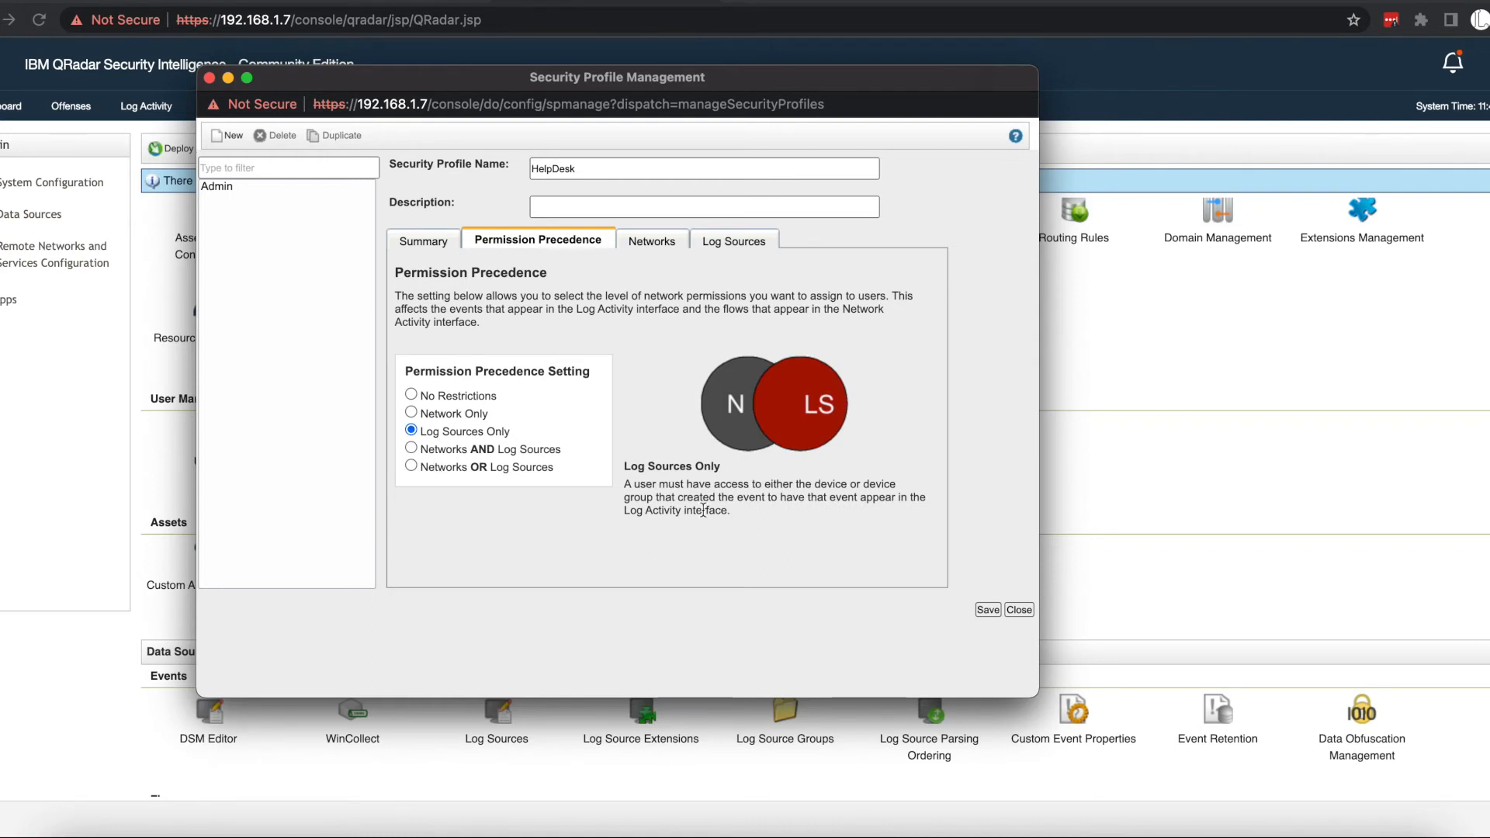
mouse_move(722, 523)
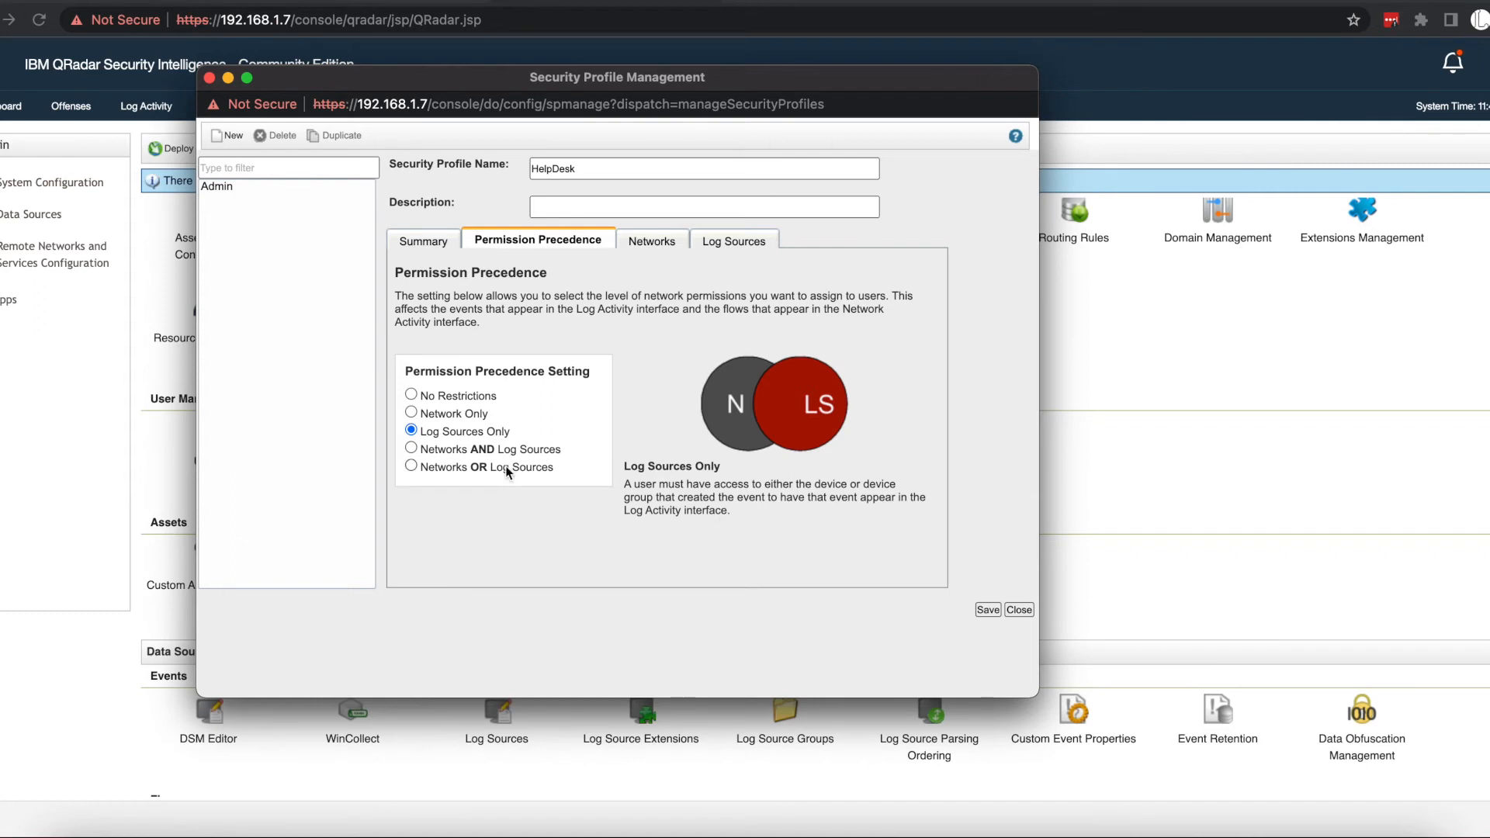
left_click(410, 449)
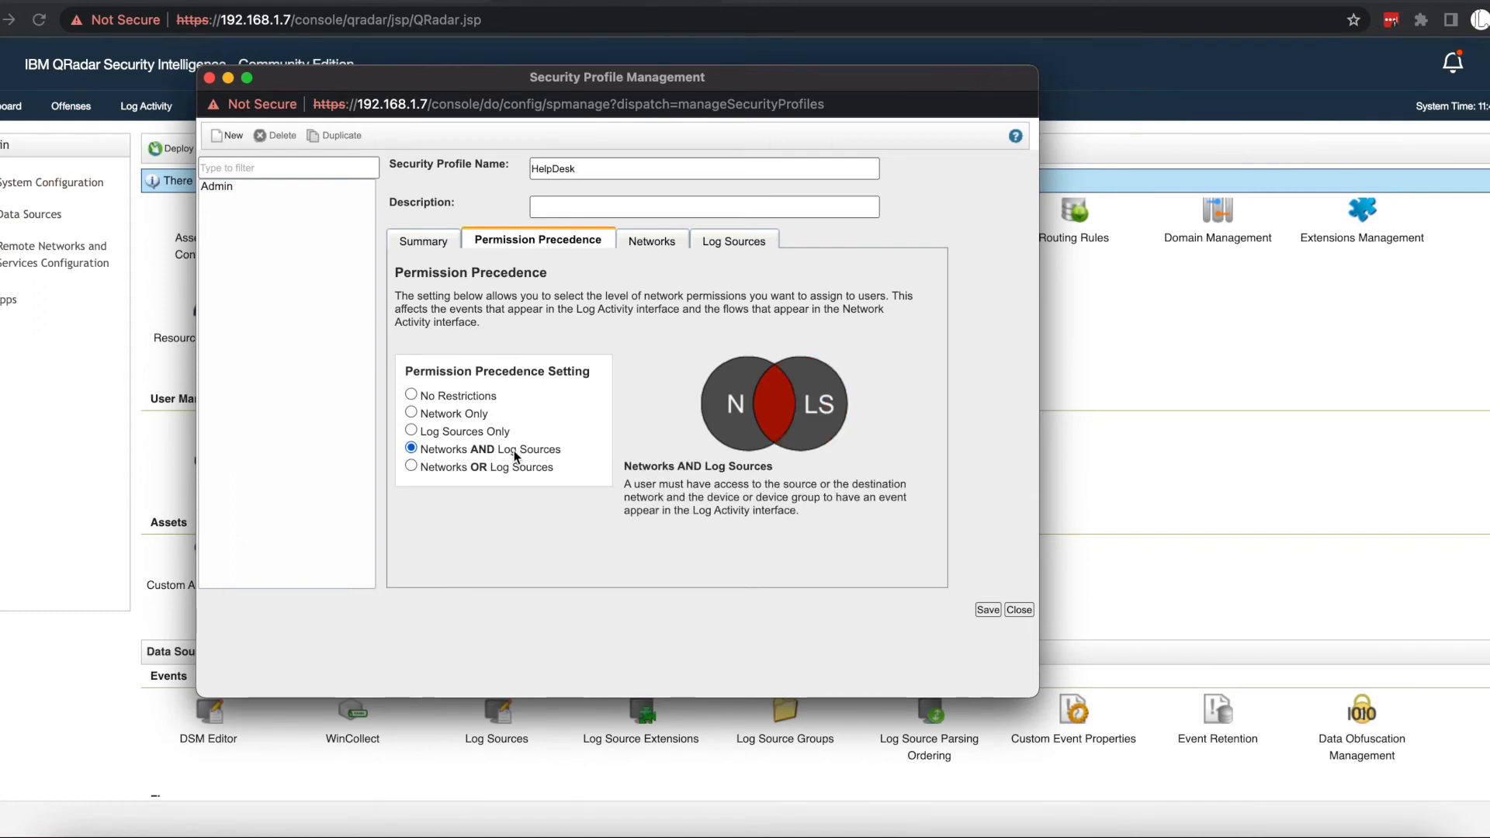
mouse_move(634, 245)
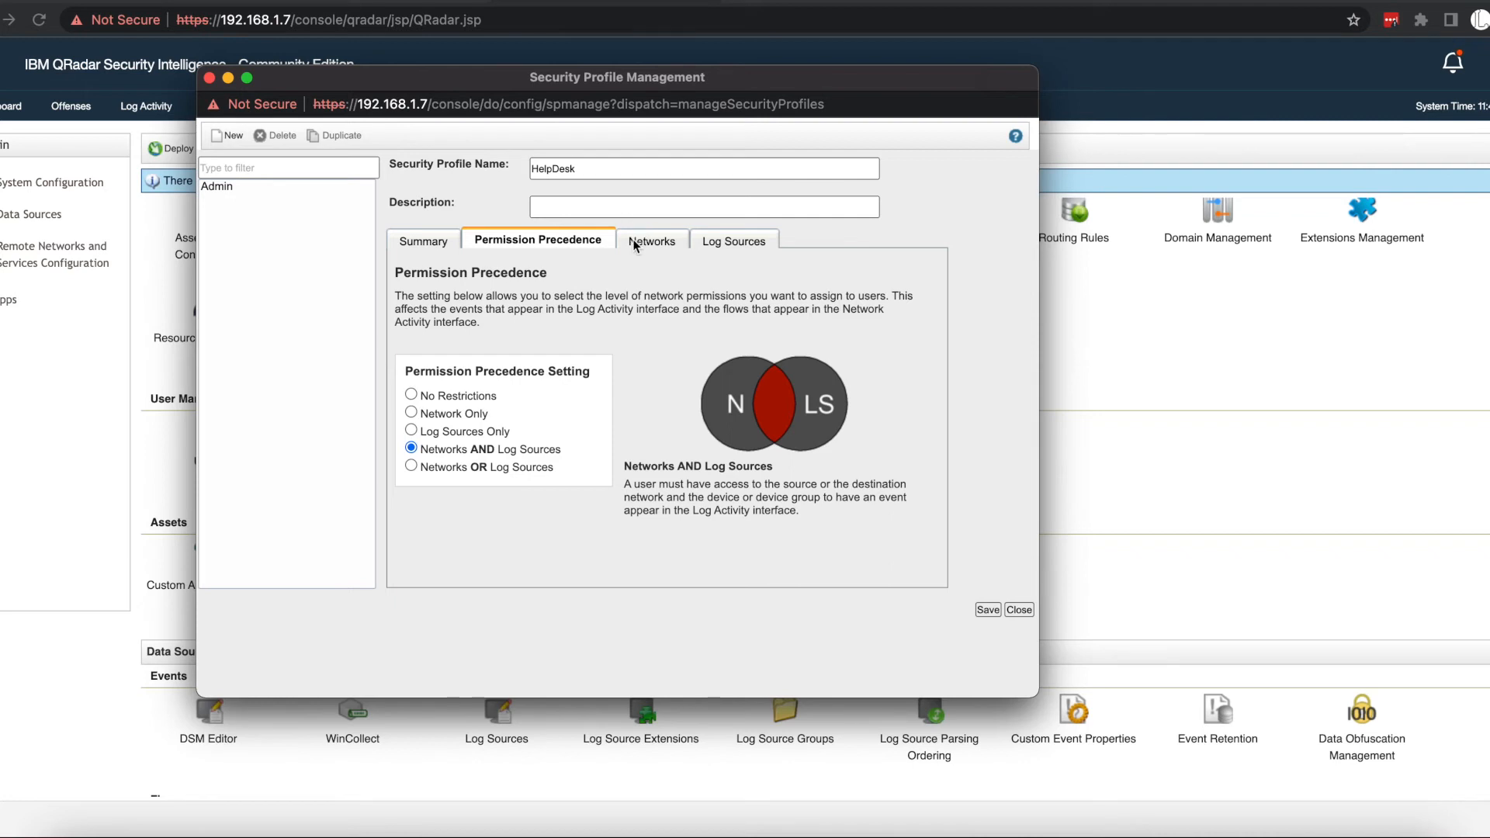
left_click(730, 239)
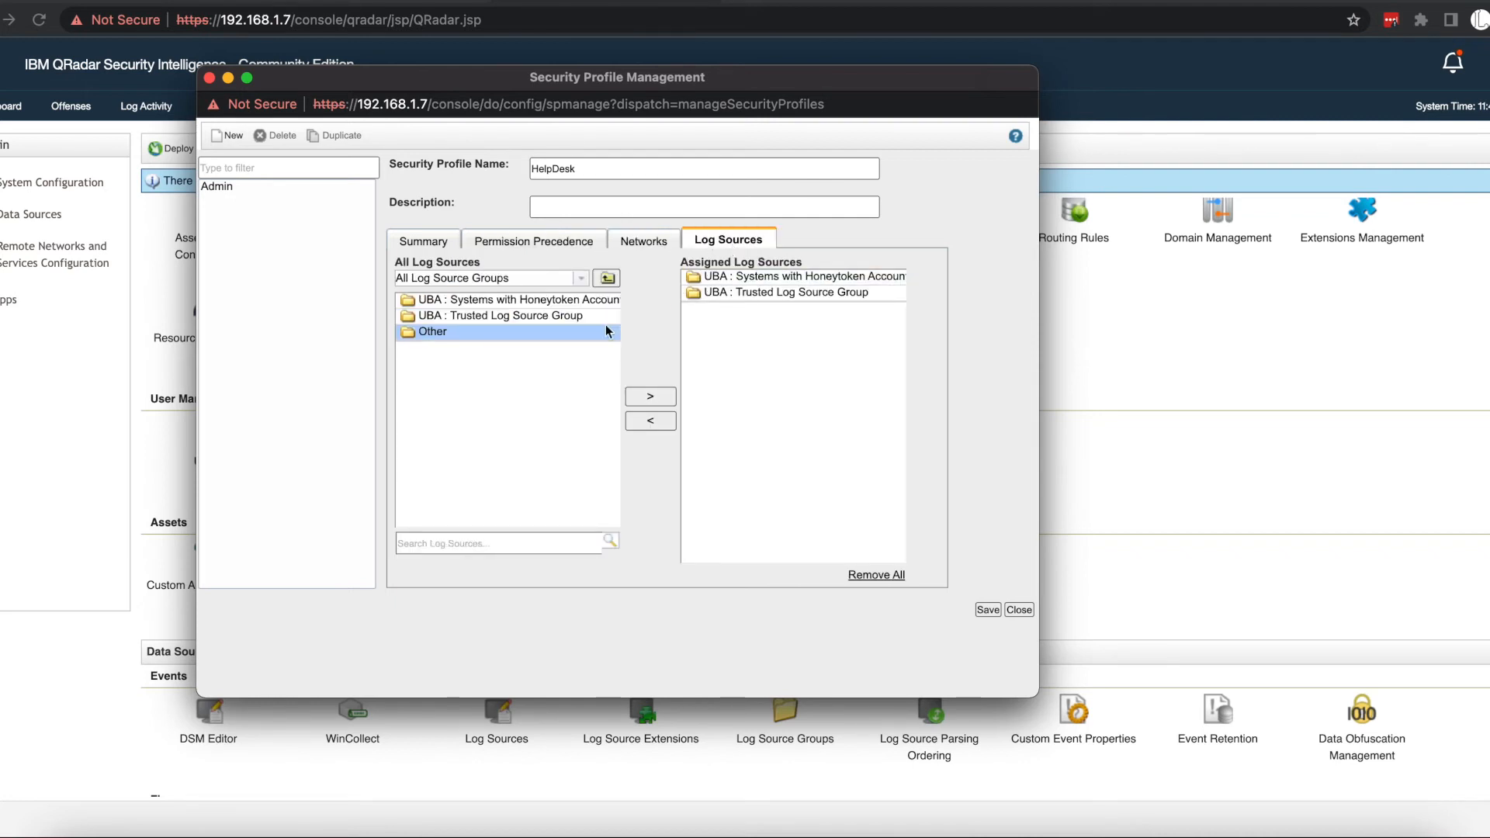
mouse_move(574, 349)
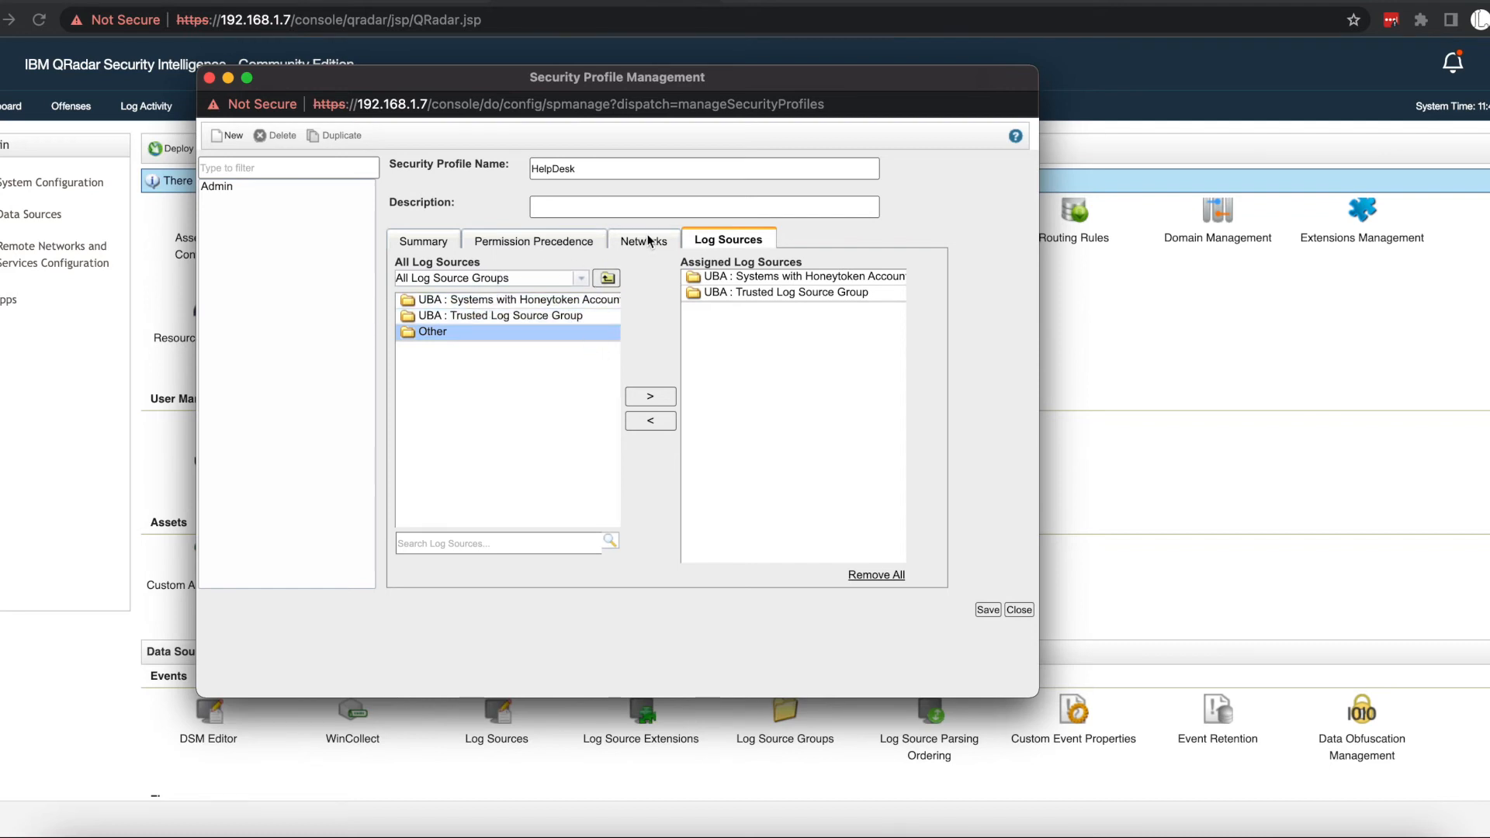
Recheck HelpDesk's SecureLAN/IoT networks, precedence and log source groups, ending on Summary.
left_click(645, 239)
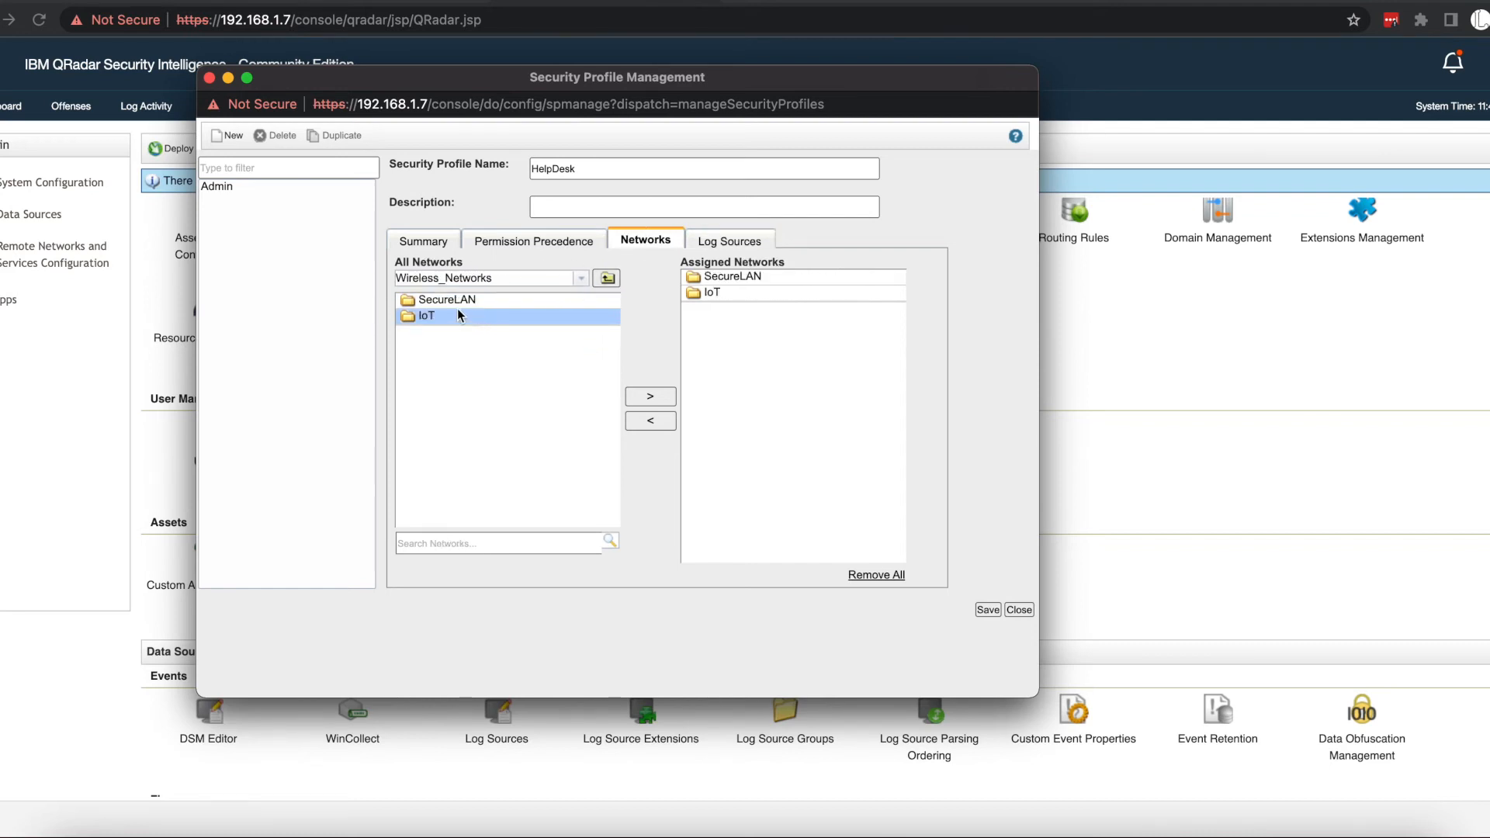
mouse_move(510, 333)
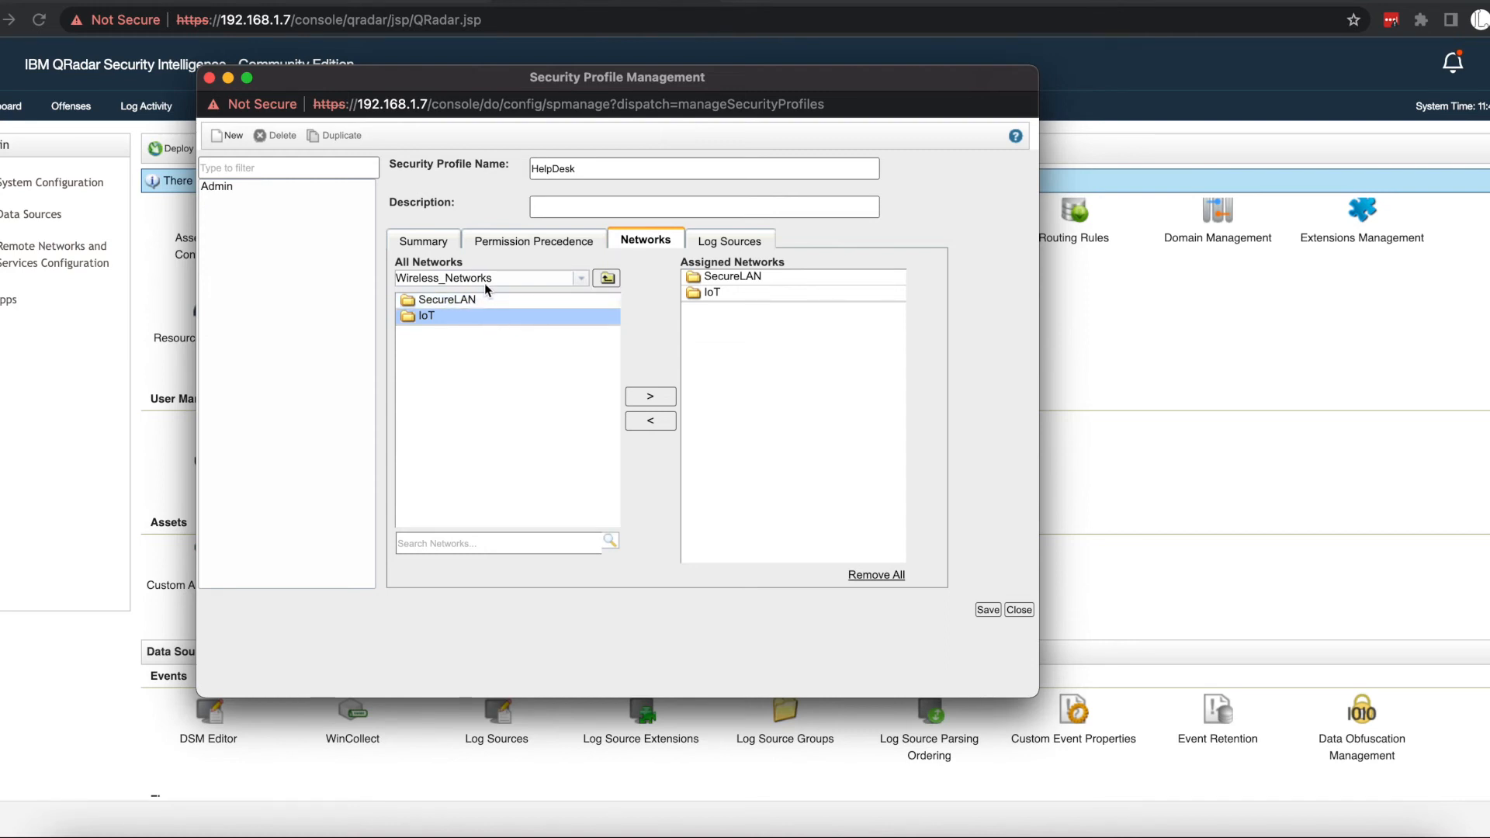
left_click(447, 299)
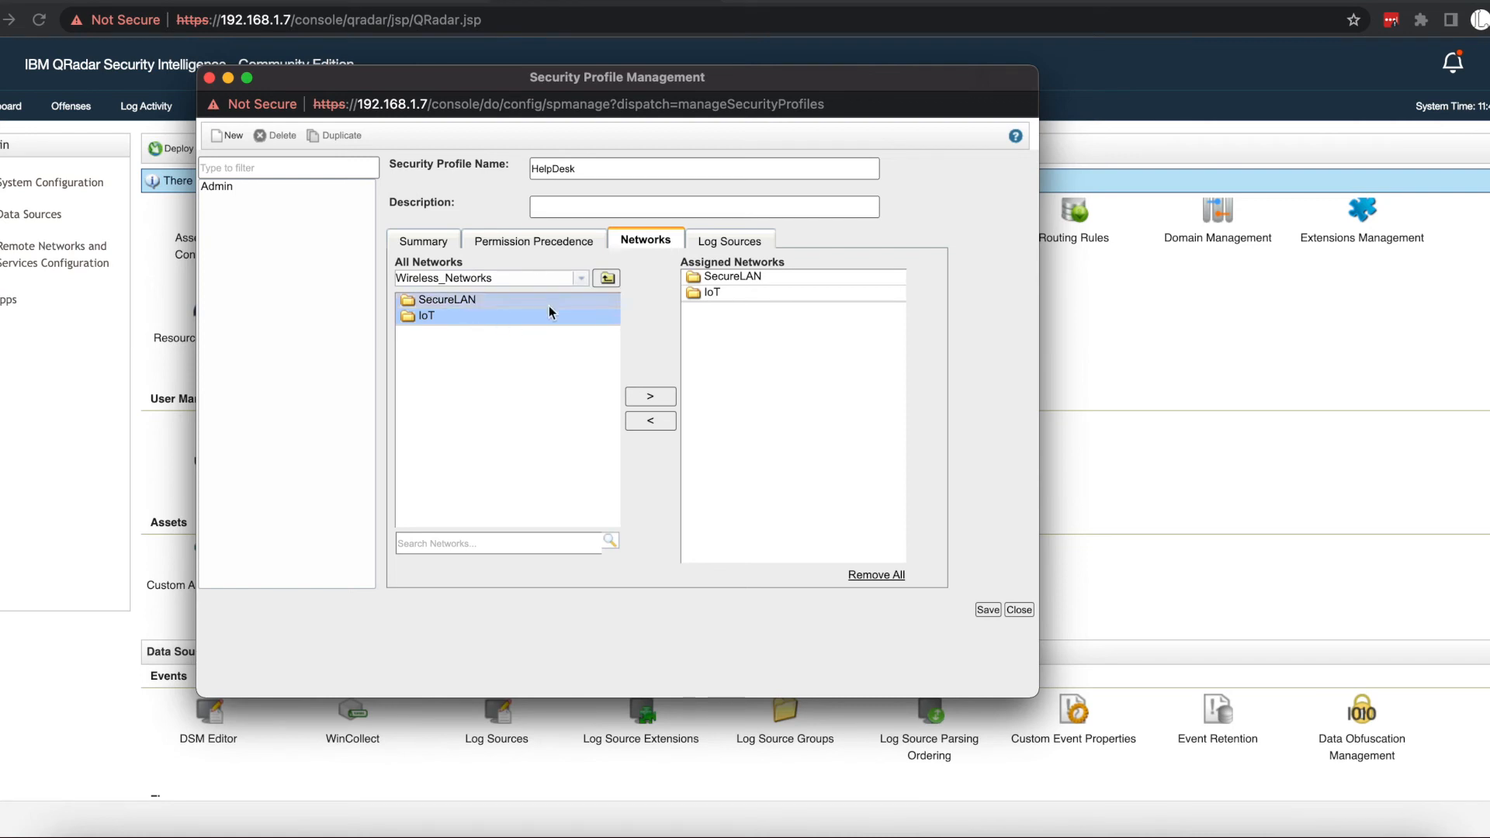
left_click(537, 240)
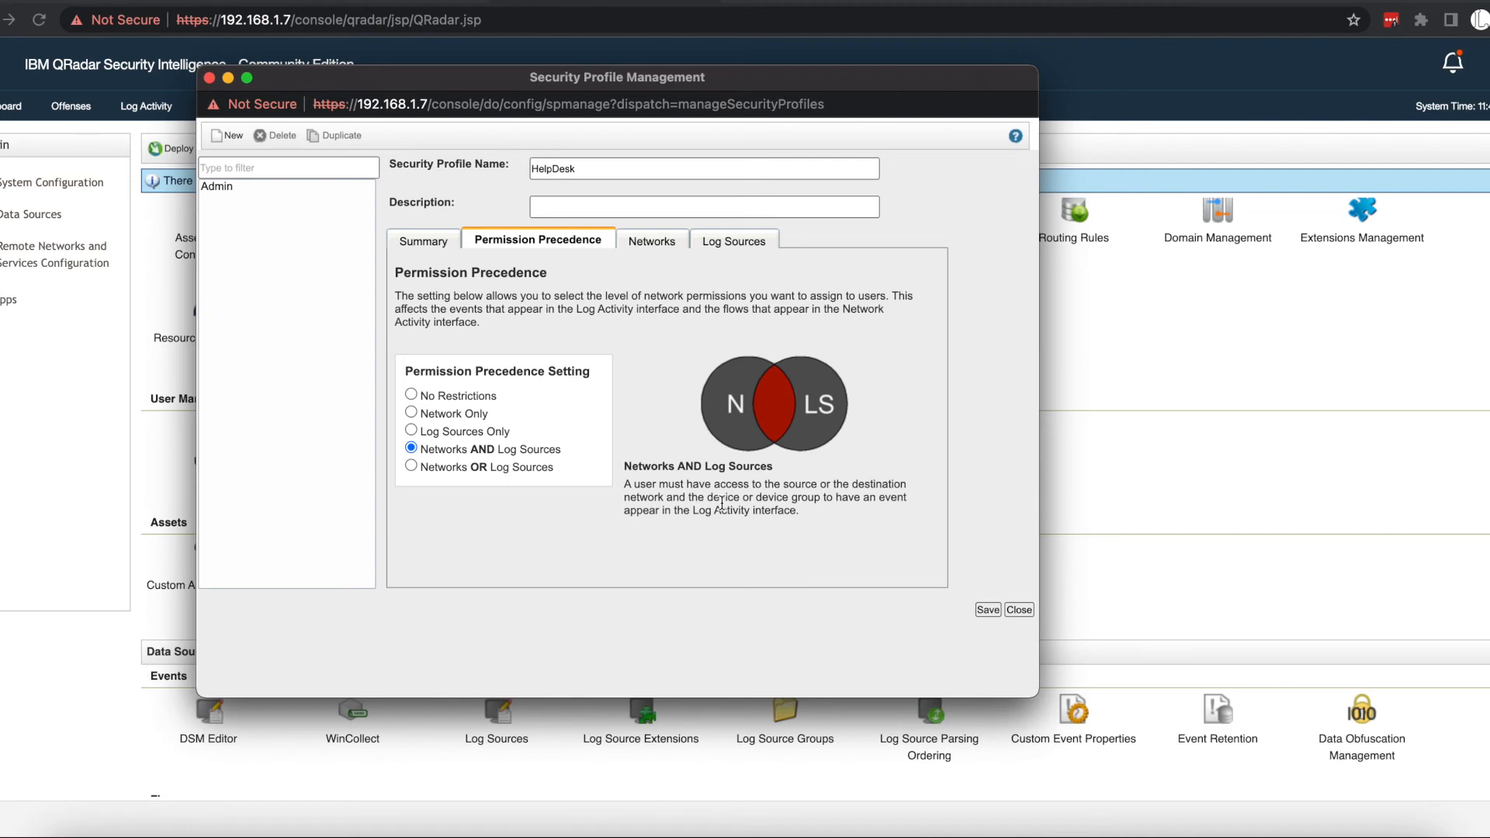
mouse_move(750, 239)
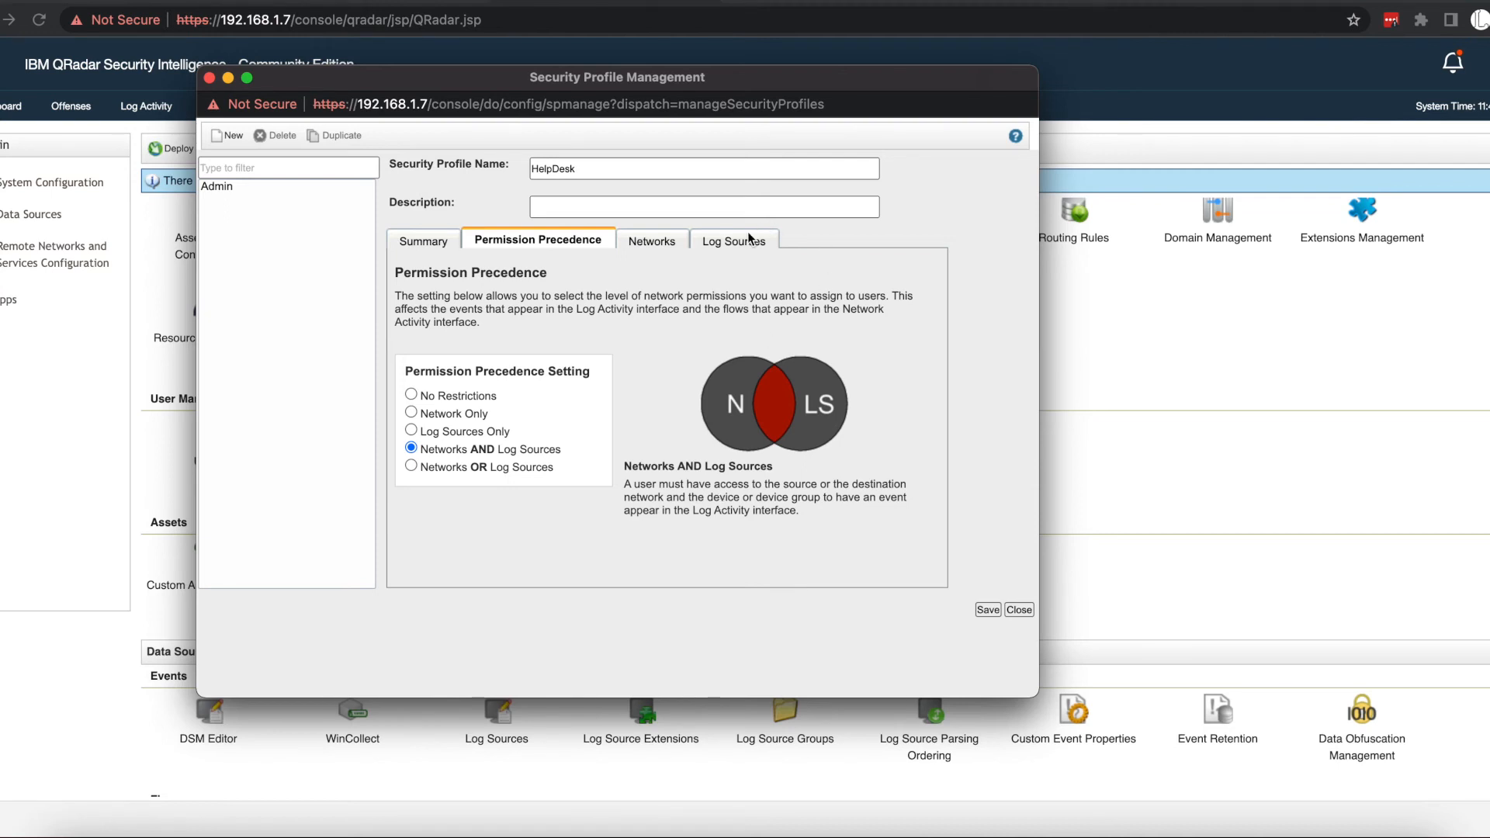
left_click(733, 239)
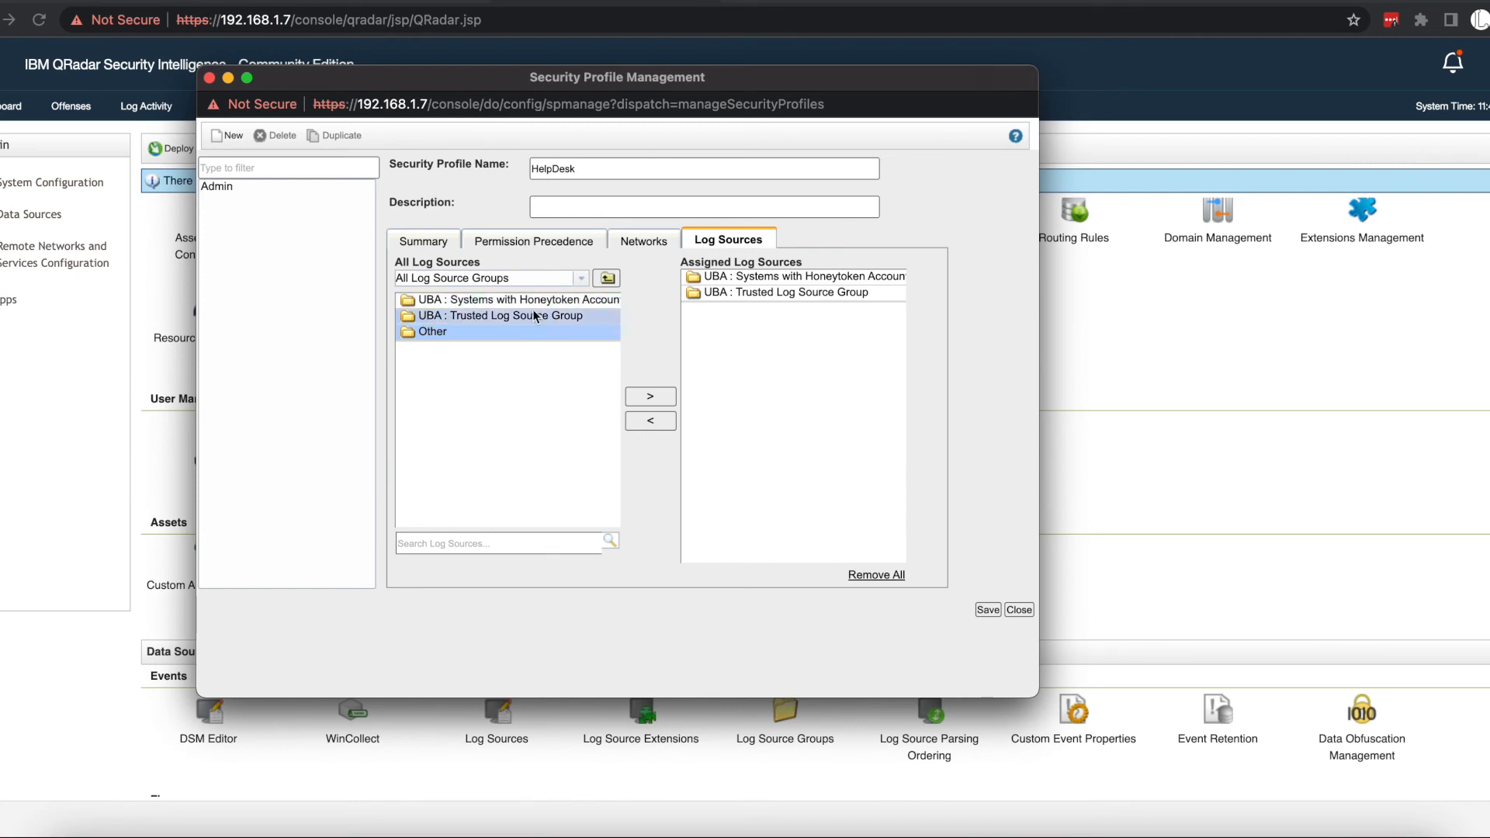
left_click(433, 332)
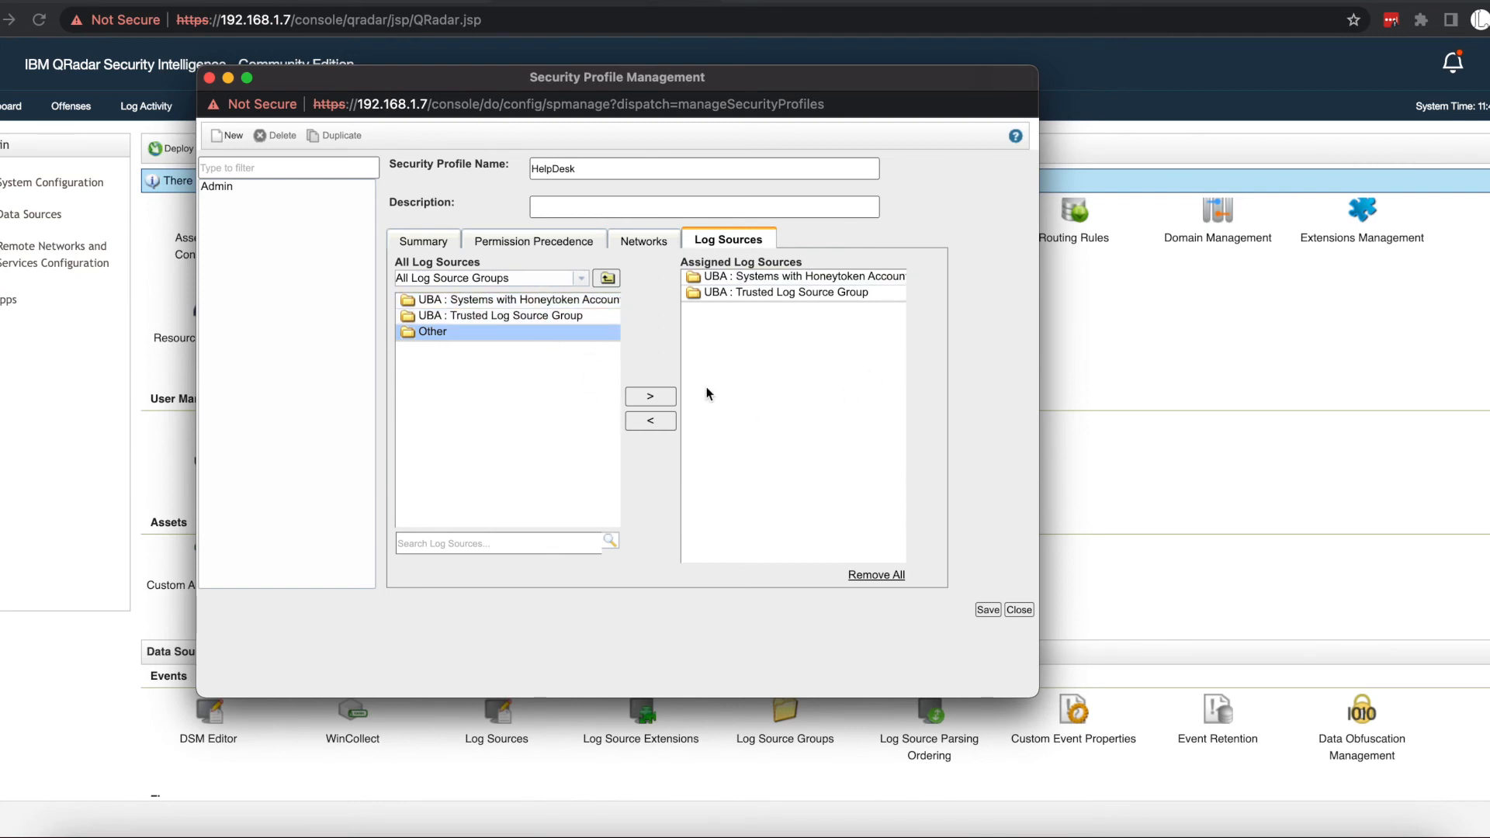
left_click(646, 241)
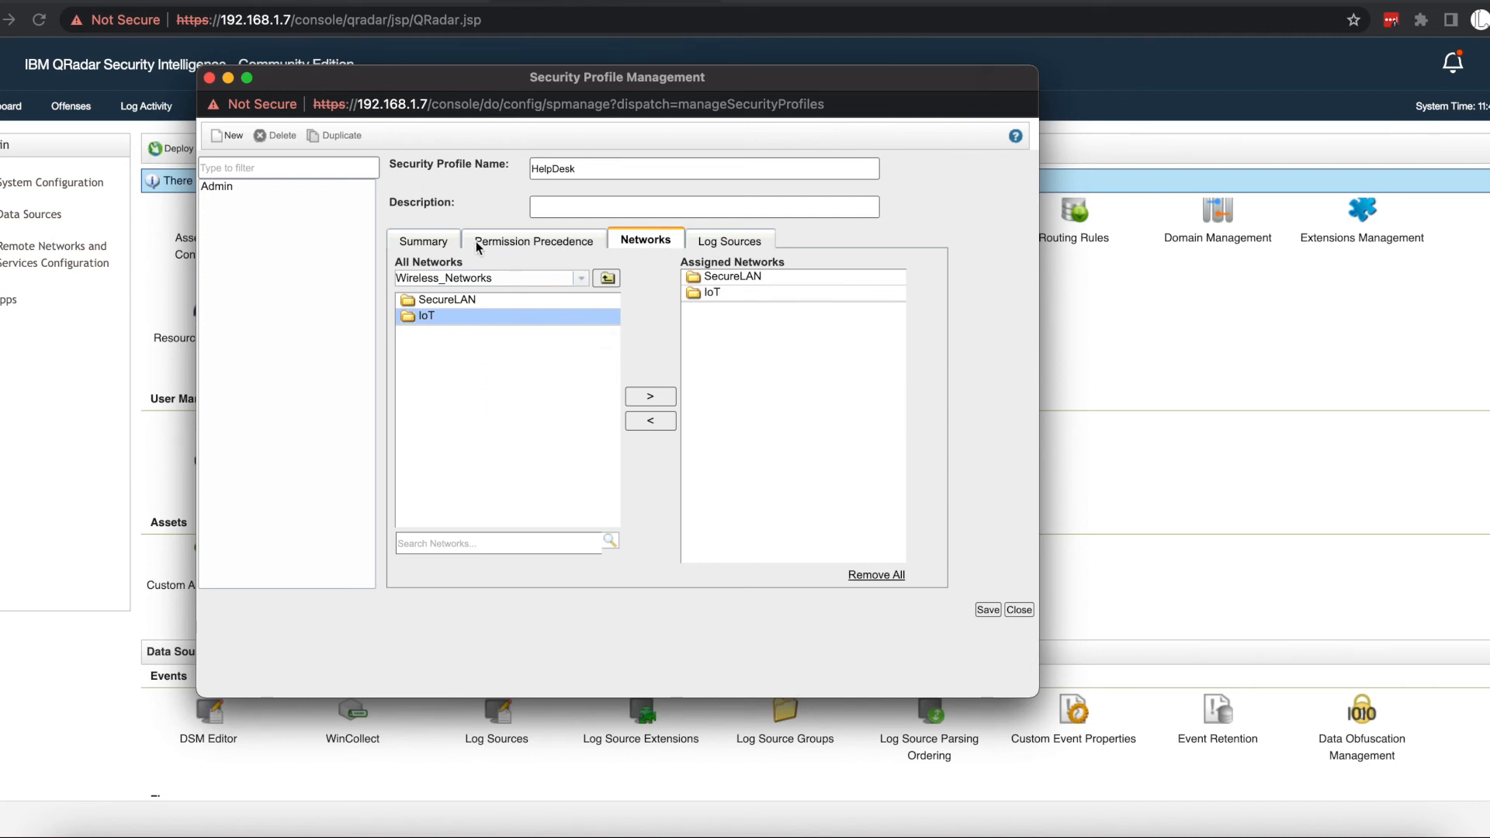
left_click(425, 241)
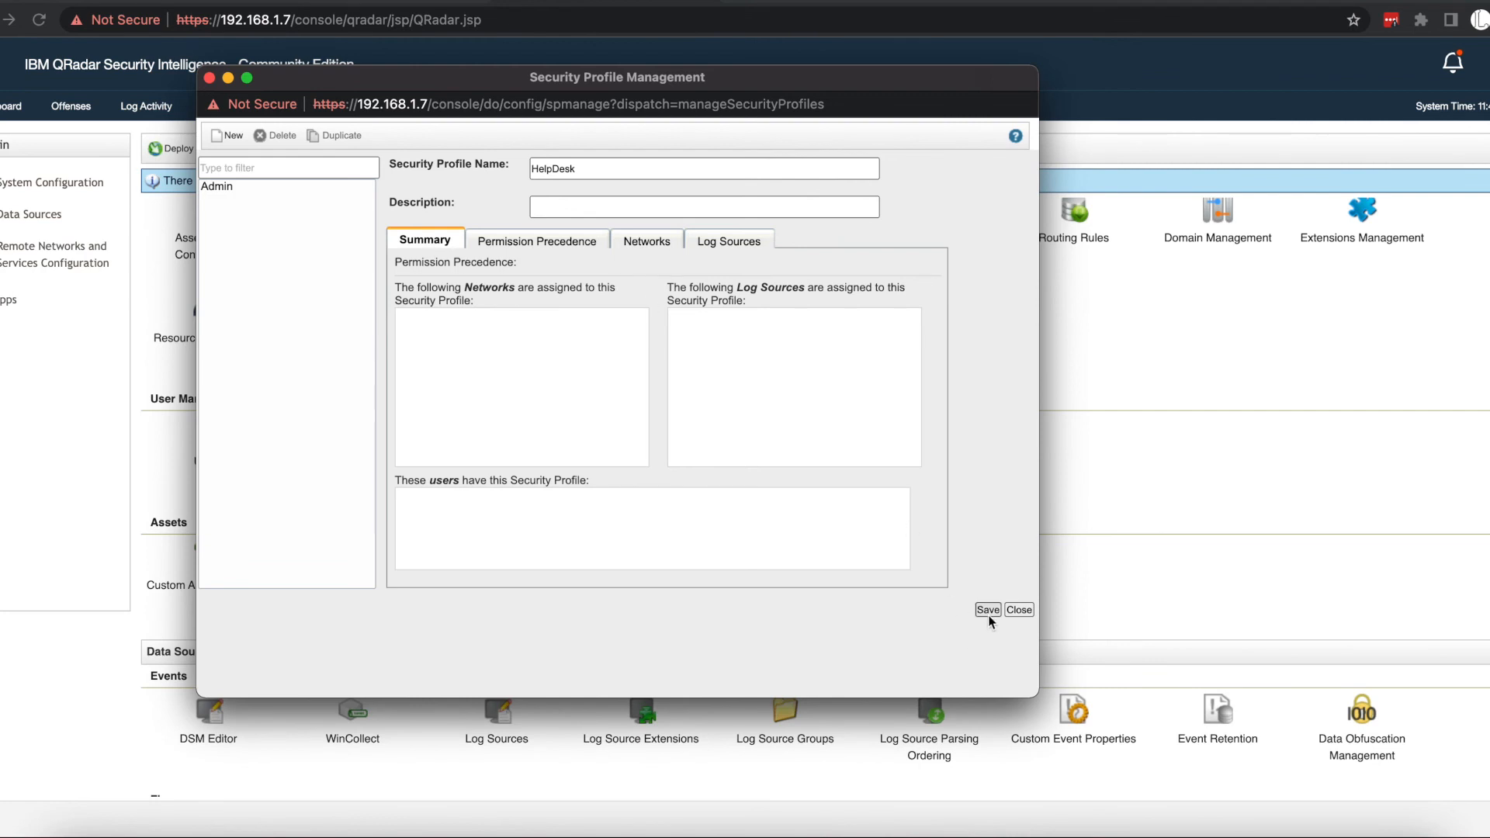
Save the HelpDesk profile and close Security Profile Management, leaving changes undeployed.
left_click(987, 609)
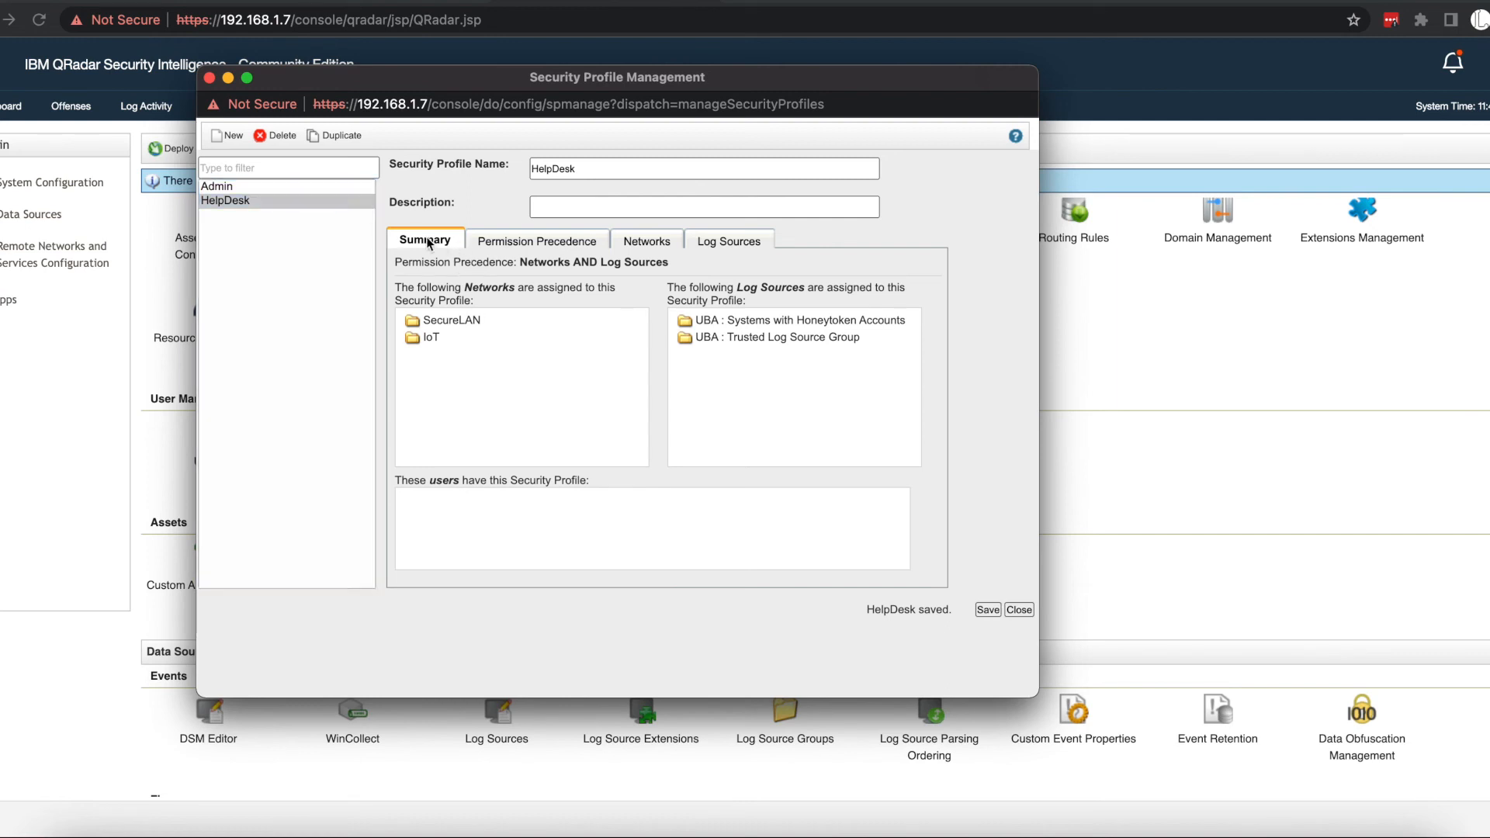
mouse_move(722, 511)
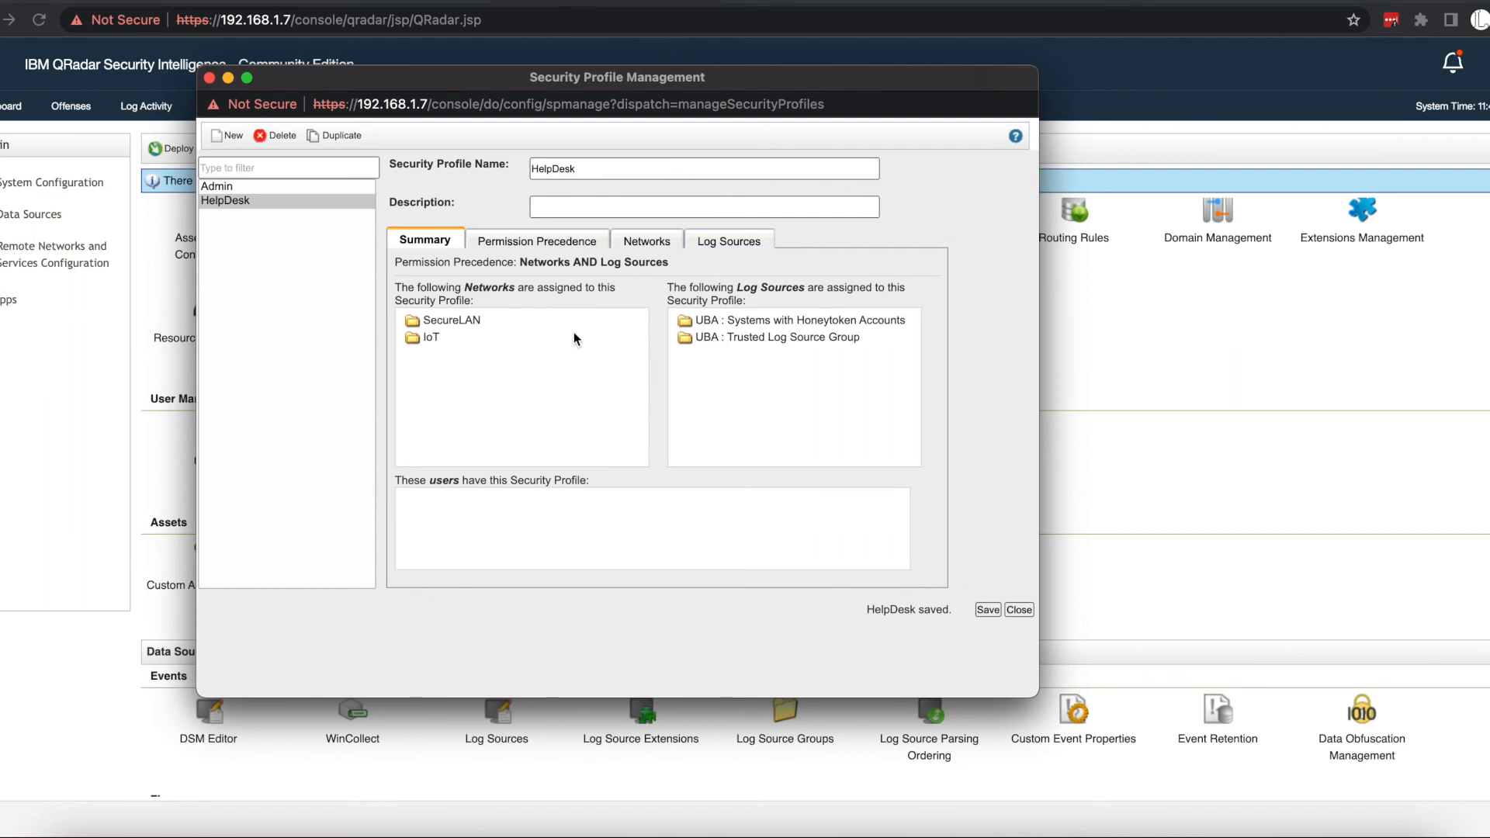
mouse_move(410, 497)
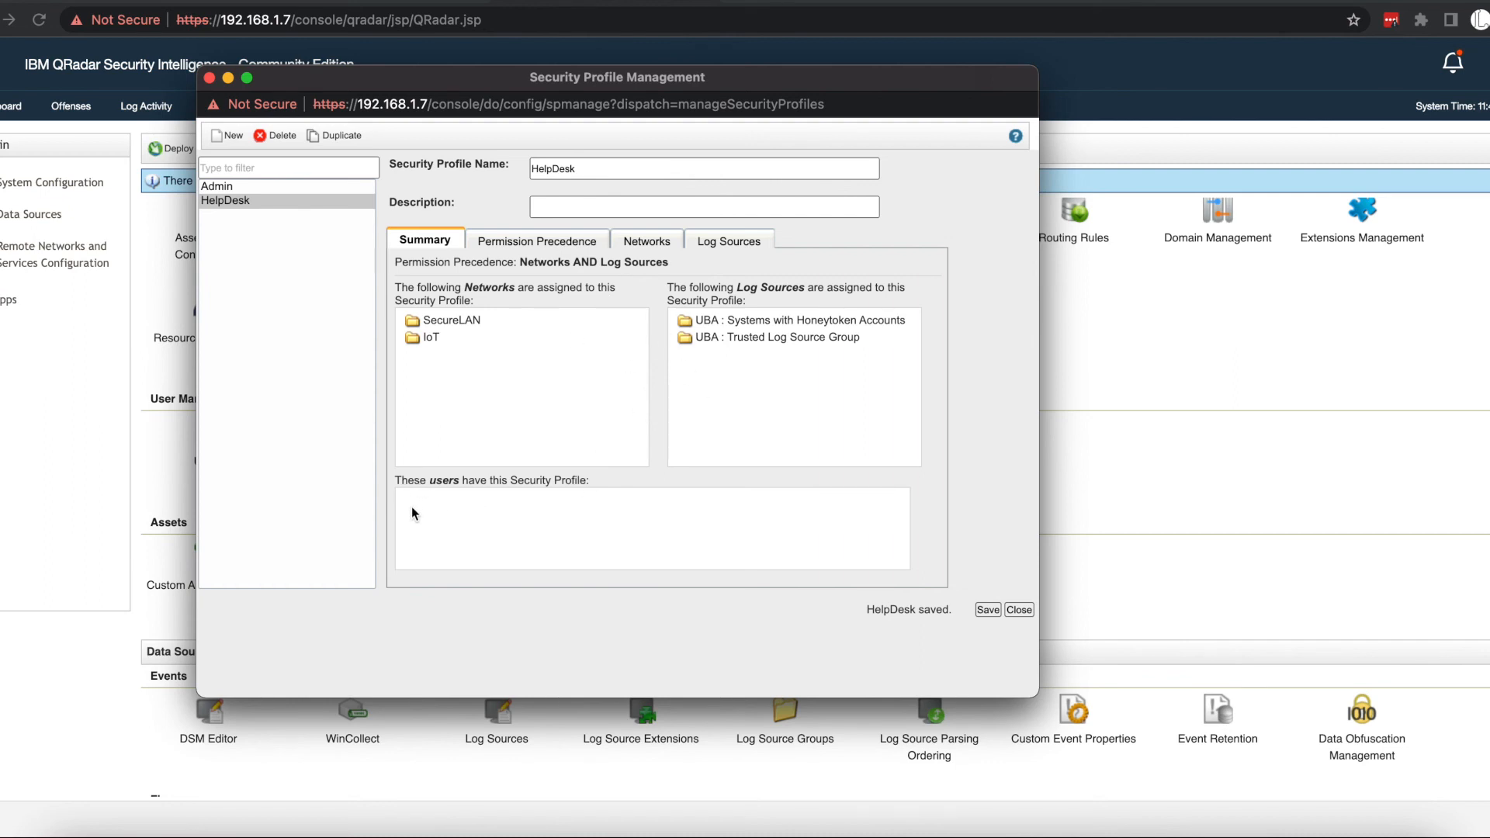
mouse_move(551, 483)
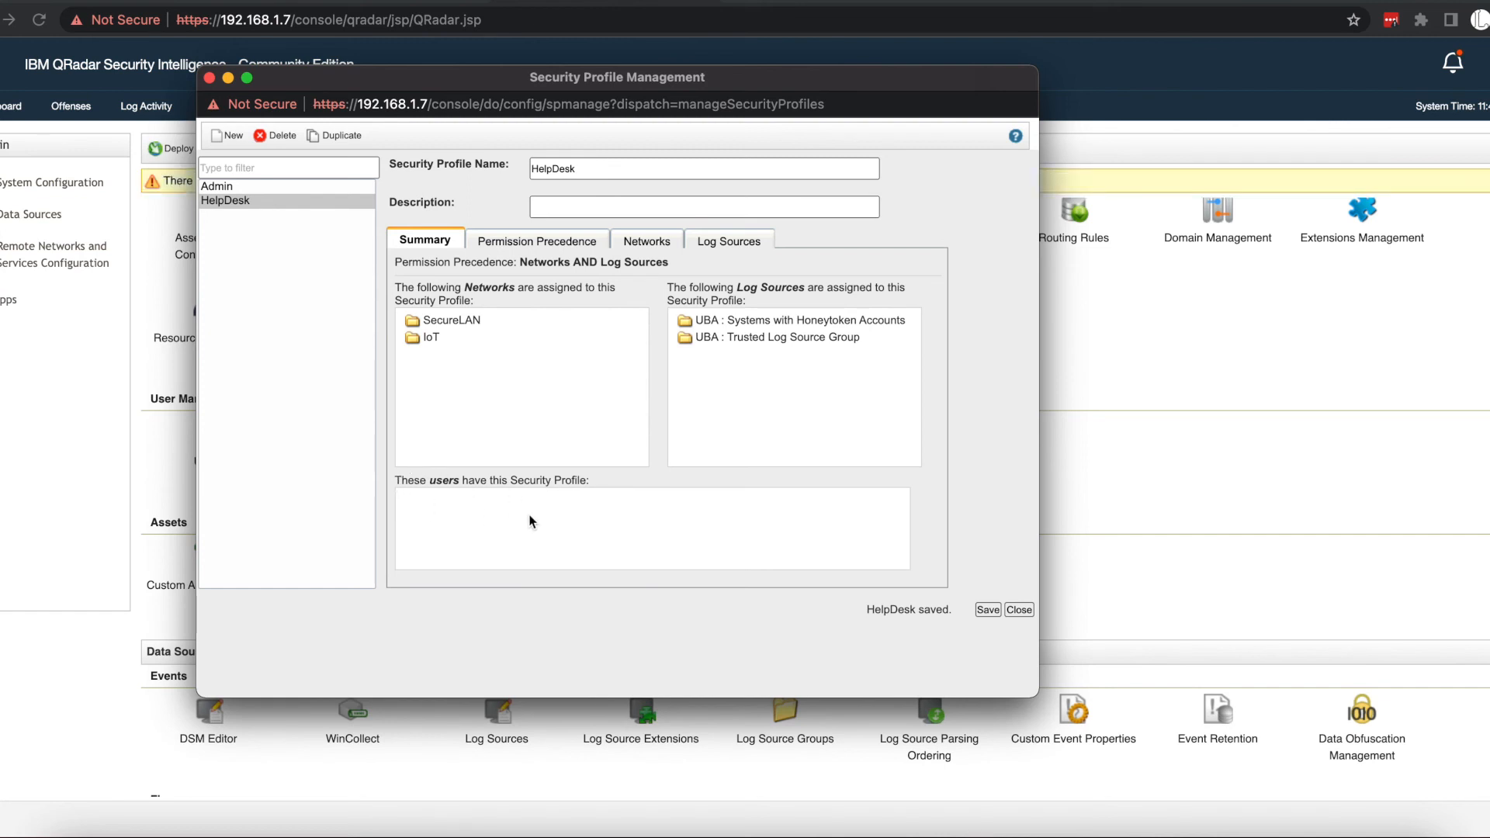
mouse_move(548, 514)
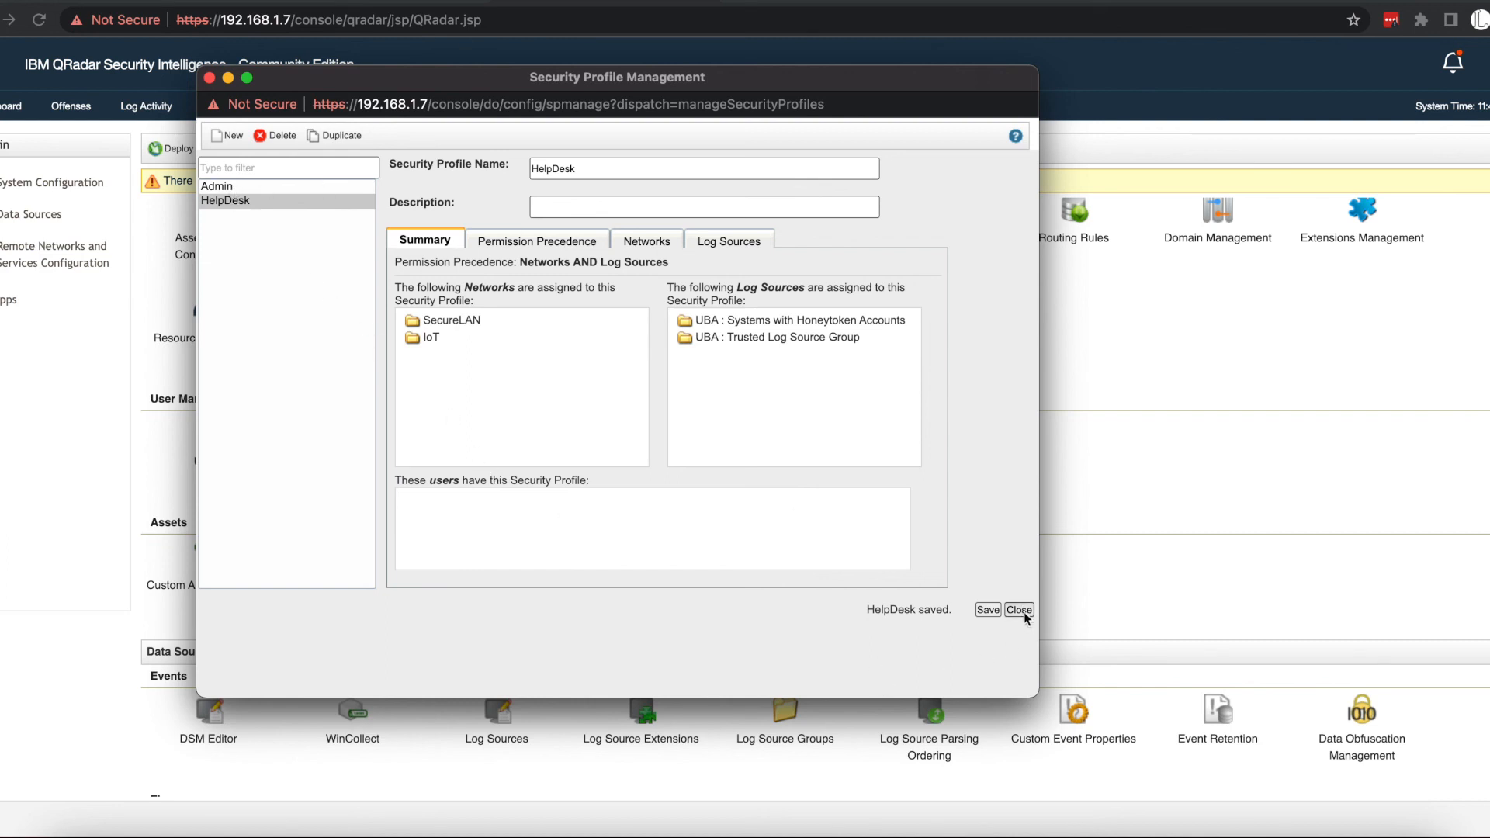
left_click(1018, 609)
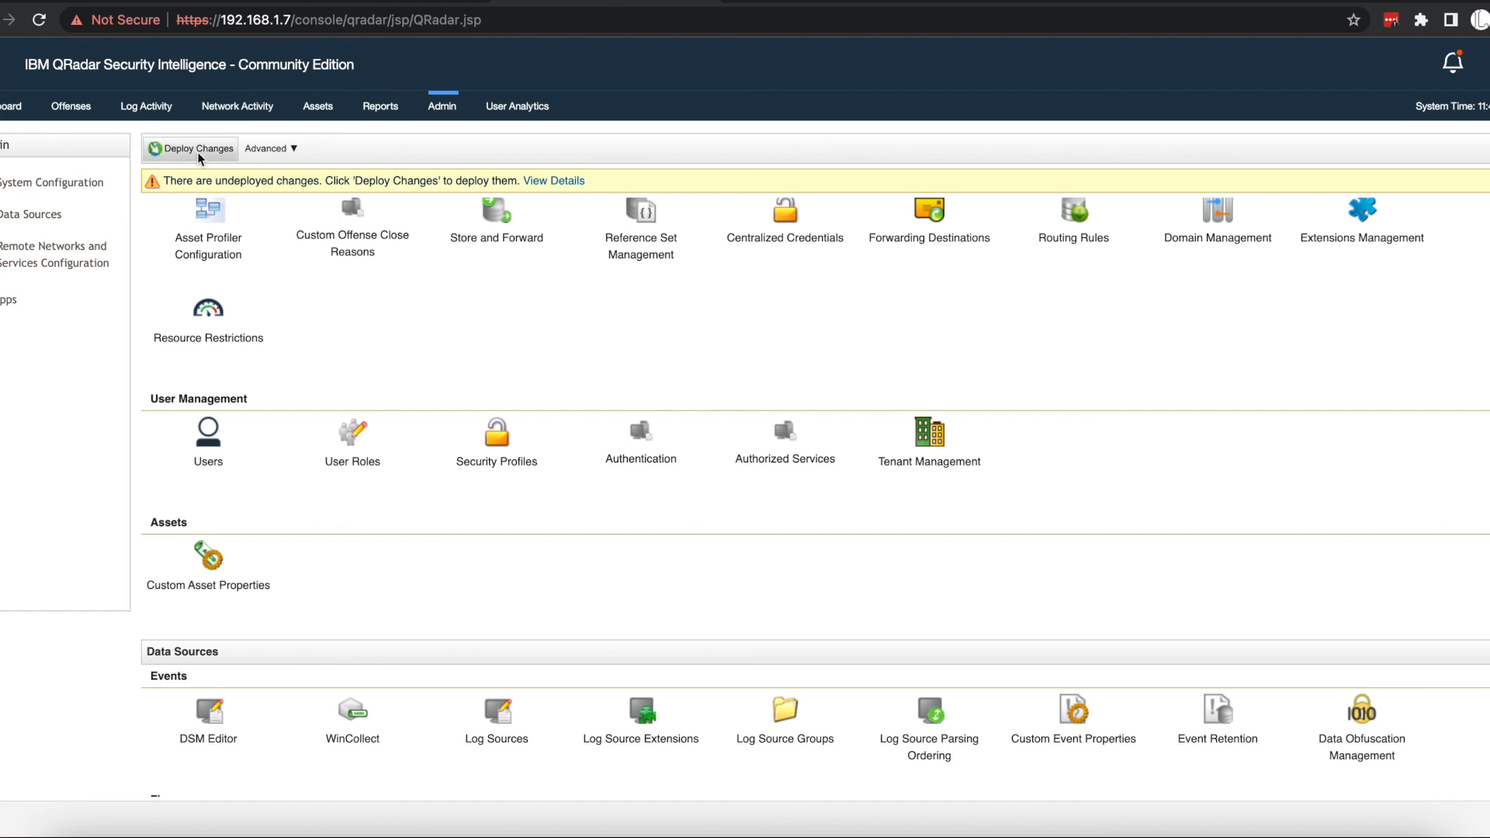
mouse_move(189, 149)
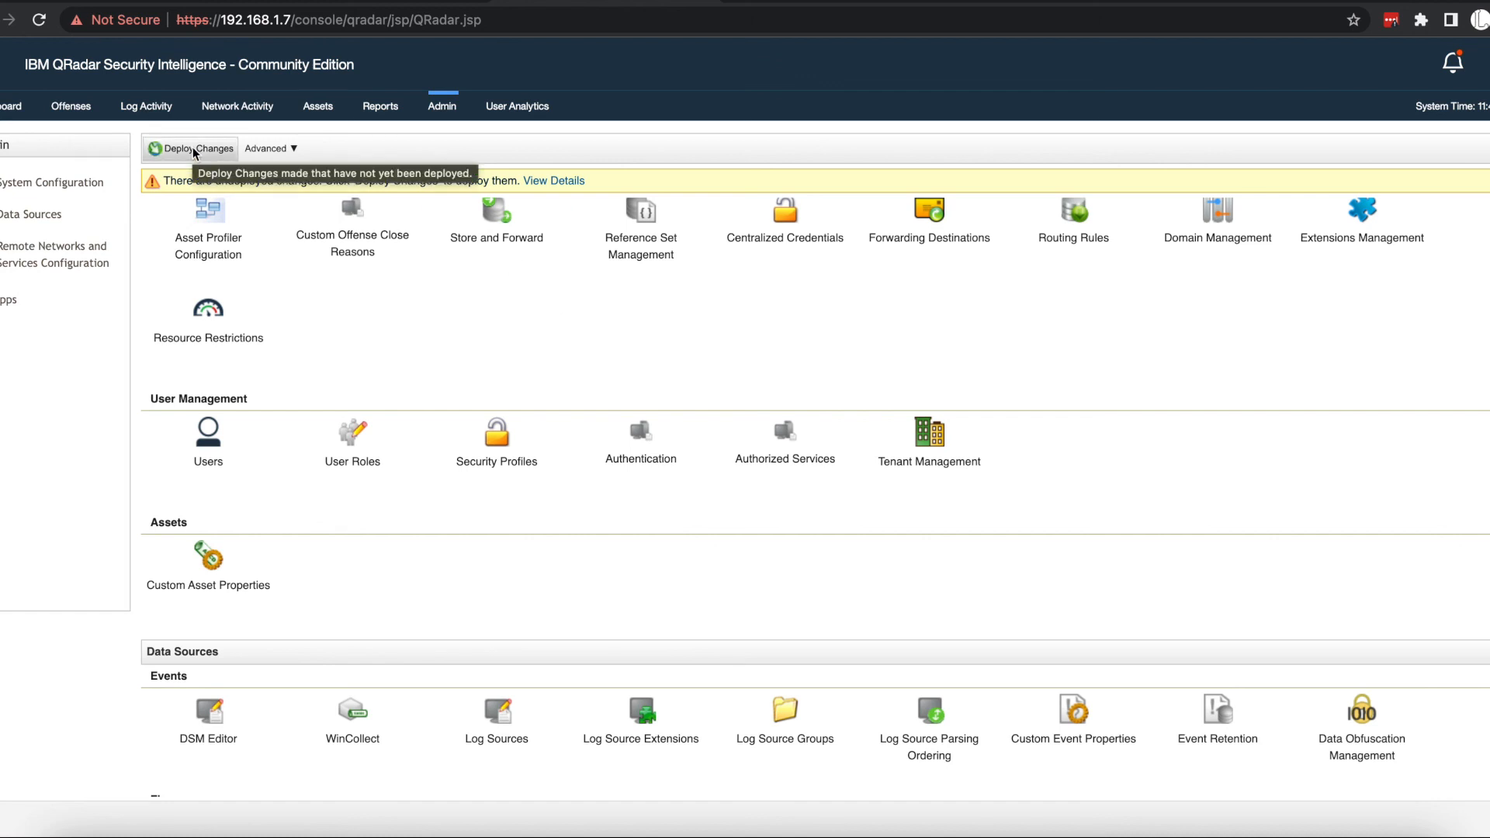
mouse_move(618, 320)
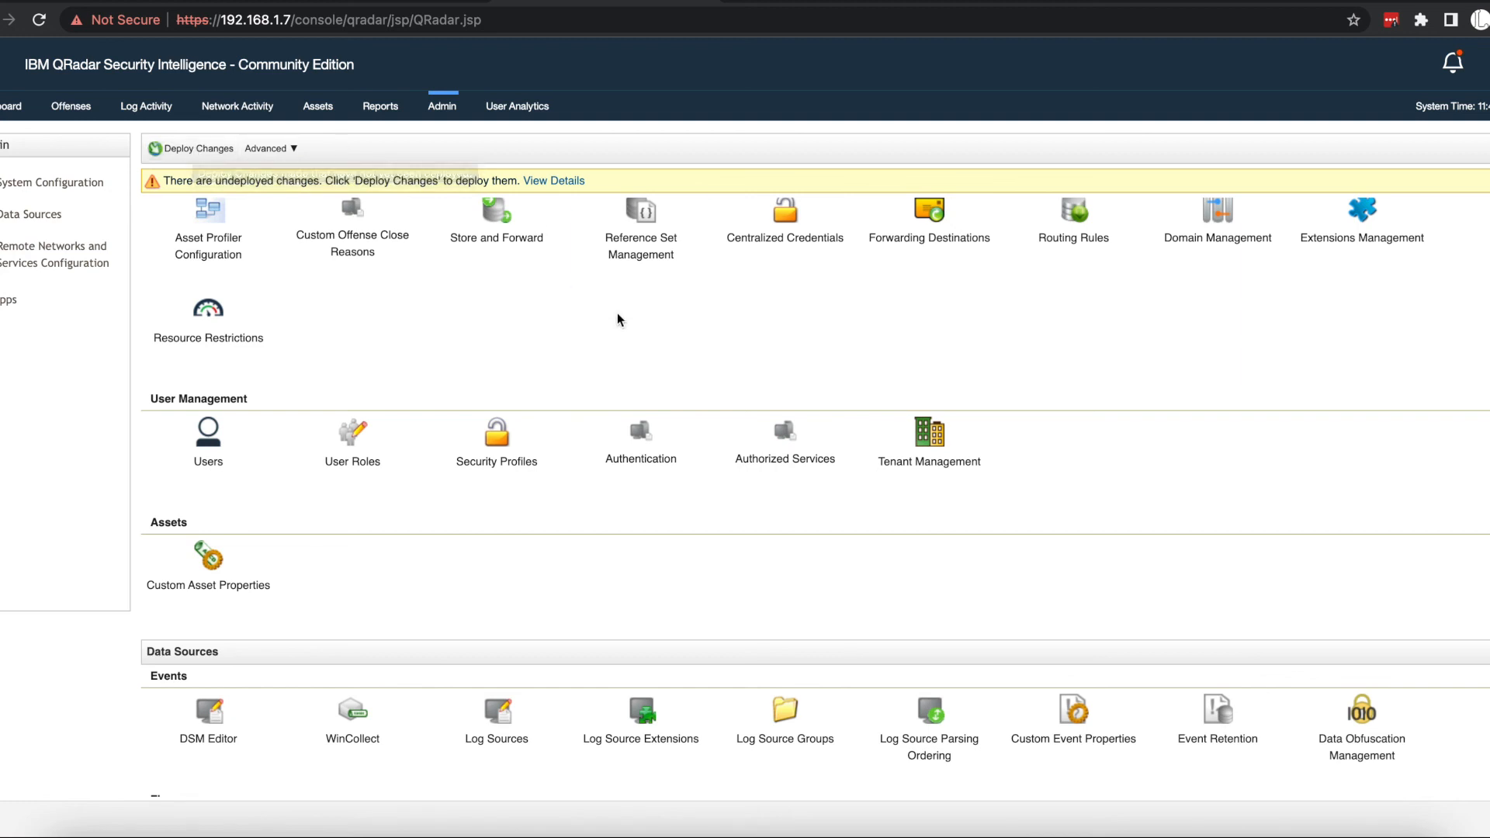